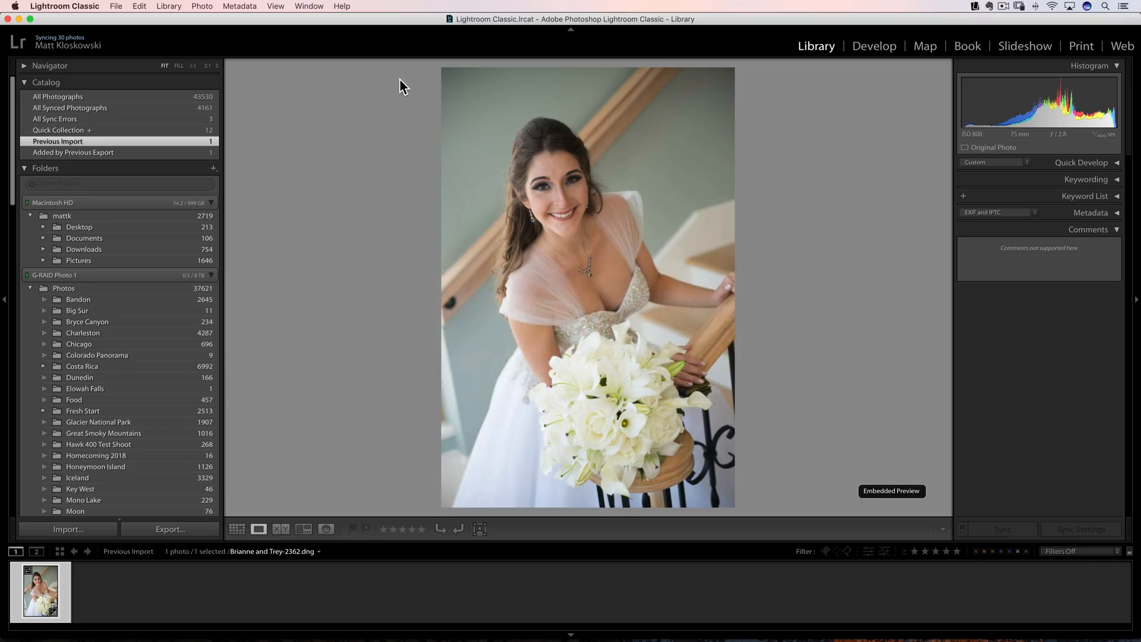
mouse_move(342, 13)
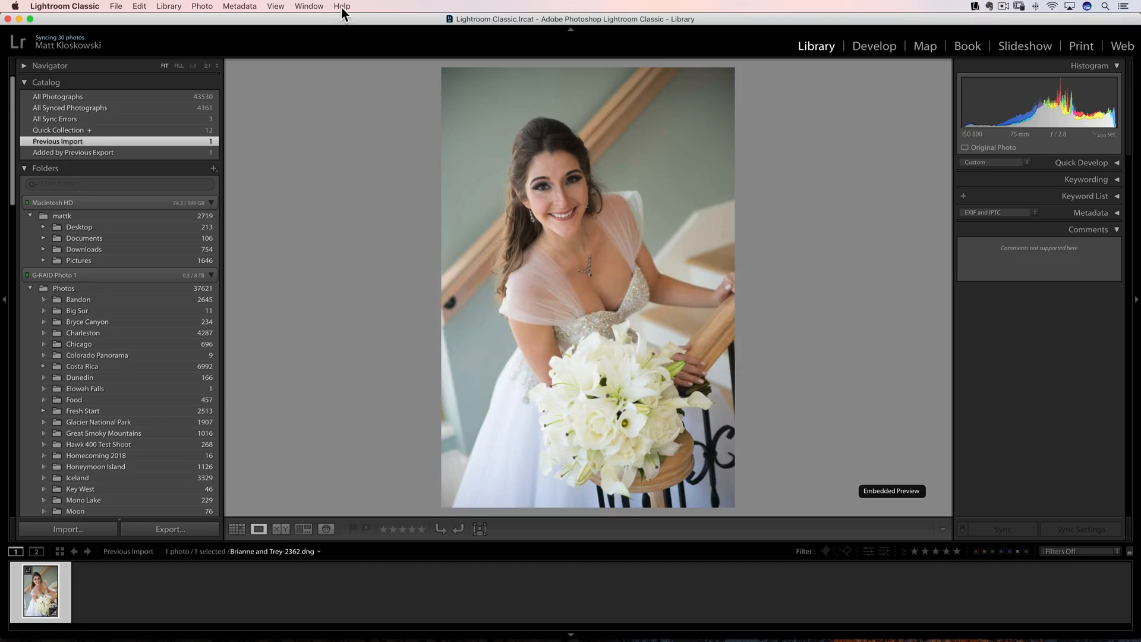
- Browse the Help menu's What's New release page and its other-enhancements article
click(341, 5)
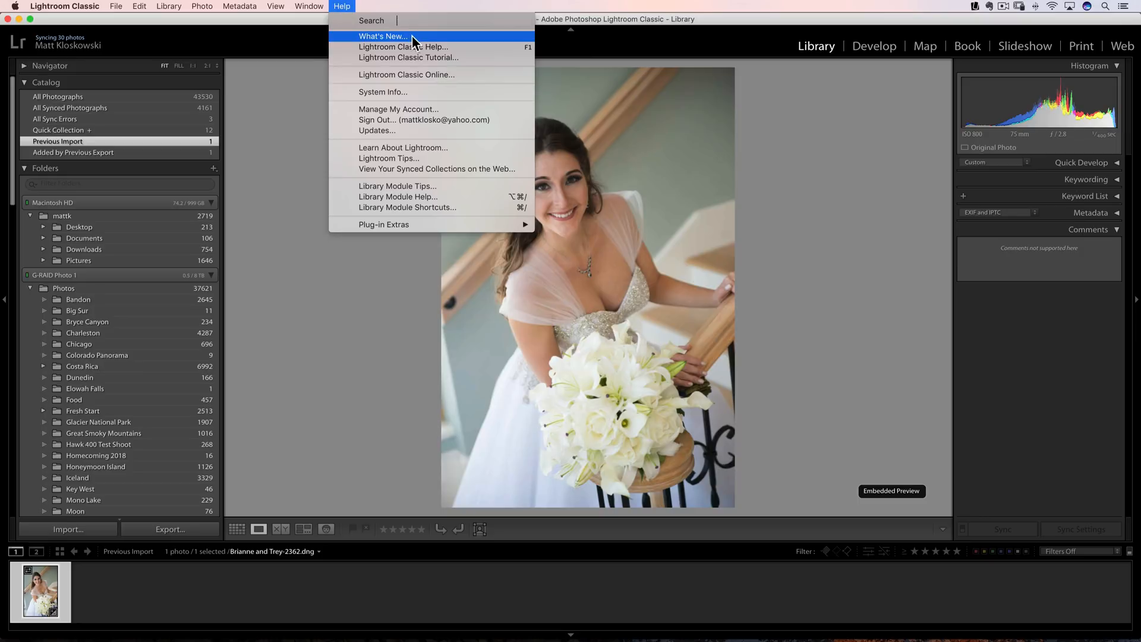
mouse_move(407, 43)
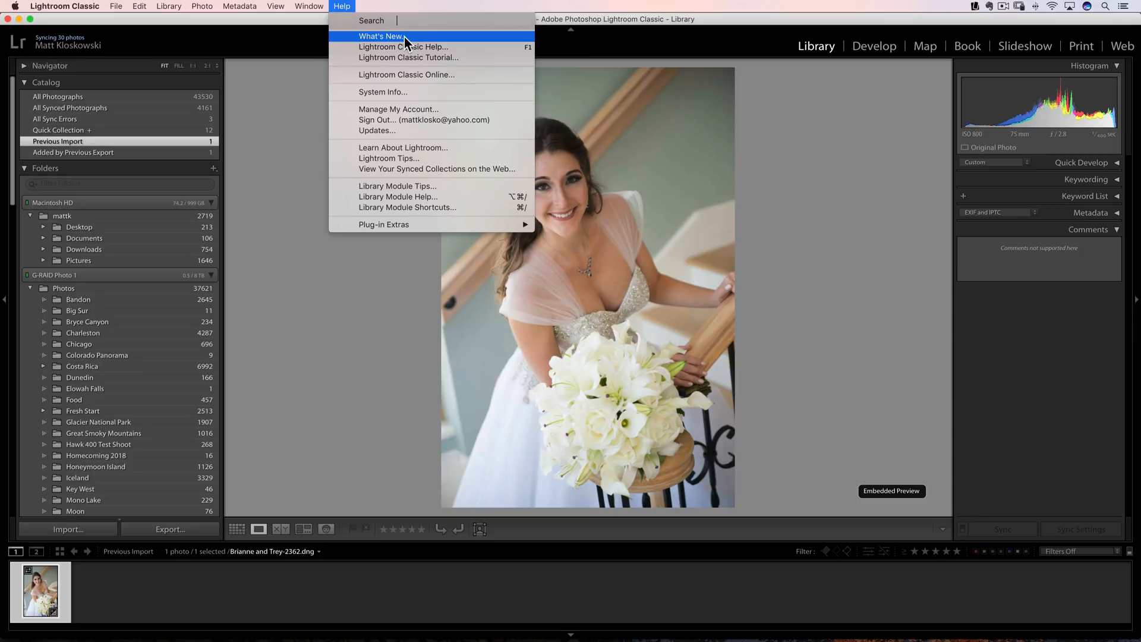
click(380, 36)
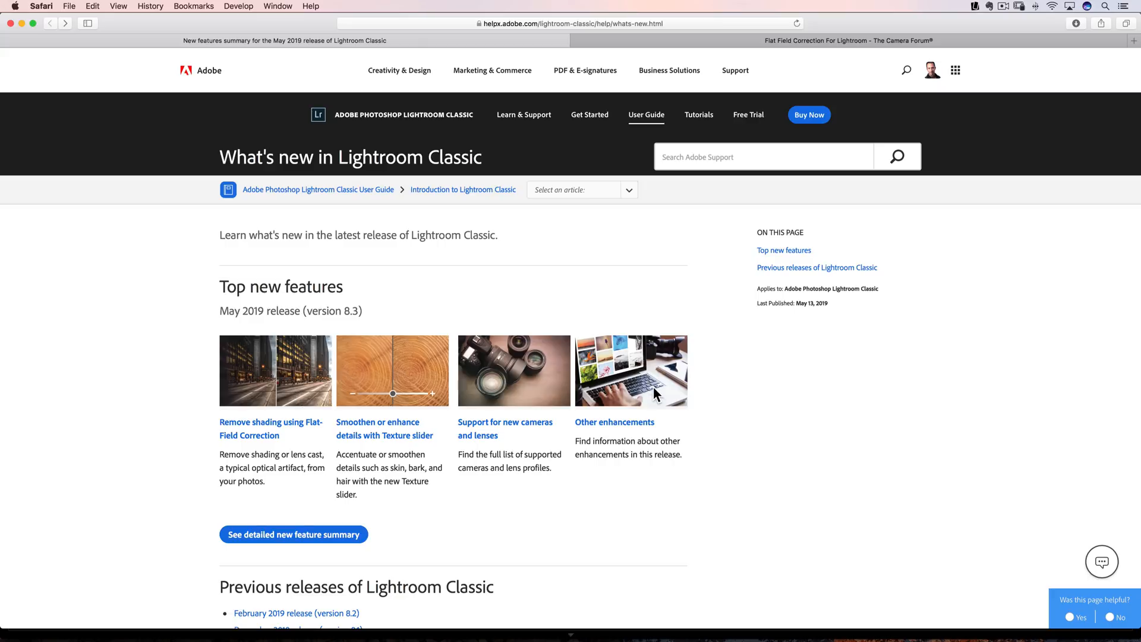
mouse_move(655, 393)
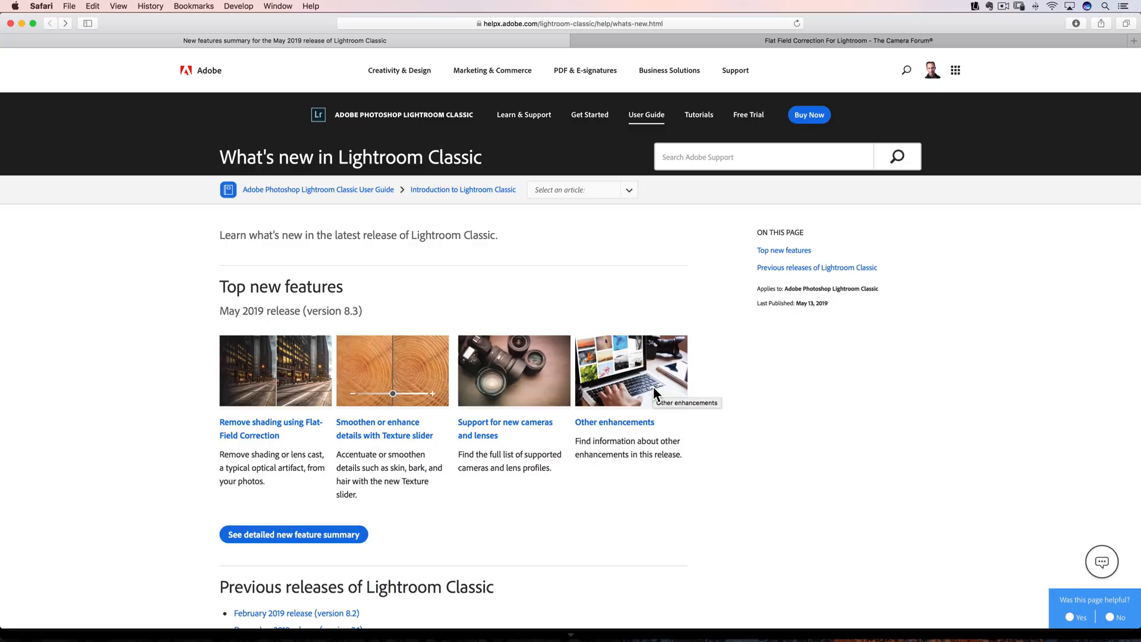
click(341, 6)
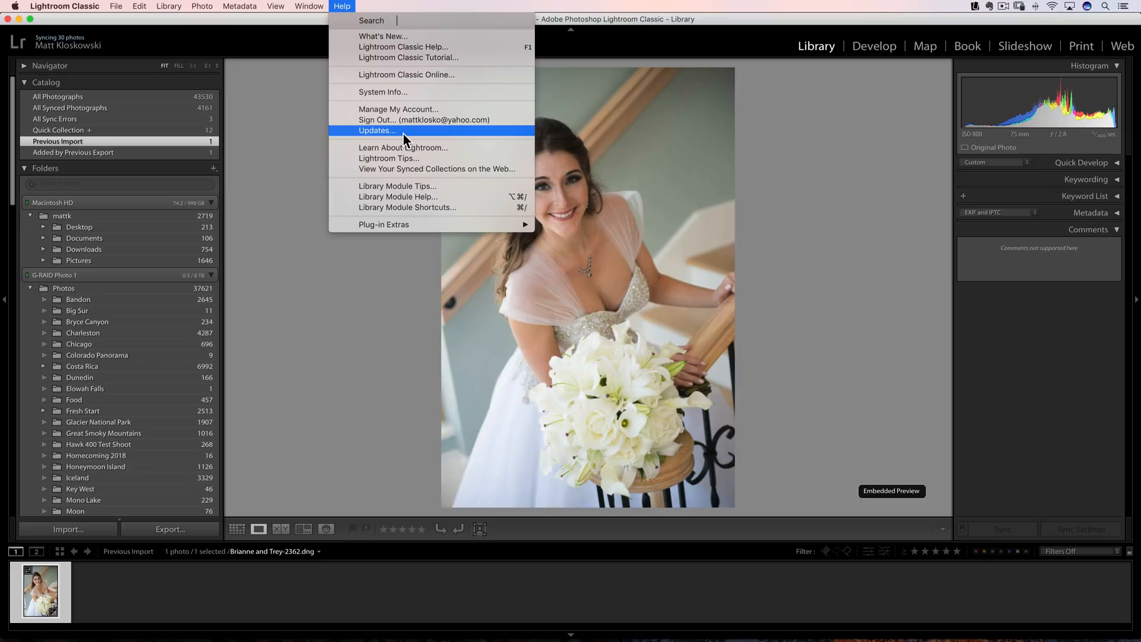
mouse_move(385, 138)
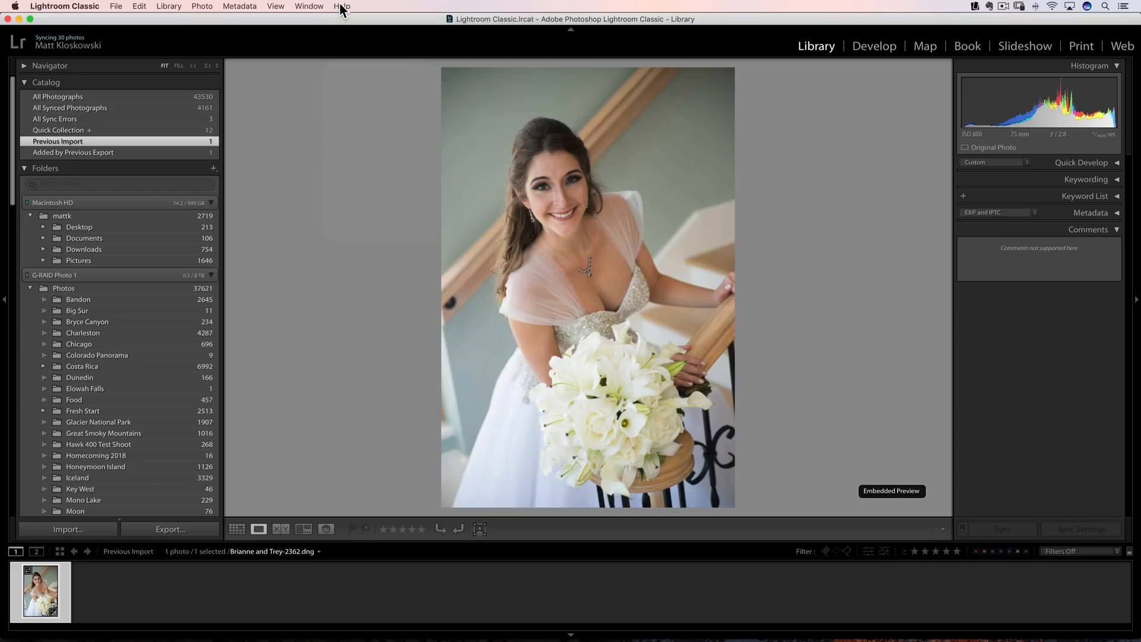
- In Develop, drag global Texture on the bride portrait to -100 and back to 0
click(874, 46)
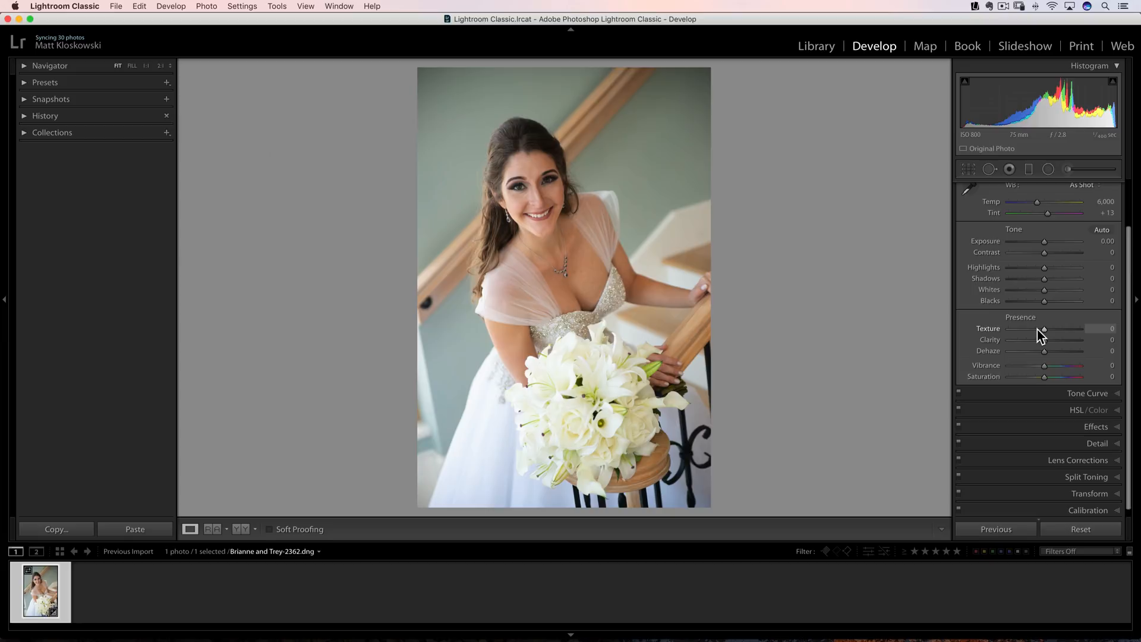
mouse_move(1042, 335)
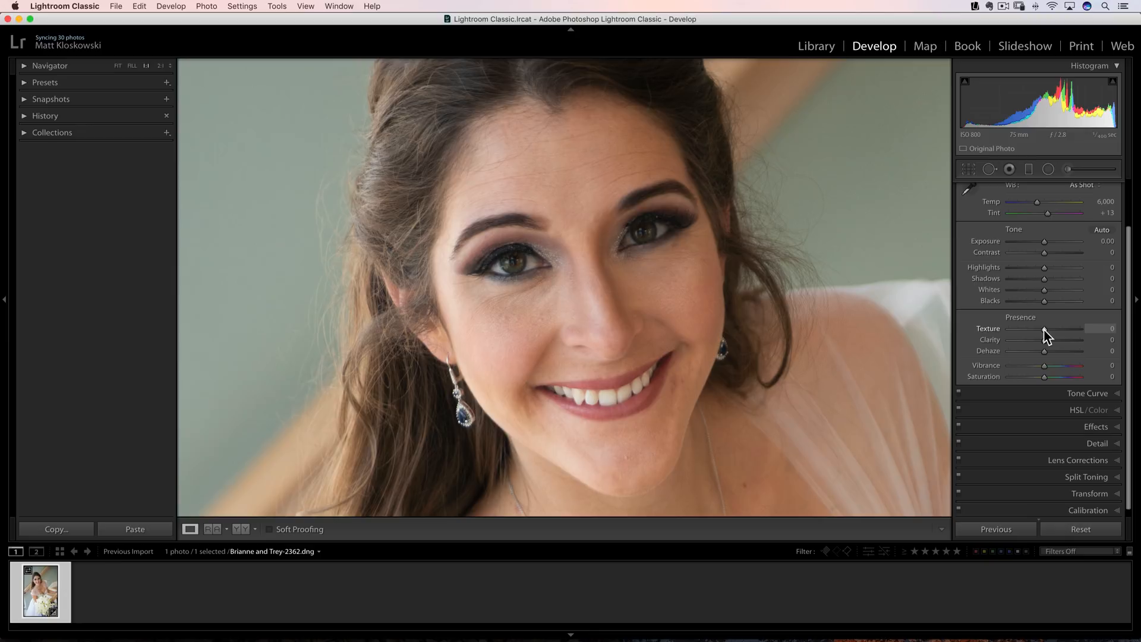
drag(1043, 328, 1009, 328)
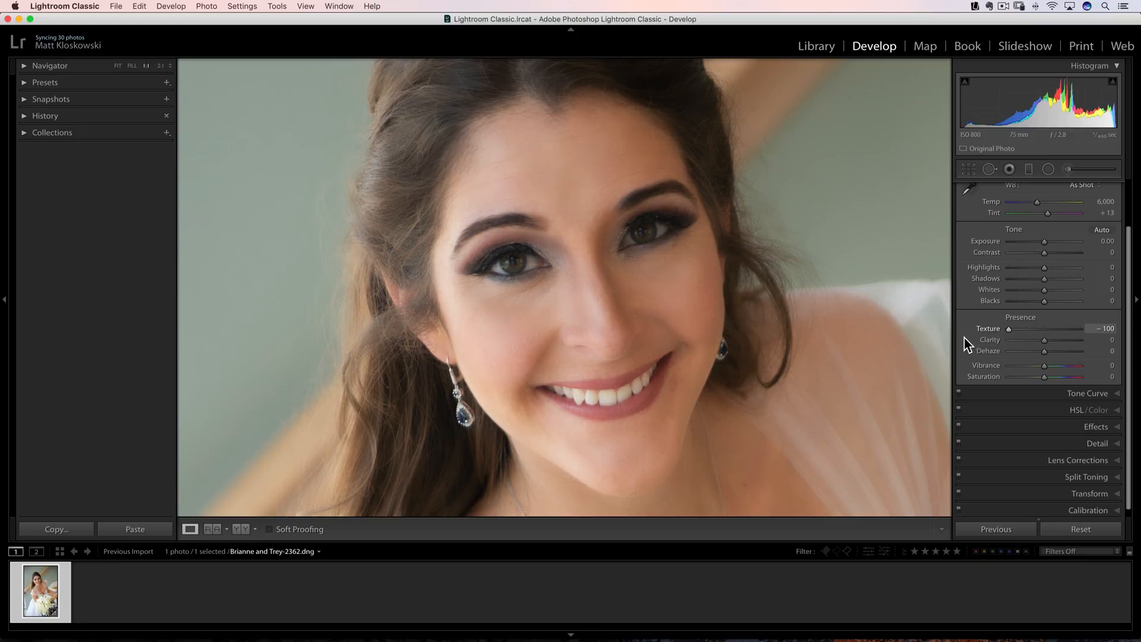
drag(1009, 328, 1012, 328)
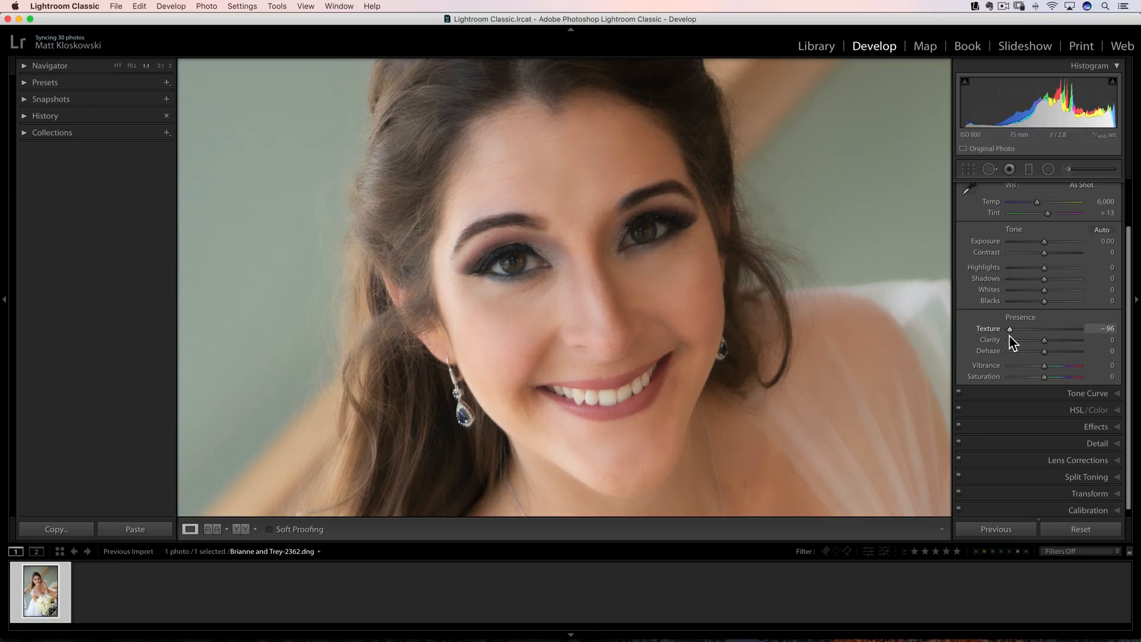
drag(1012, 338, 1008, 338)
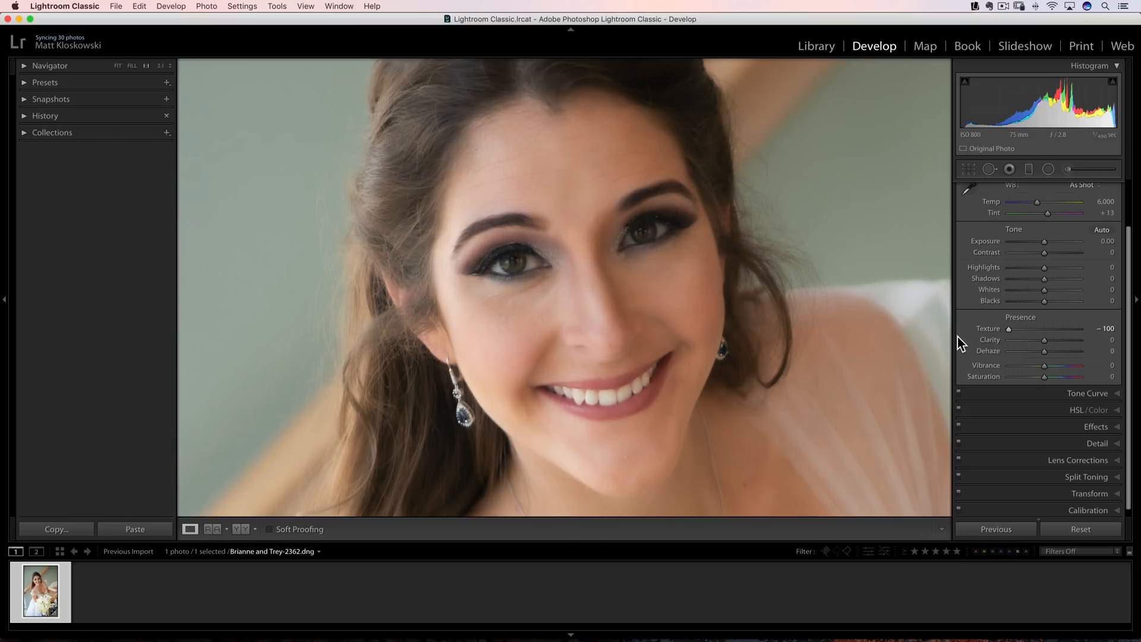
drag(1009, 328, 1045, 328)
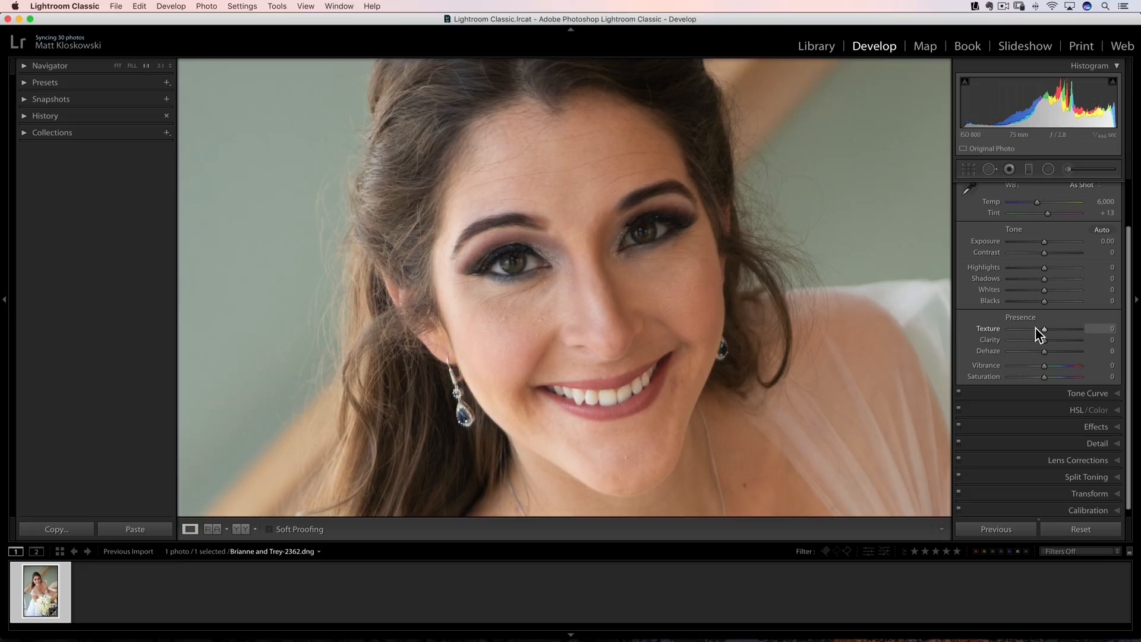
mouse_move(1019, 343)
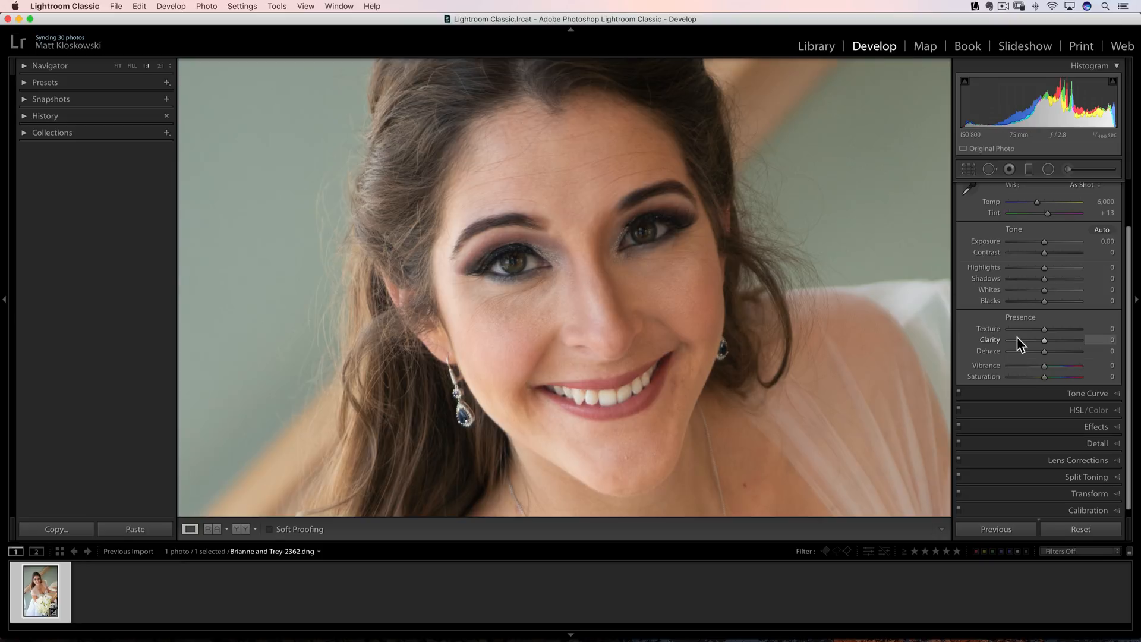
mouse_move(471, 323)
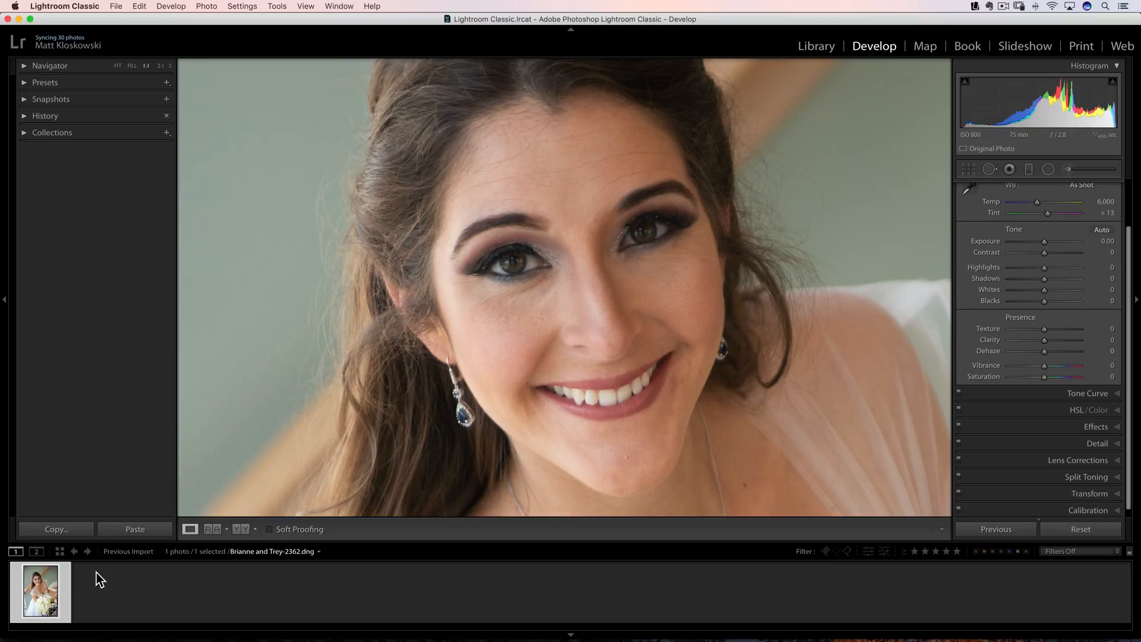
- Create a virtual copy of the portrait and set its Texture fully negative again for comparison
right_click(41, 591)
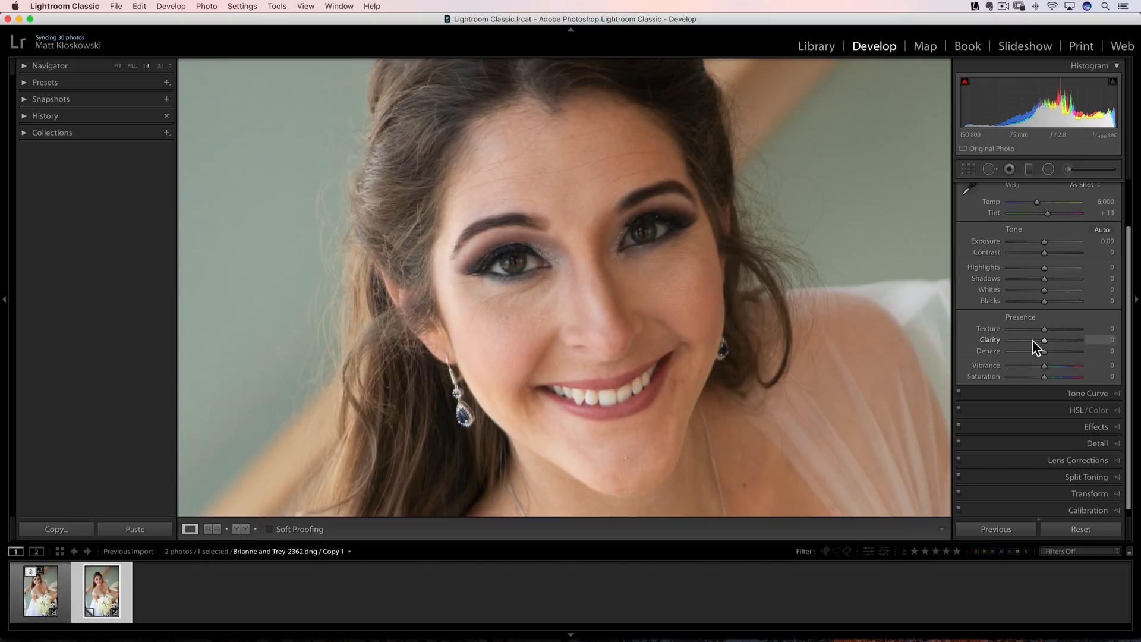
drag(1044, 340, 1009, 340)
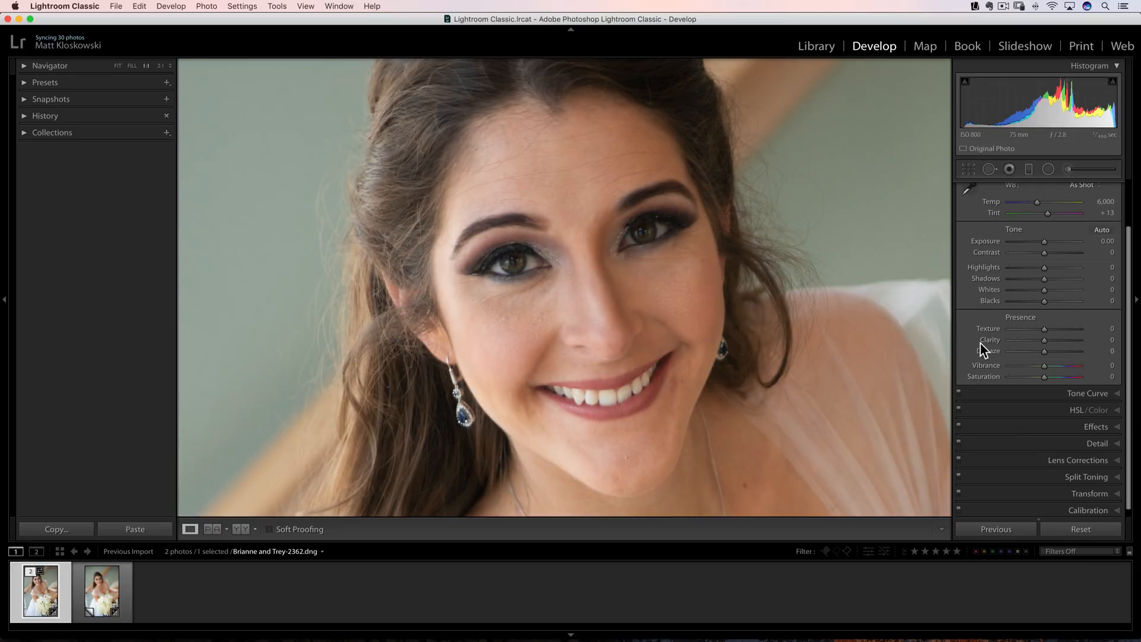
drag(1043, 328, 1009, 328)
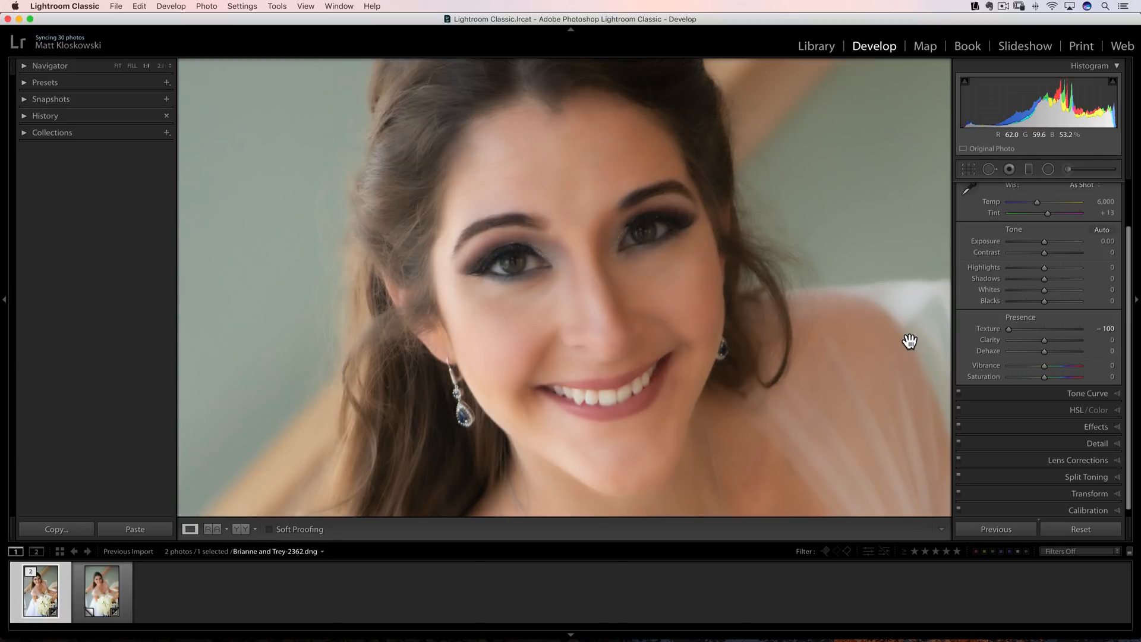
mouse_move(1011, 335)
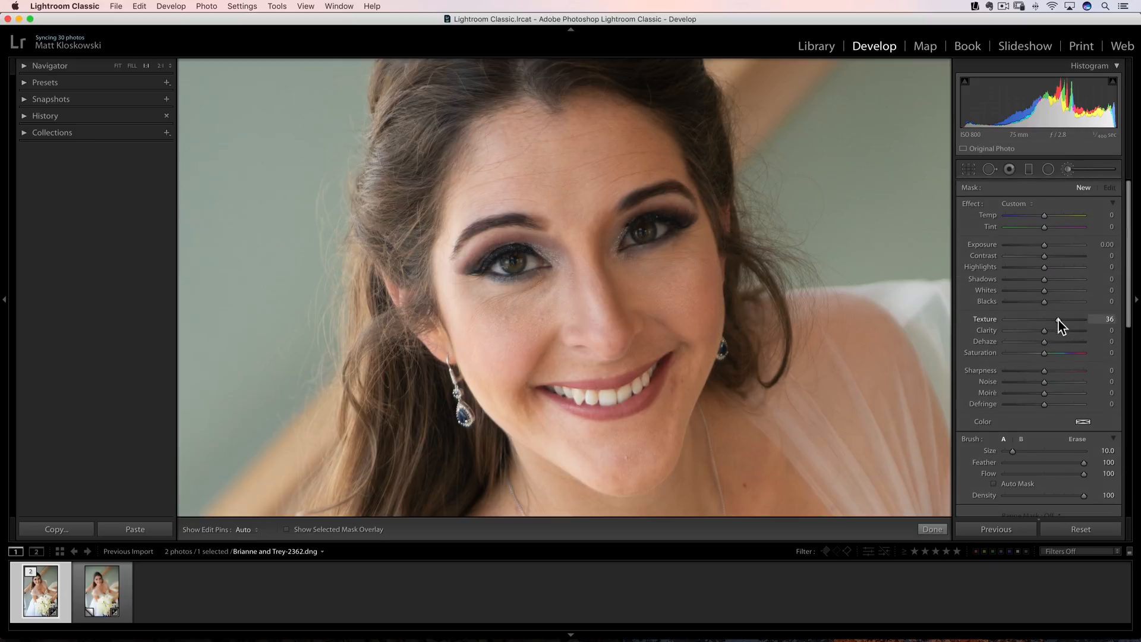
- With brush Texture strongly negative, paint the smoothing mask over forehead, left cheek and nose
drag(1084, 318, 1013, 318)
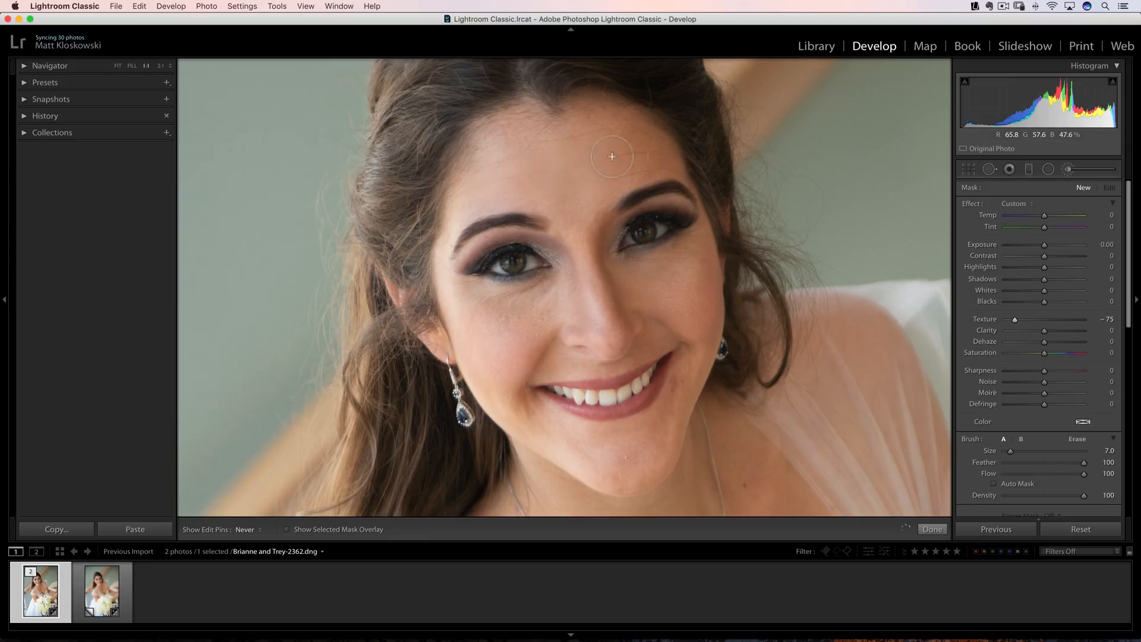
mouse_move(643, 169)
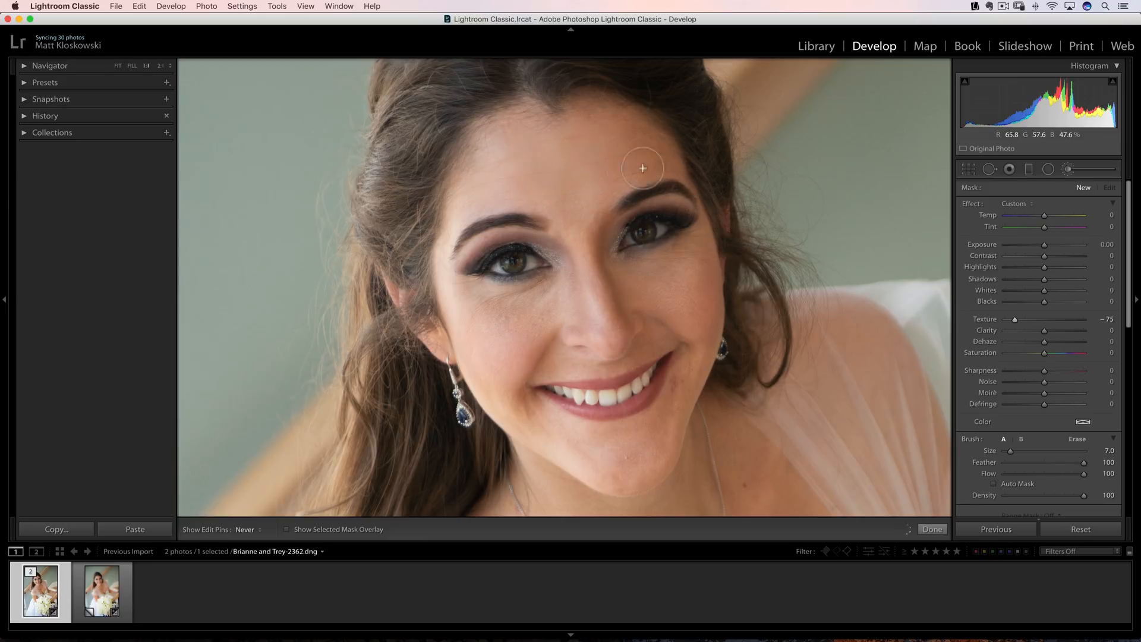
click(573, 200)
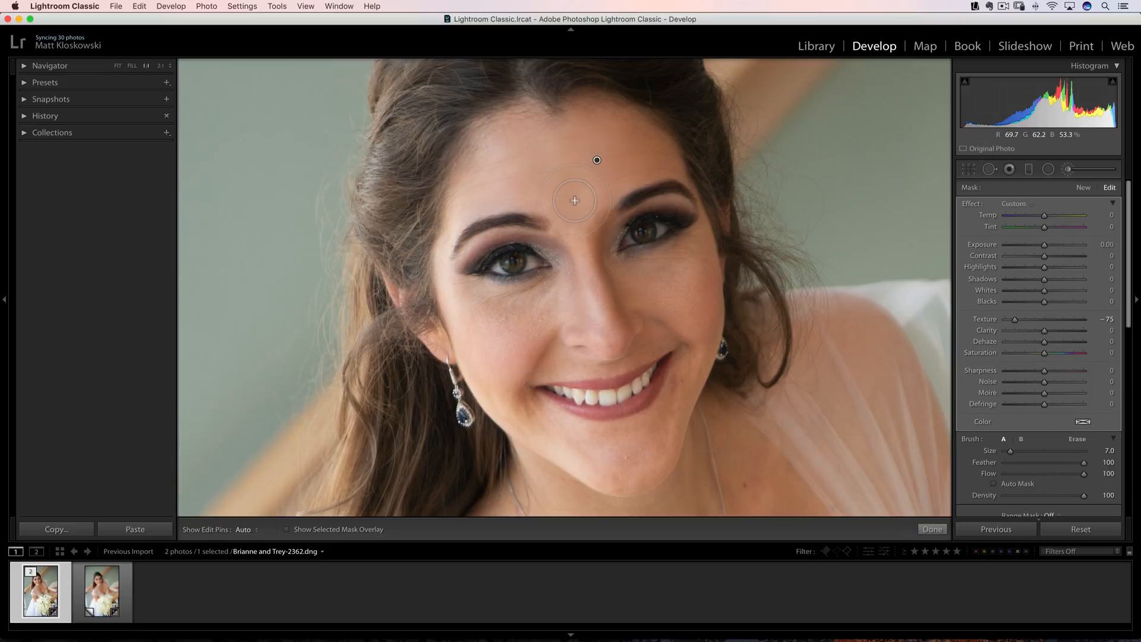
click(287, 529)
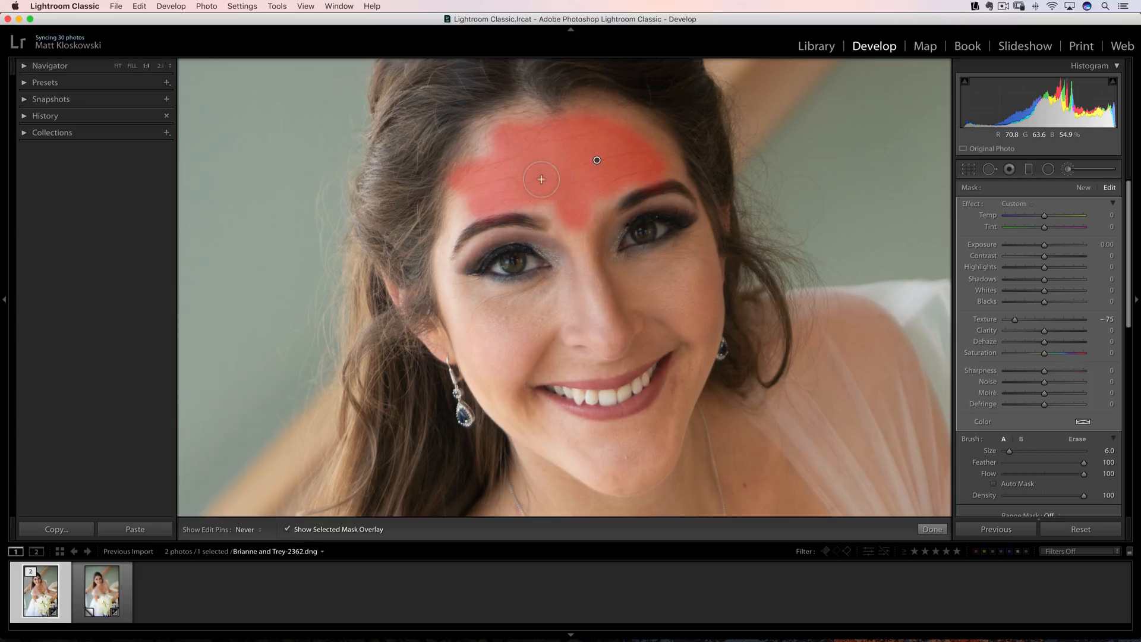
drag(542, 179, 613, 118)
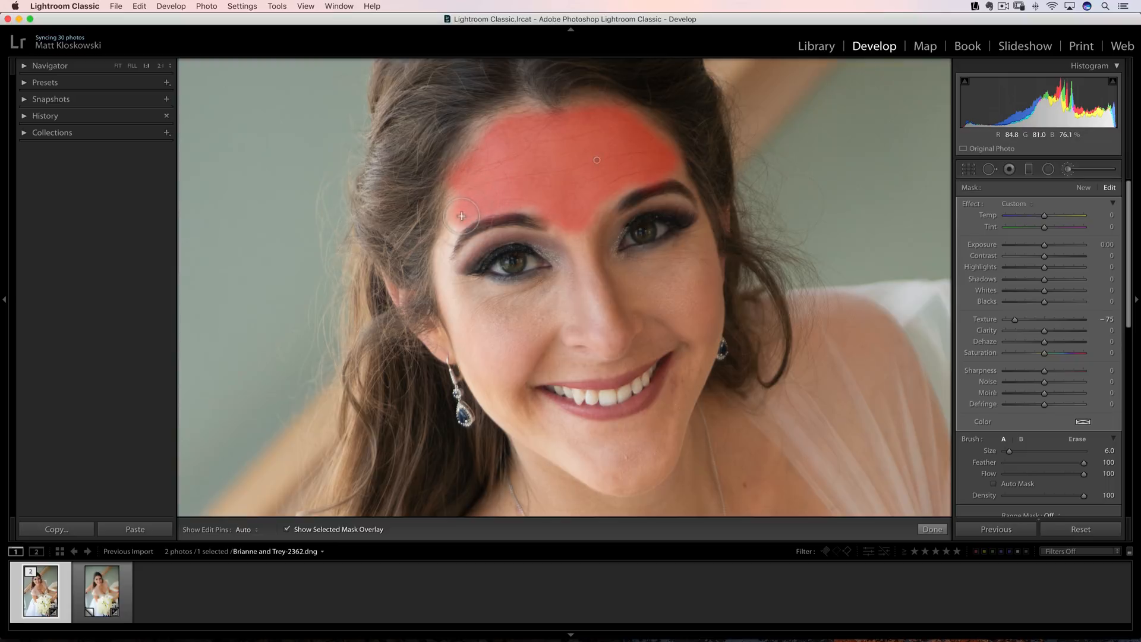
drag(462, 216, 492, 297)
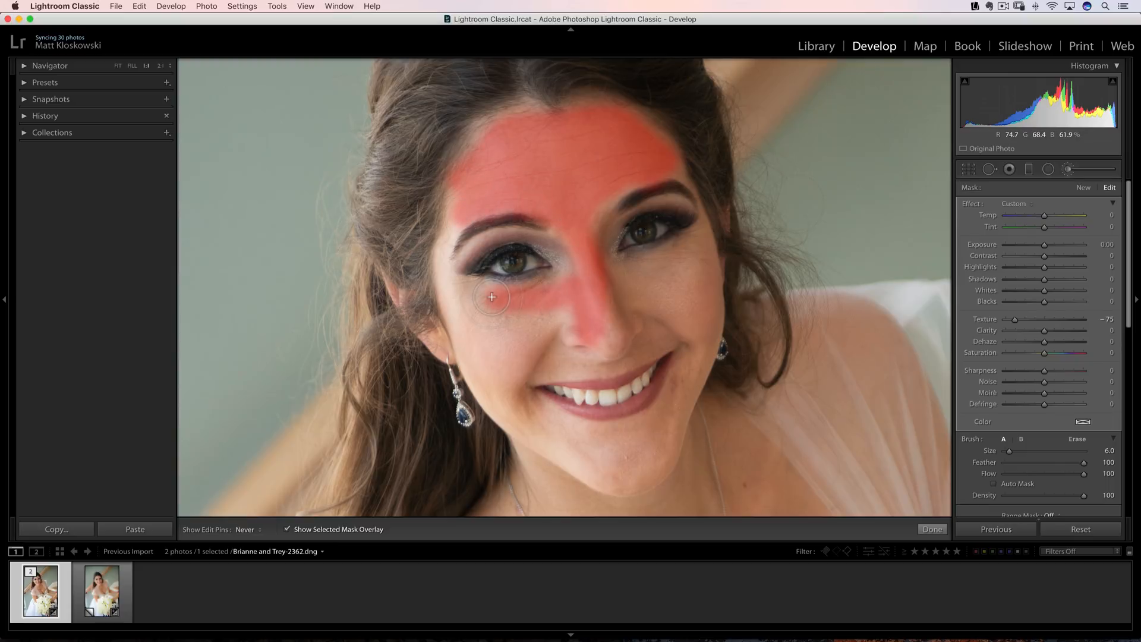
drag(491, 299, 469, 326)
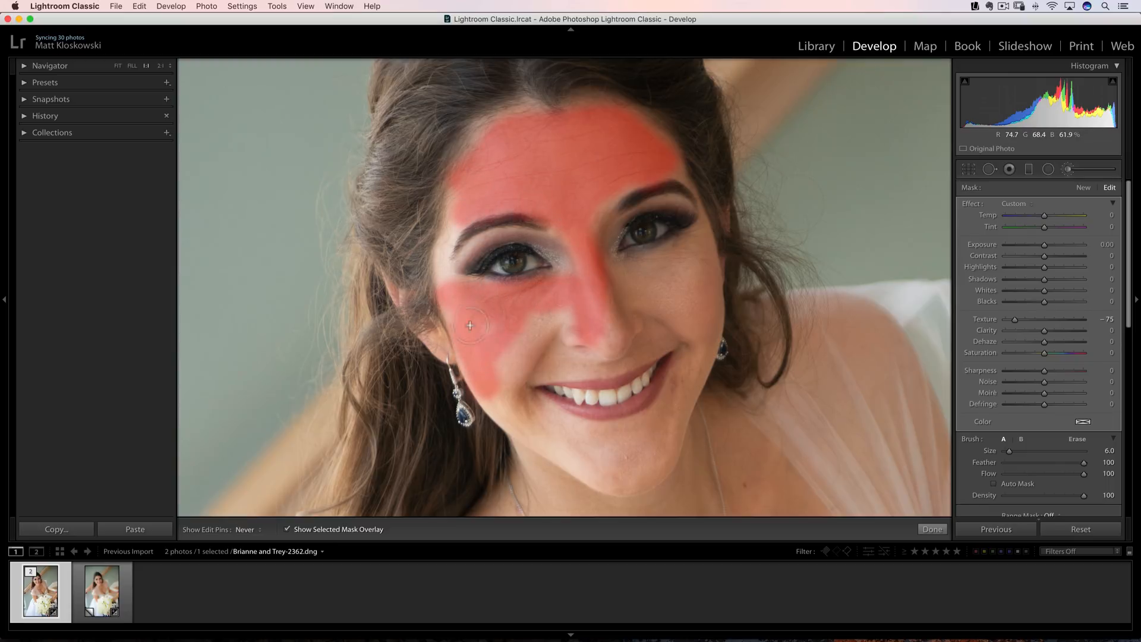
drag(470, 325, 601, 315)
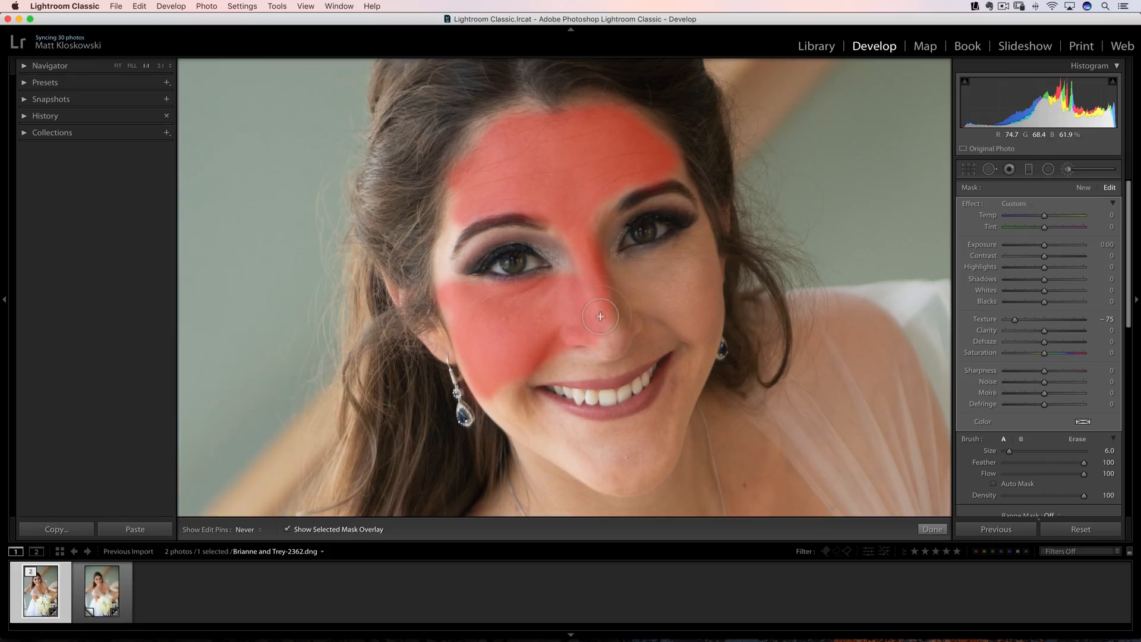
- Extend the mask under the right eye, over the right cheek, jaw and chin, then hide the overlay
drag(600, 316, 682, 258)
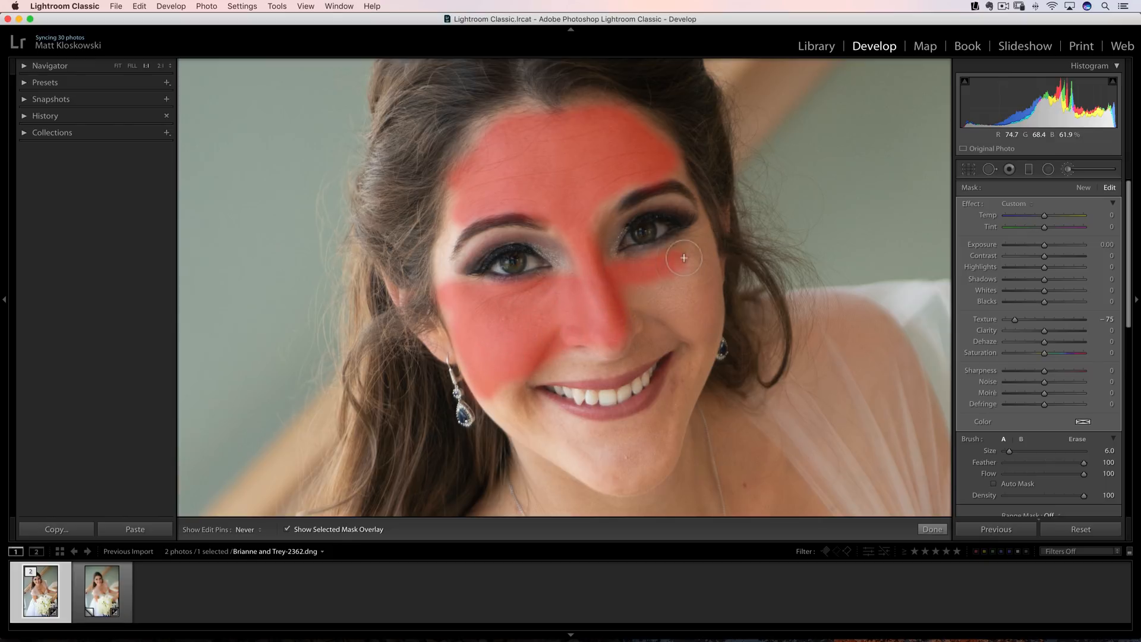
drag(685, 257, 662, 316)
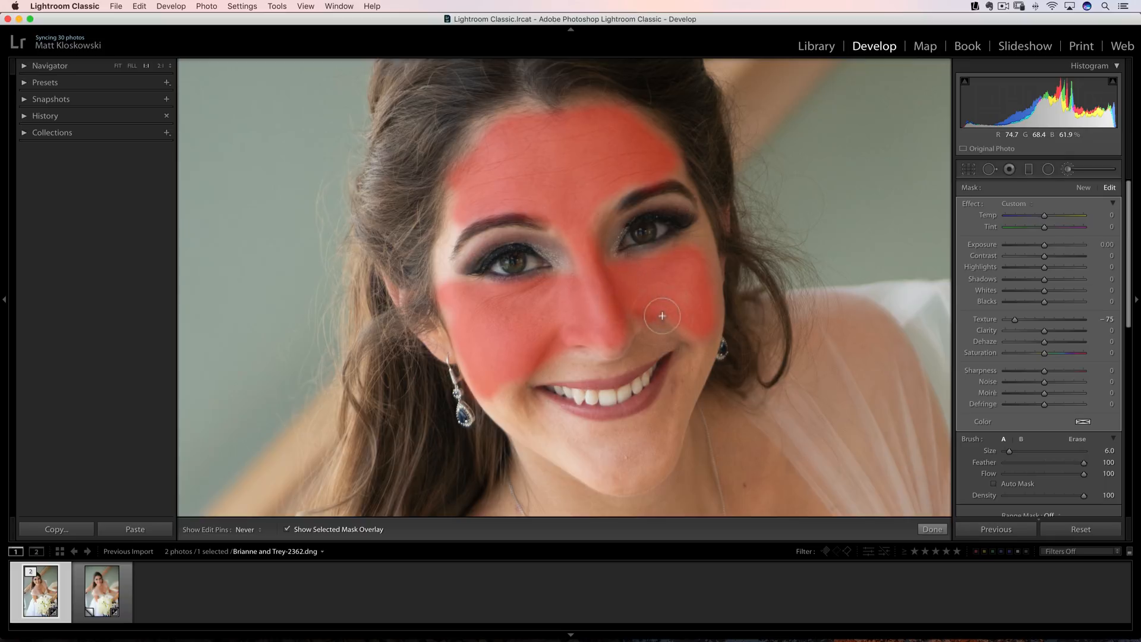
drag(662, 316, 657, 461)
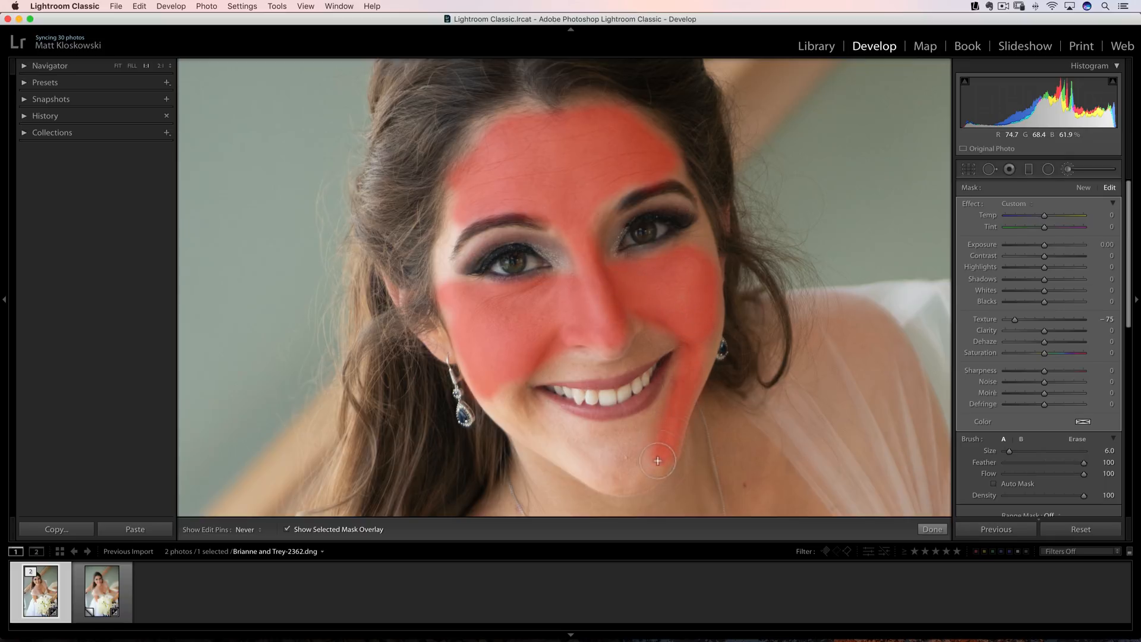
drag(657, 462, 610, 452)
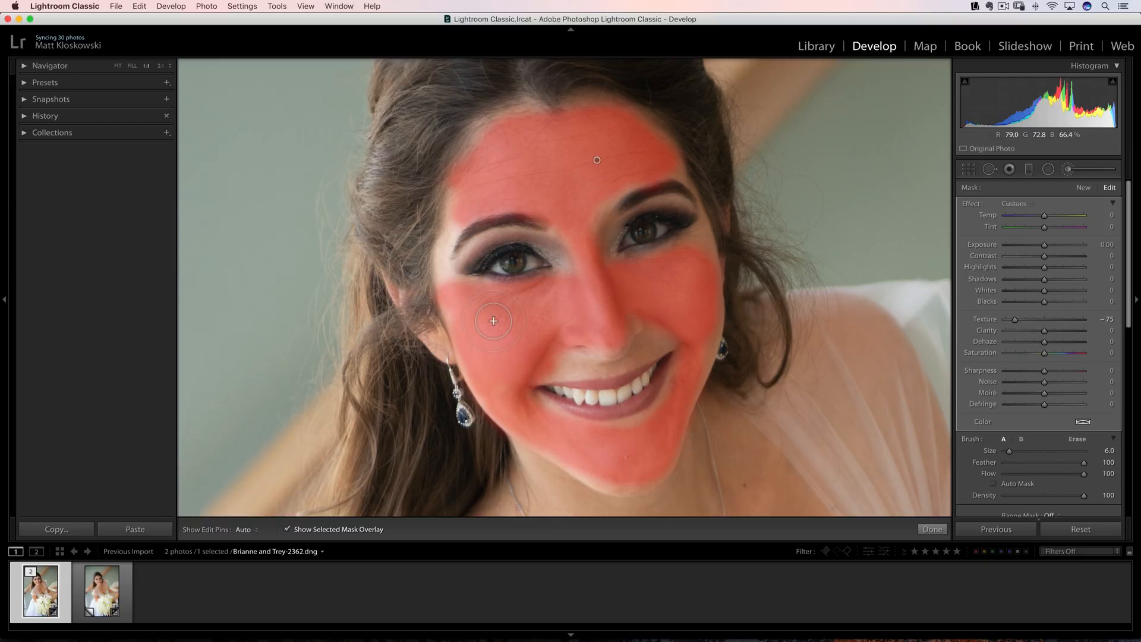
click(288, 529)
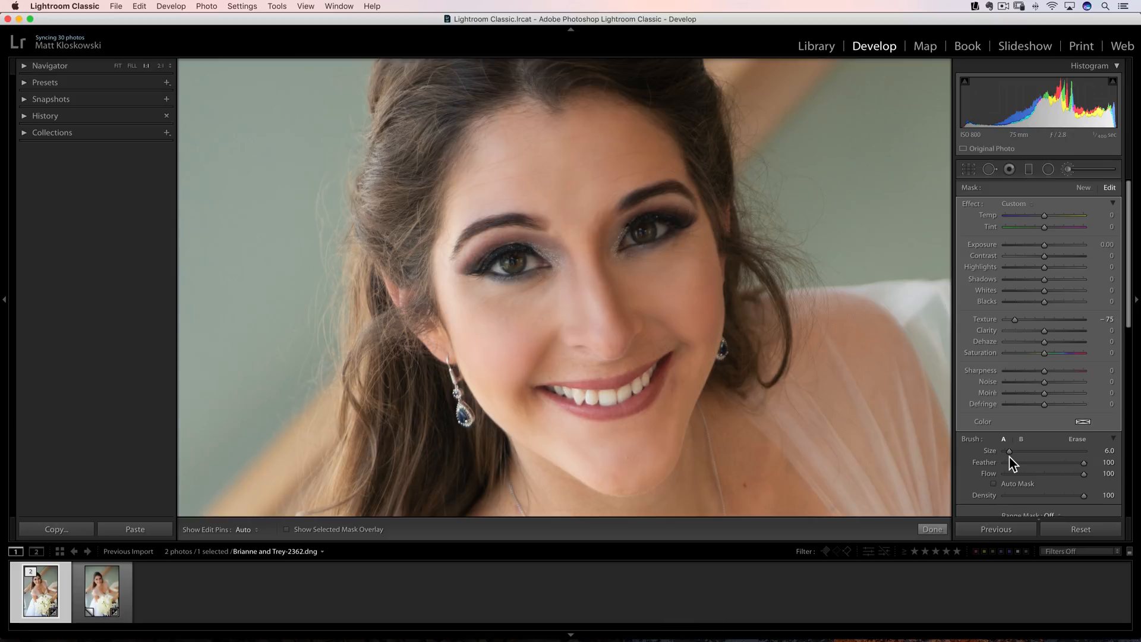
scroll(down, 3)
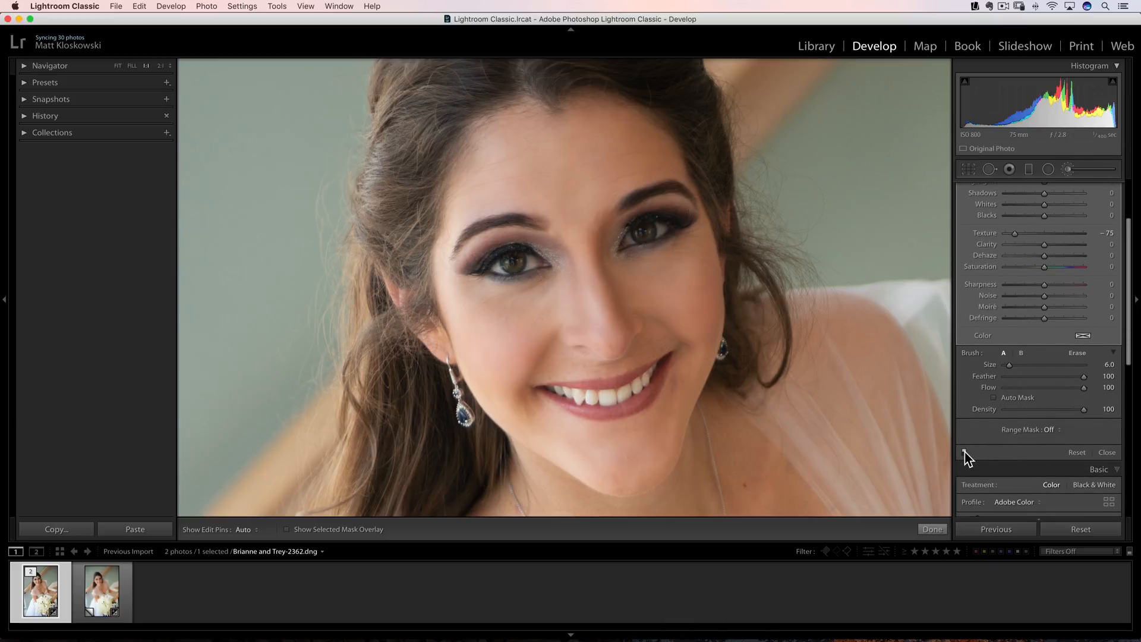
mouse_move(963, 455)
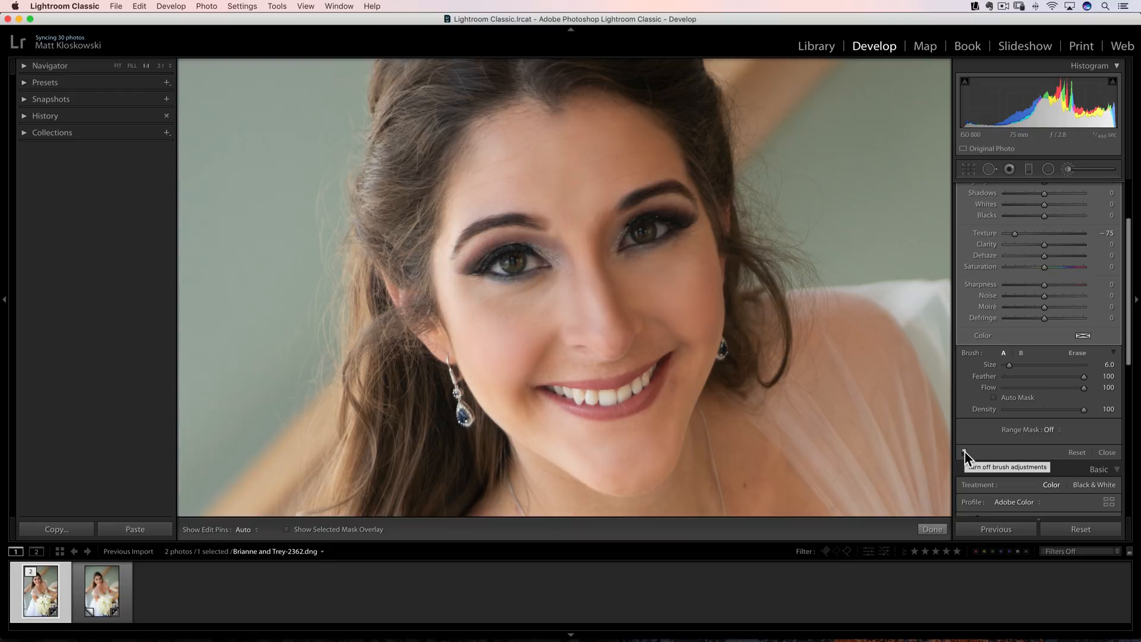
mouse_move(967, 457)
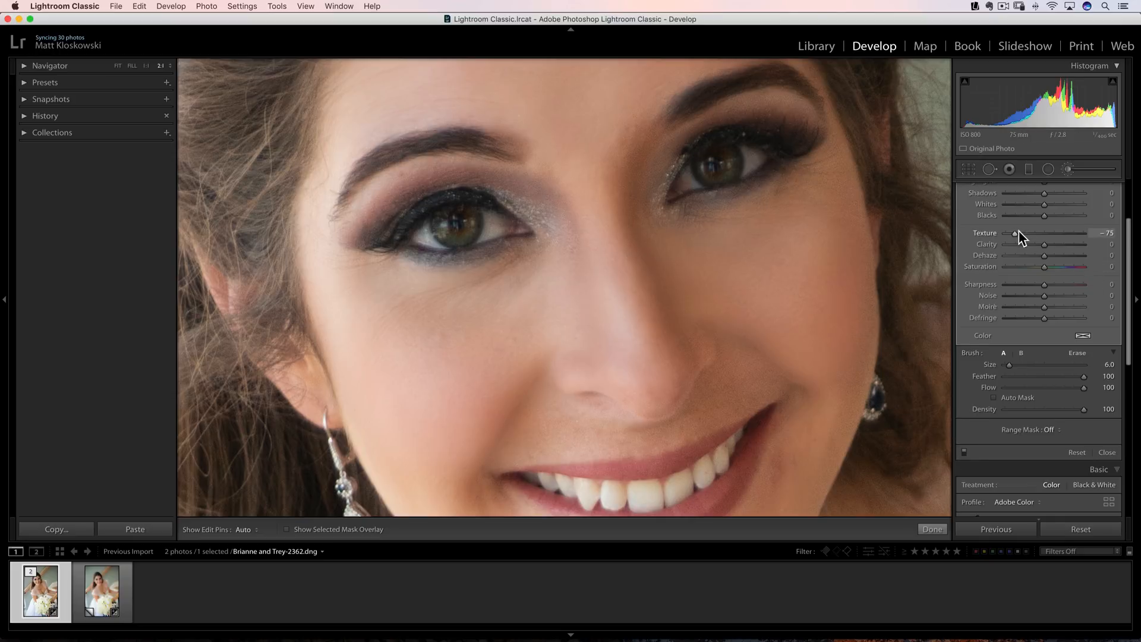
- Tune the brush Texture between -100 and -47, settling near -56 and finally about -95
drag(1011, 233, 1005, 233)
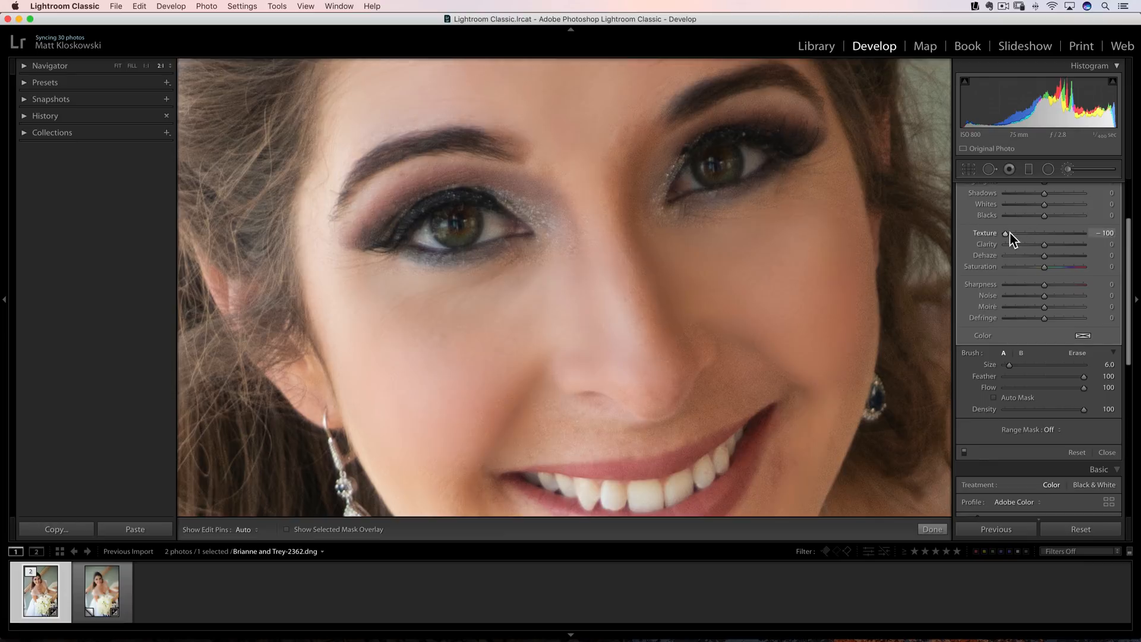
drag(1007, 233, 1027, 233)
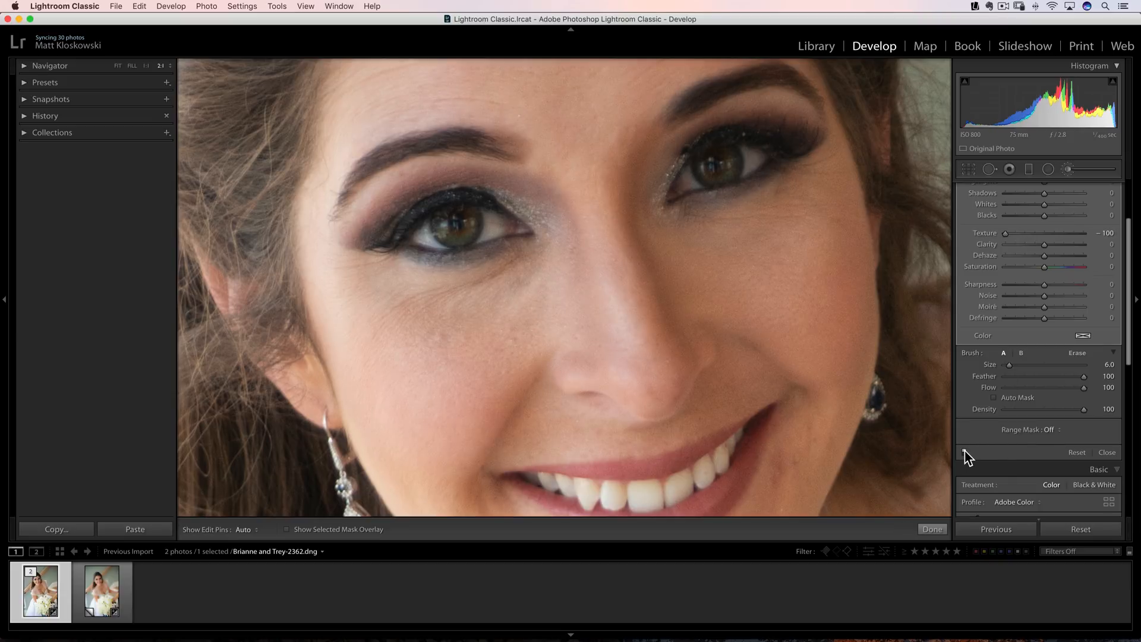
drag(1005, 233, 1041, 233)
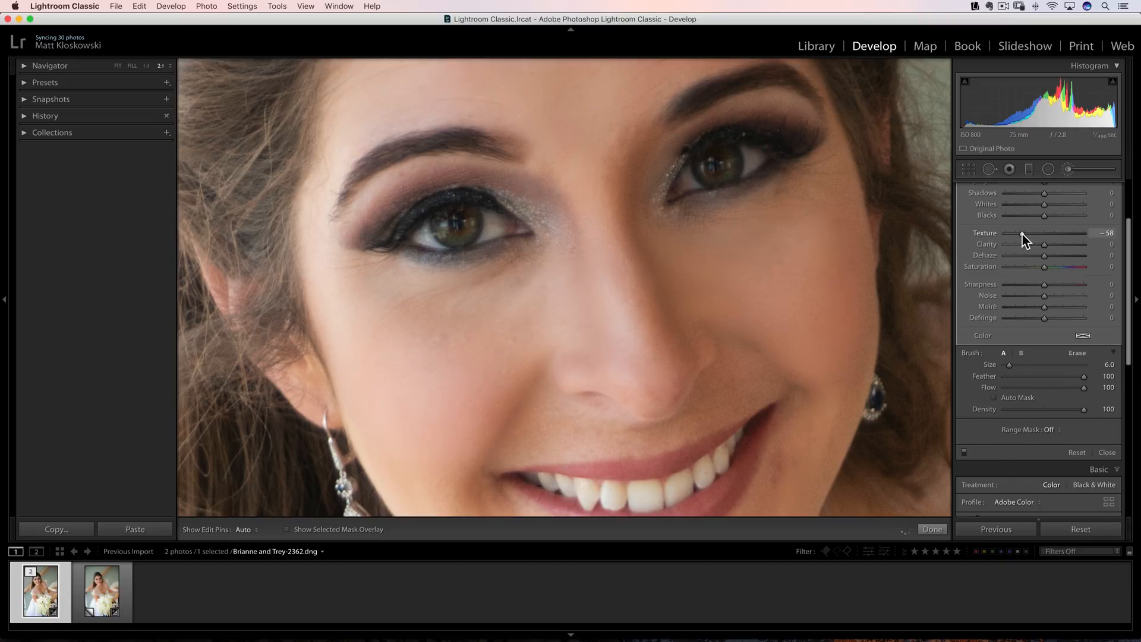
drag(1025, 233, 1043, 233)
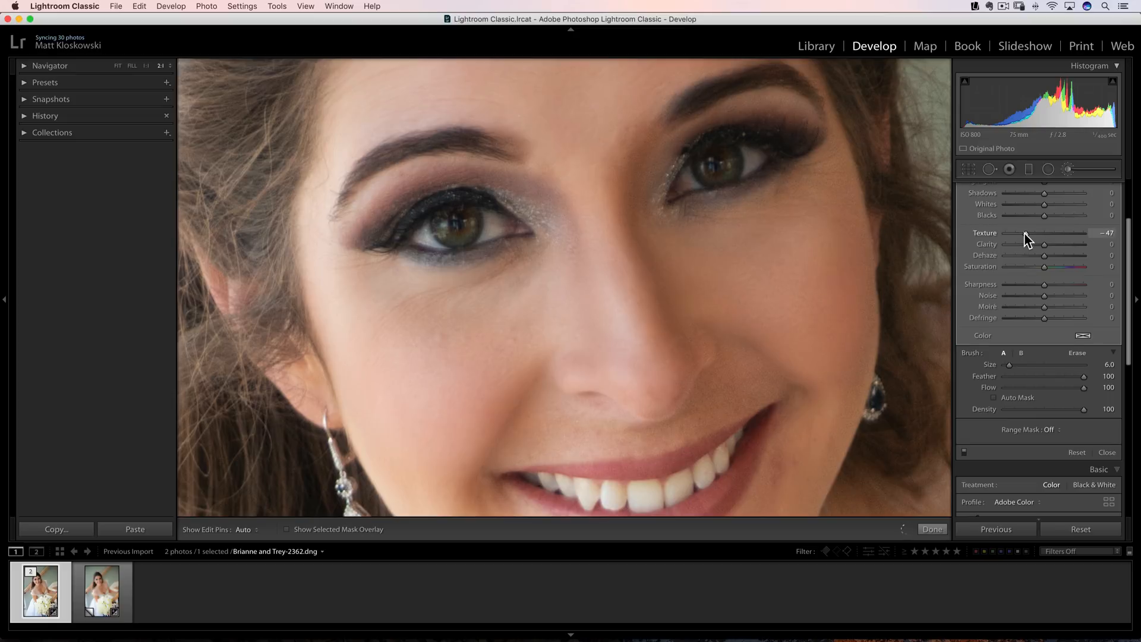
drag(1059, 233, 1050, 233)
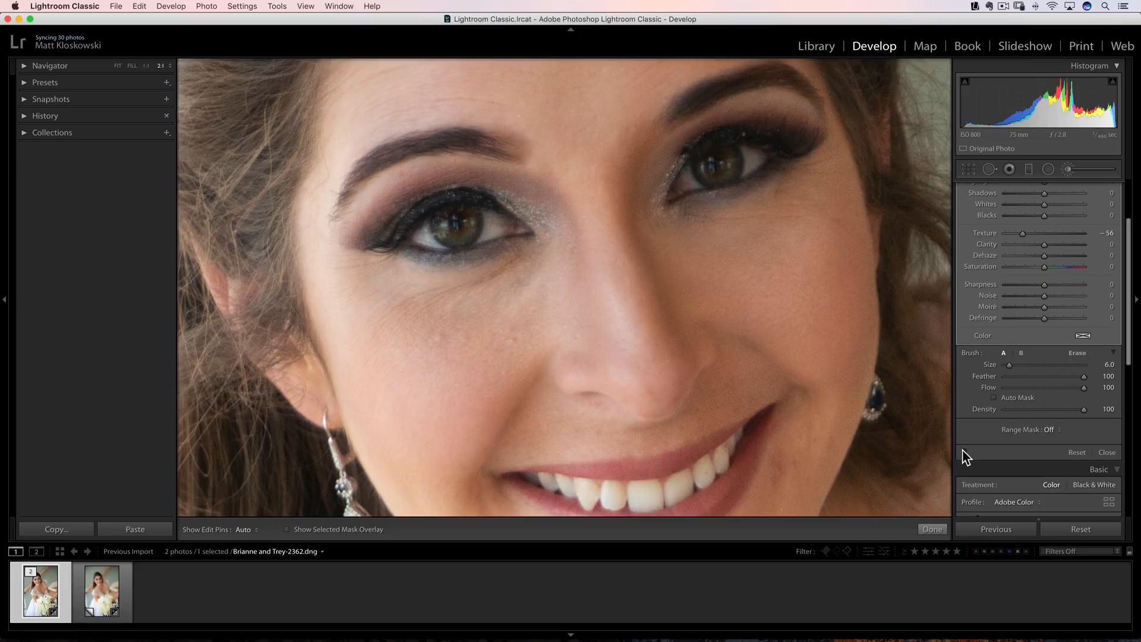
mouse_move(1024, 265)
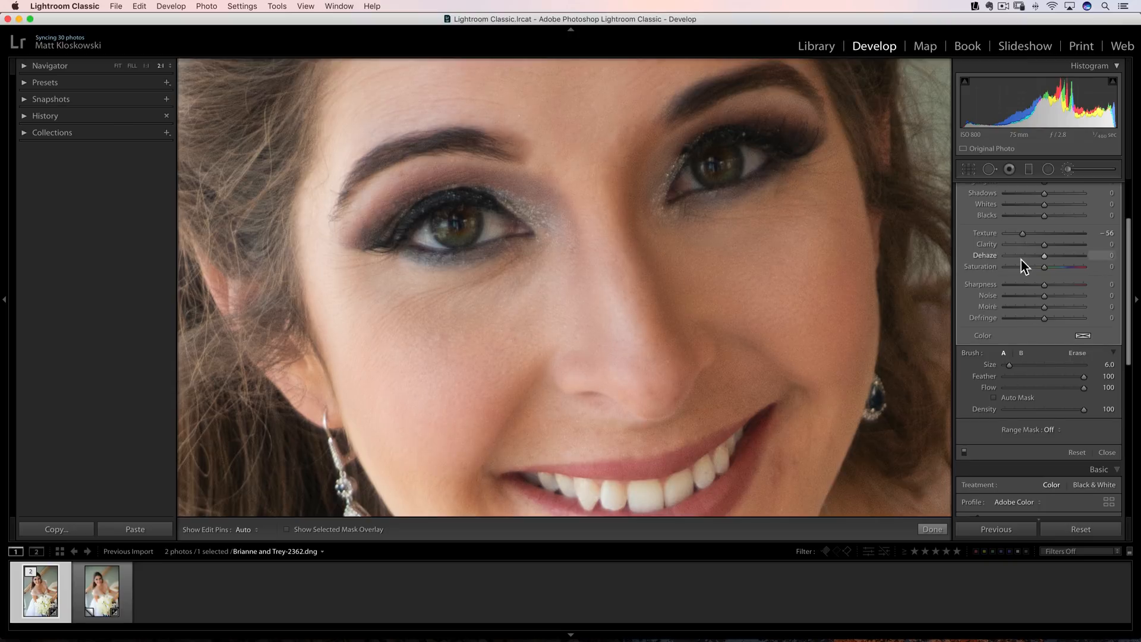
drag(1023, 233, 1007, 233)
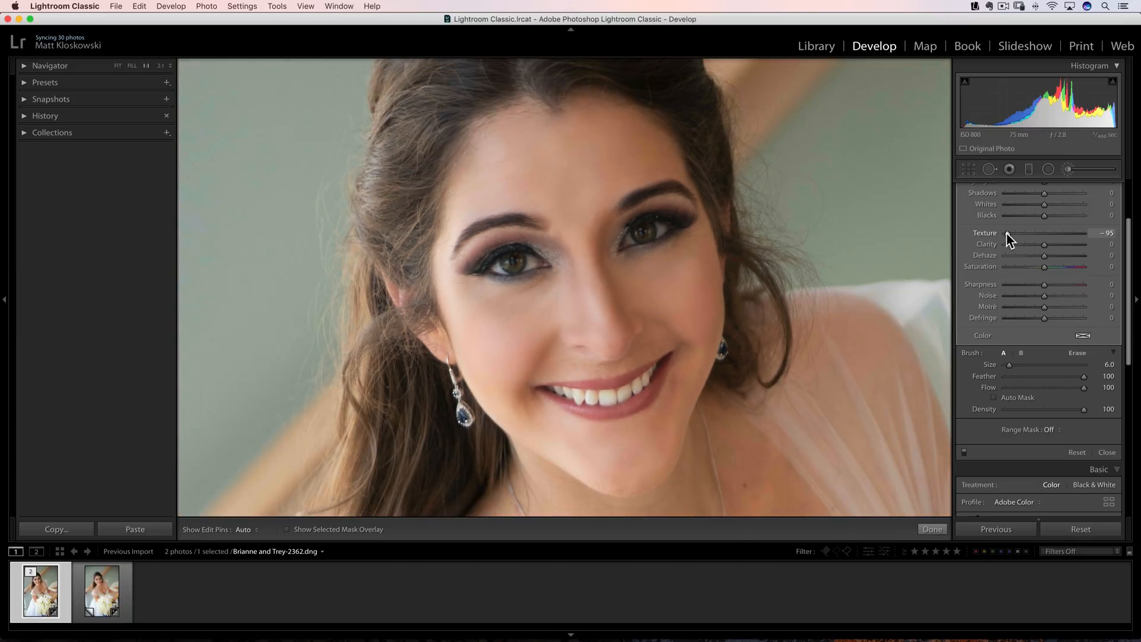
mouse_move(1045, 374)
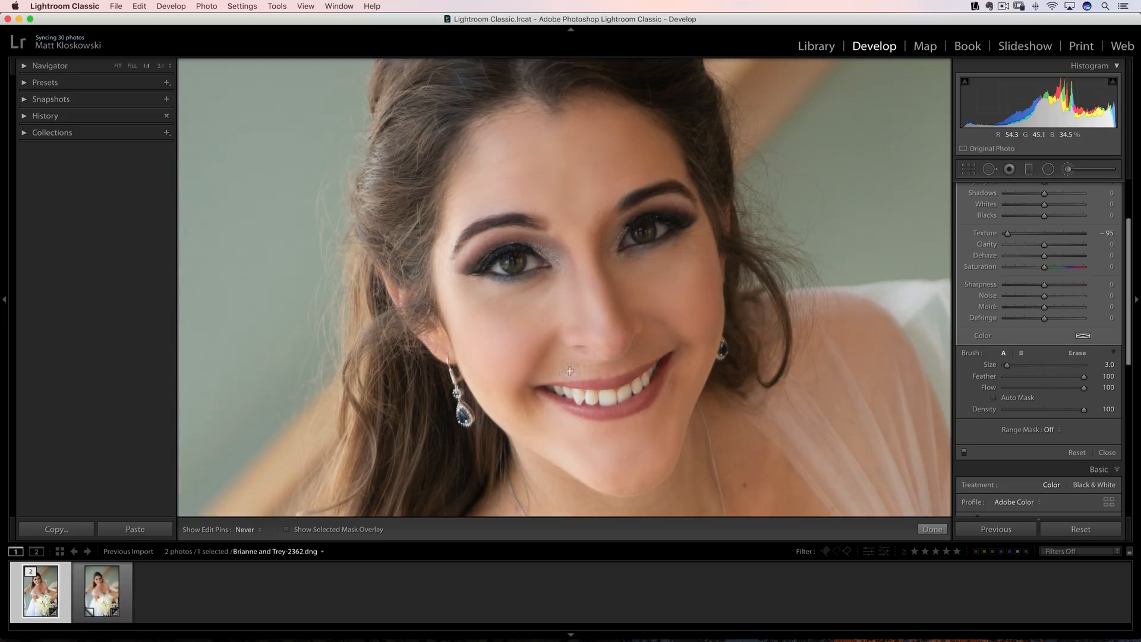
mouse_move(670, 348)
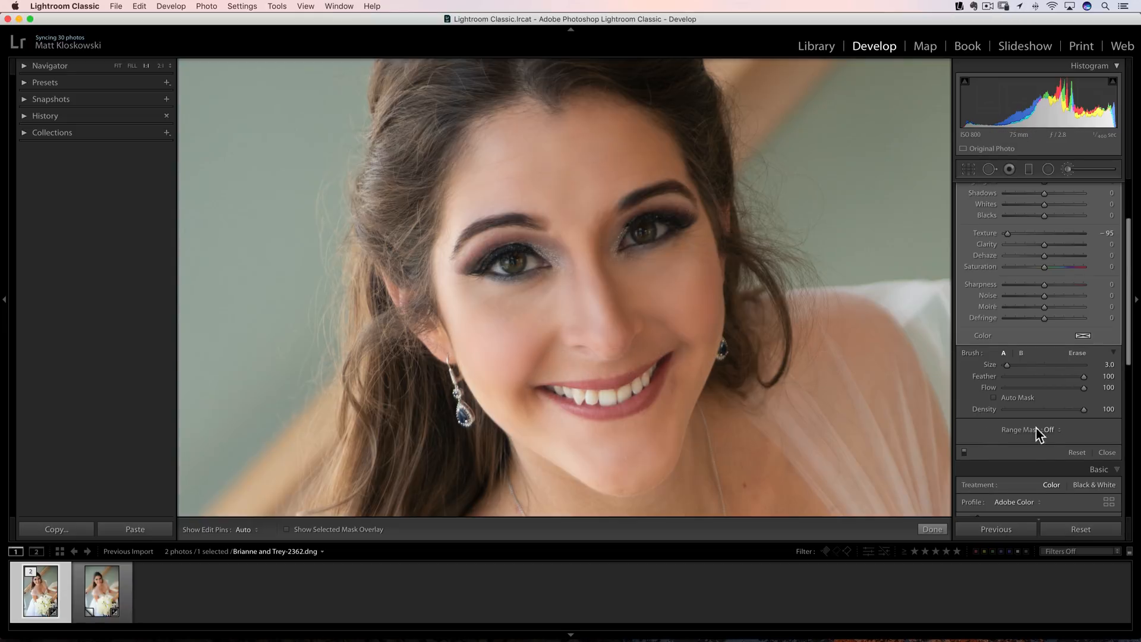
mouse_move(1055, 429)
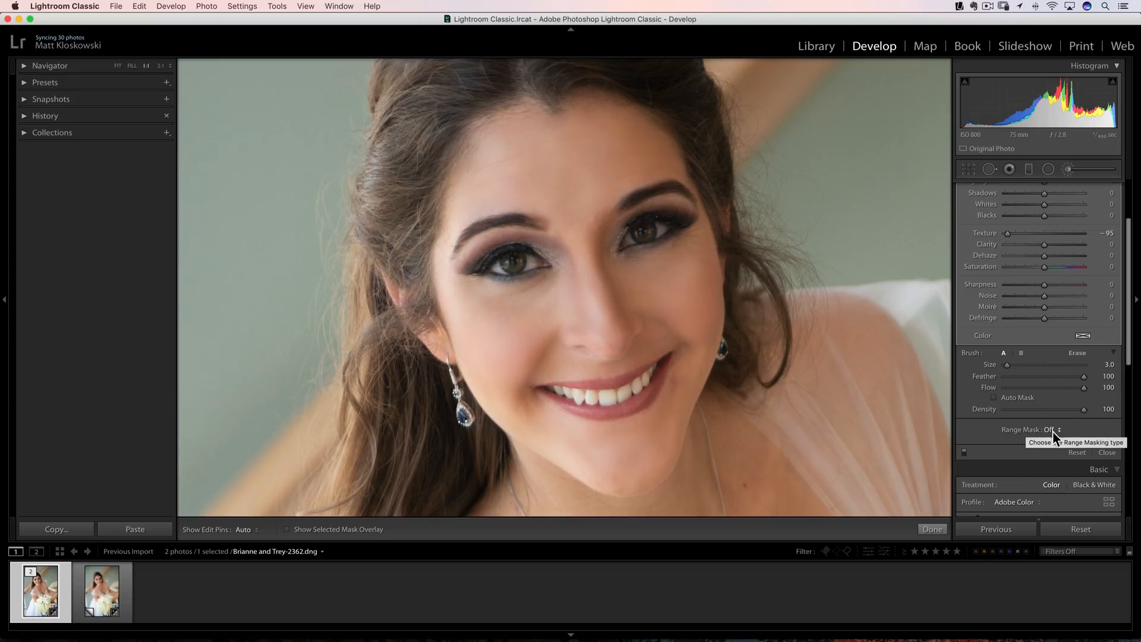
- Apply a luminance range mask limited to tones 34–100 and show its overlay on the face
click(1052, 429)
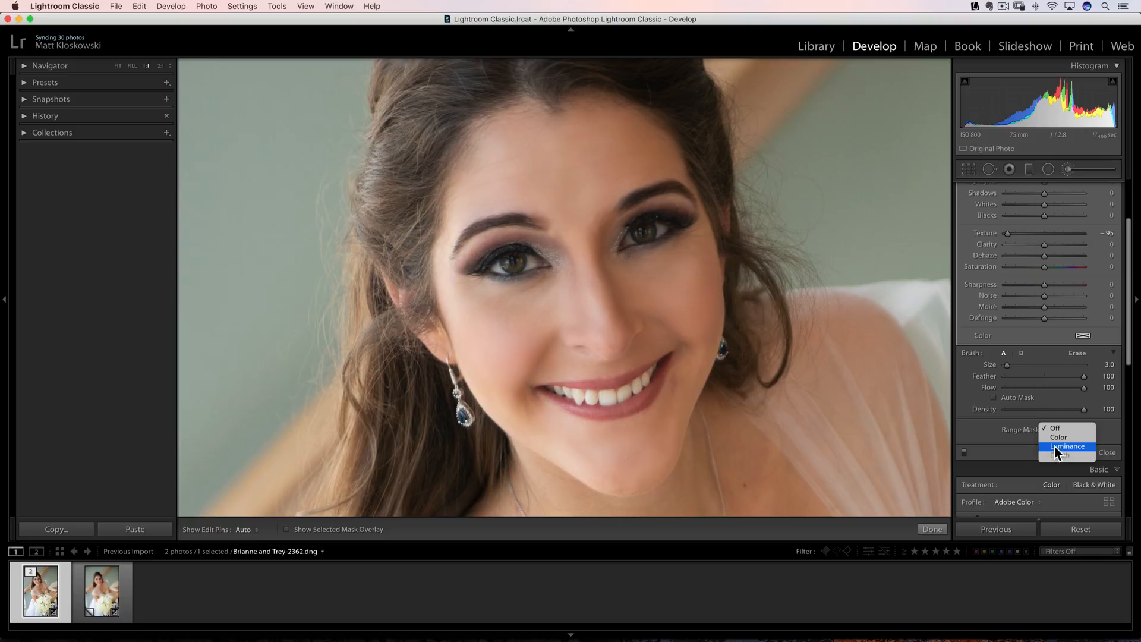
click(1065, 446)
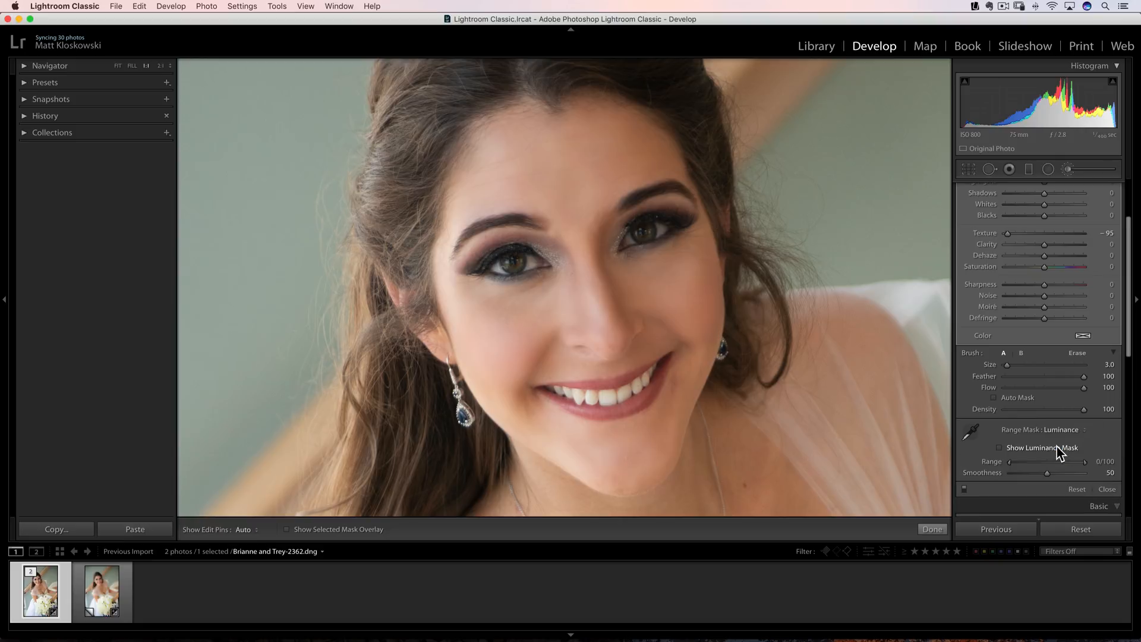
drag(1009, 461, 1019, 462)
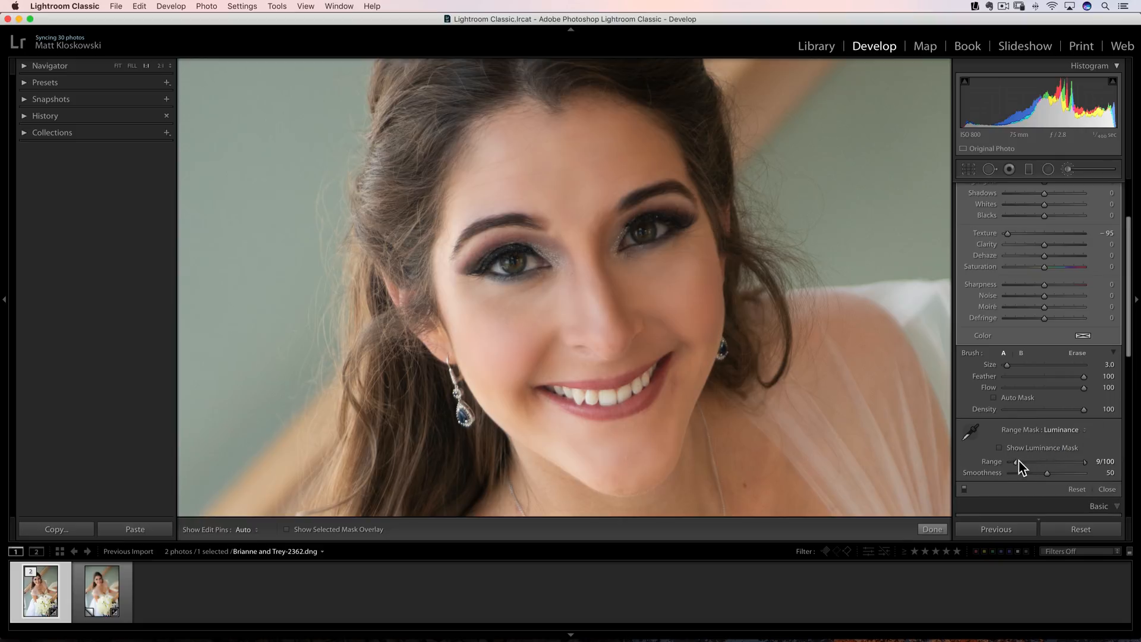
drag(1018, 466, 1036, 466)
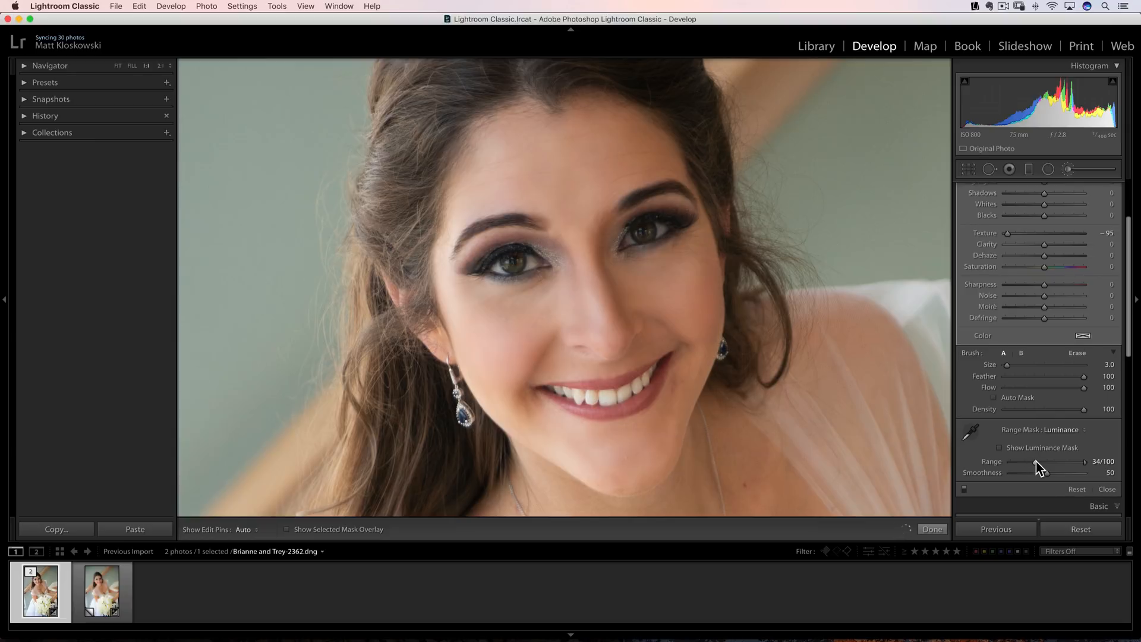
mouse_move(1037, 443)
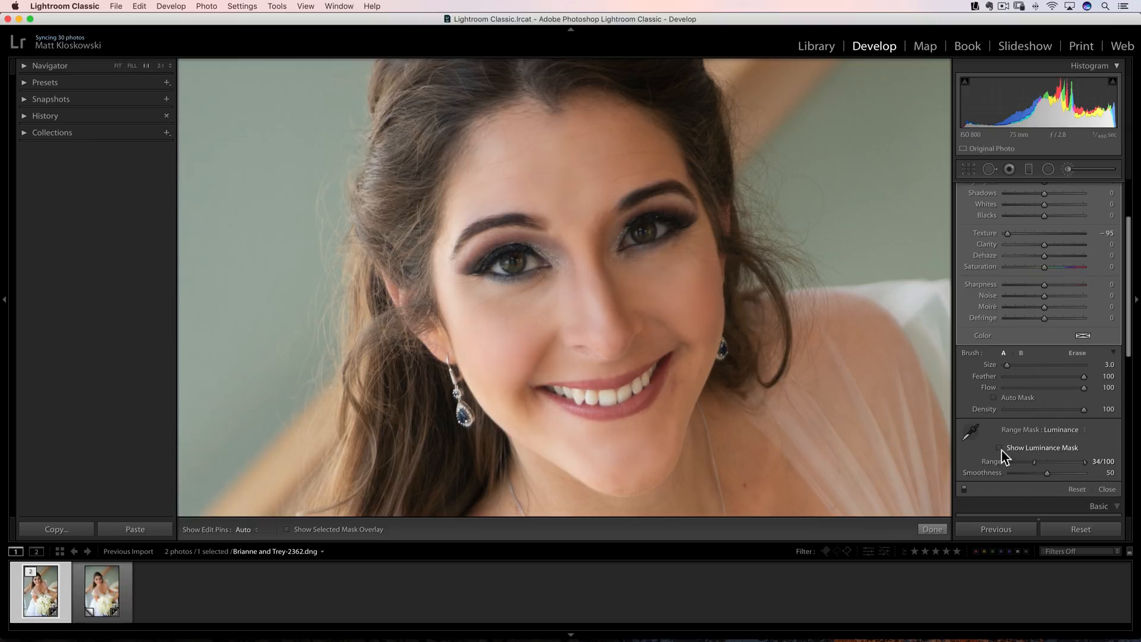
click(999, 449)
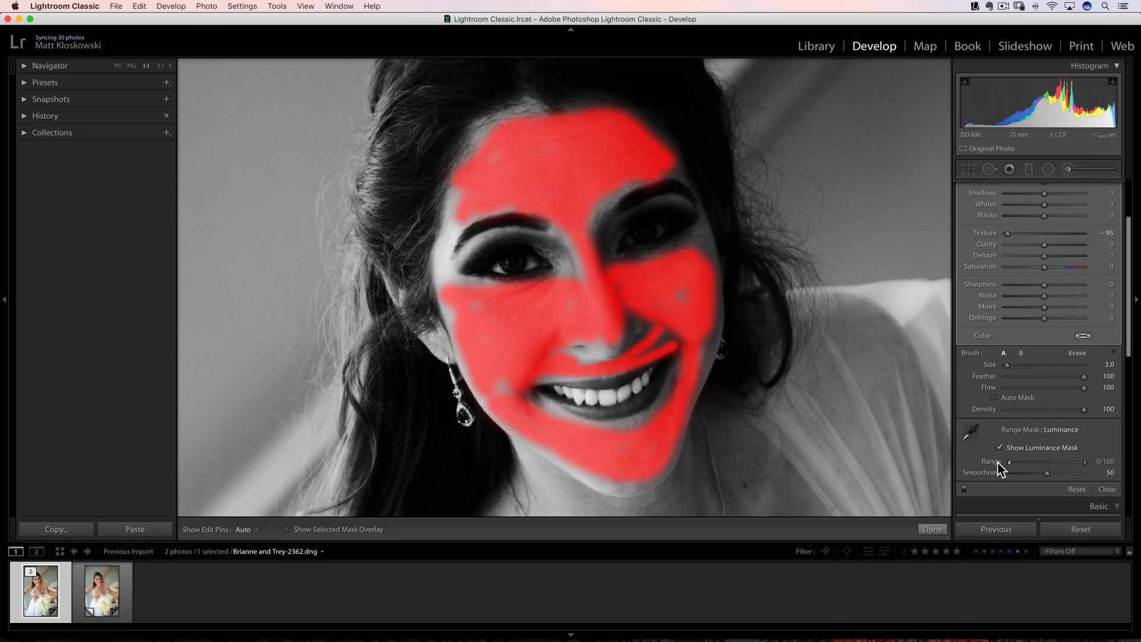
- Nudge the luminance range limits, then set the brush's Range Mask back to Off
drag(1009, 462, 1030, 461)
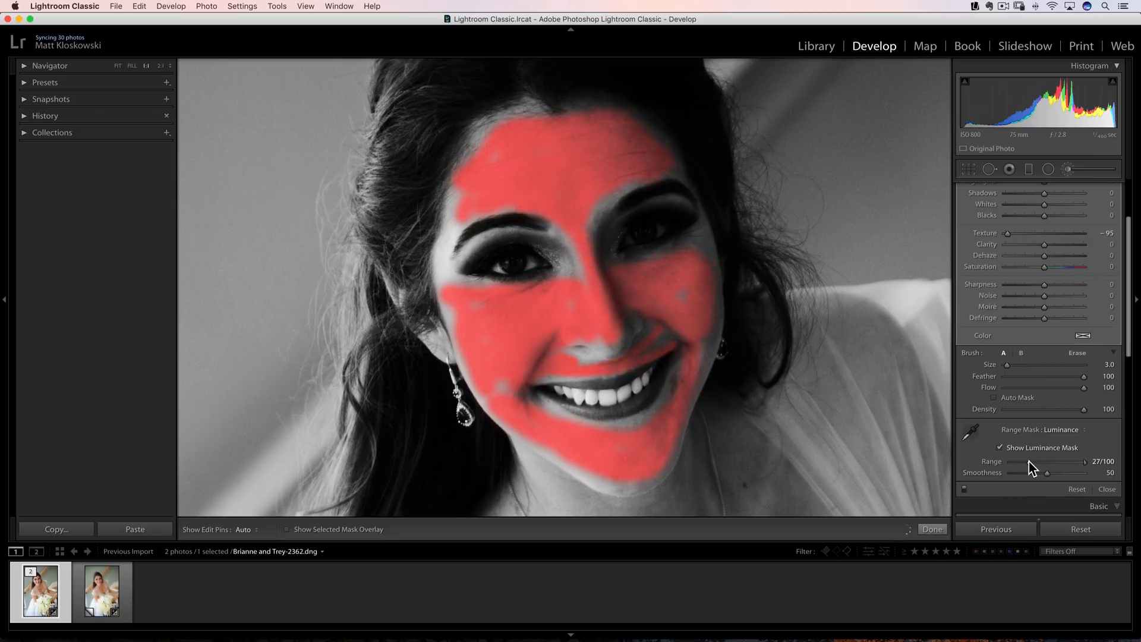
drag(1063, 461, 1043, 461)
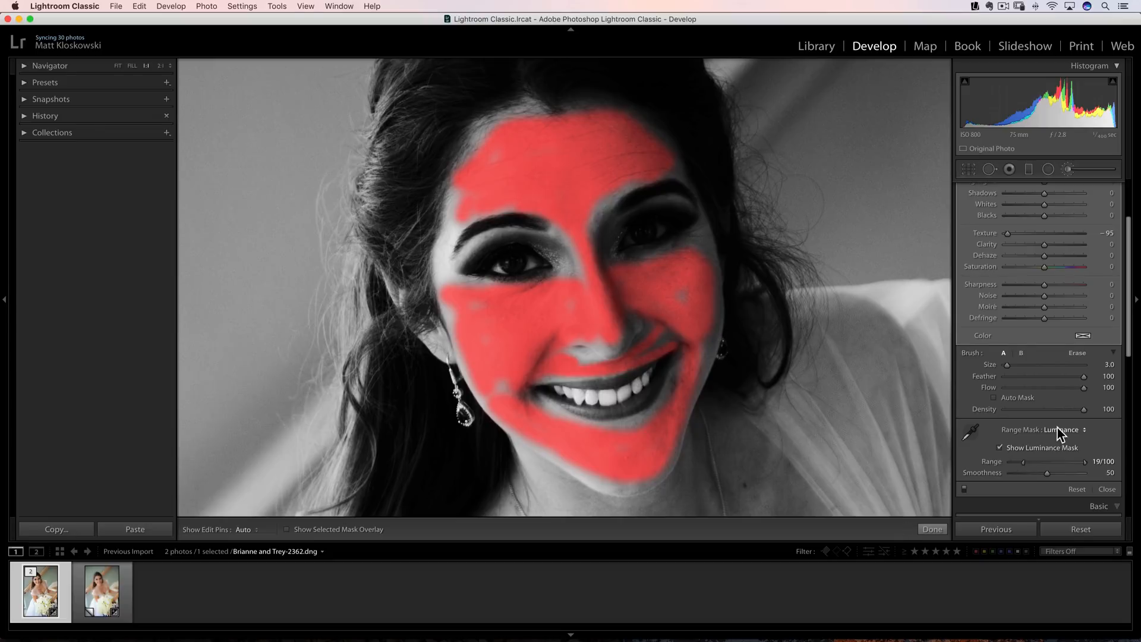
click(1067, 429)
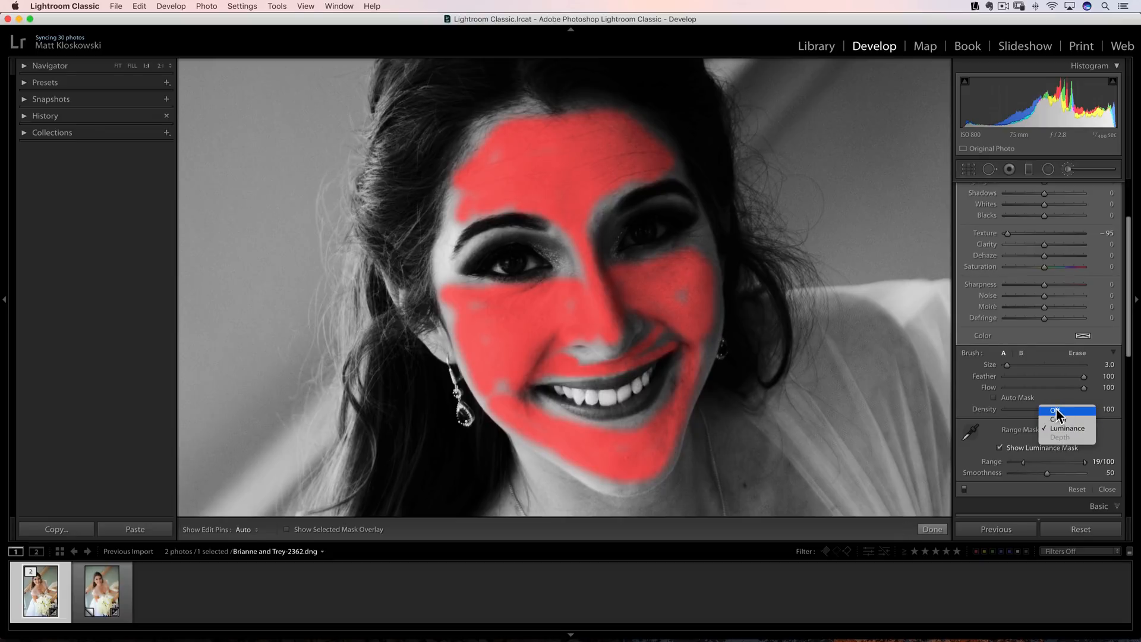
click(1052, 418)
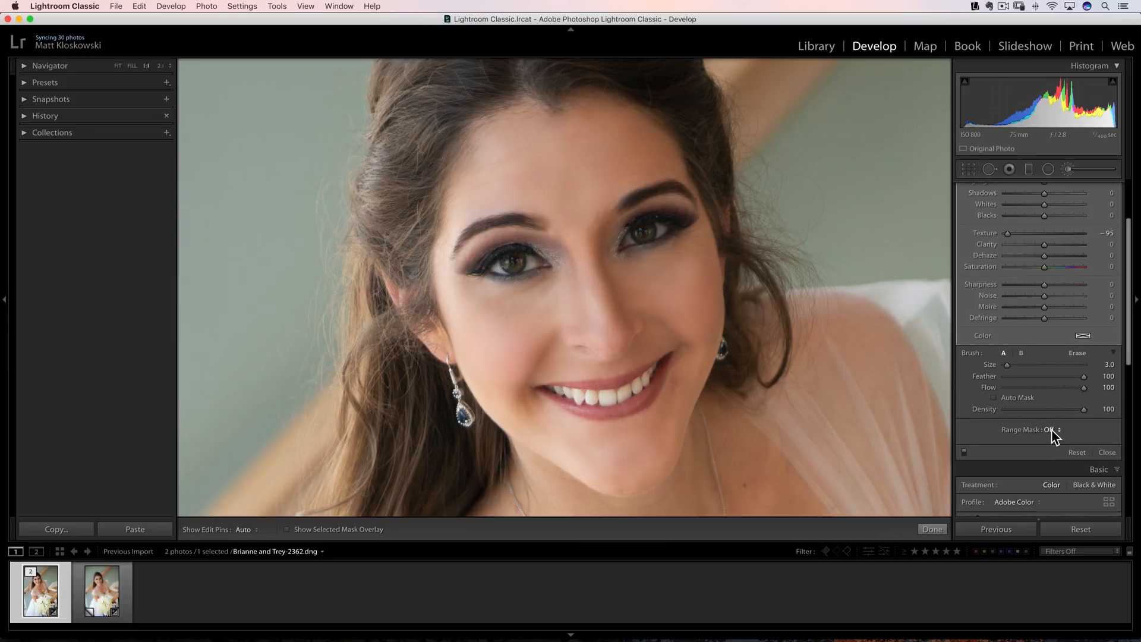
mouse_move(1052, 429)
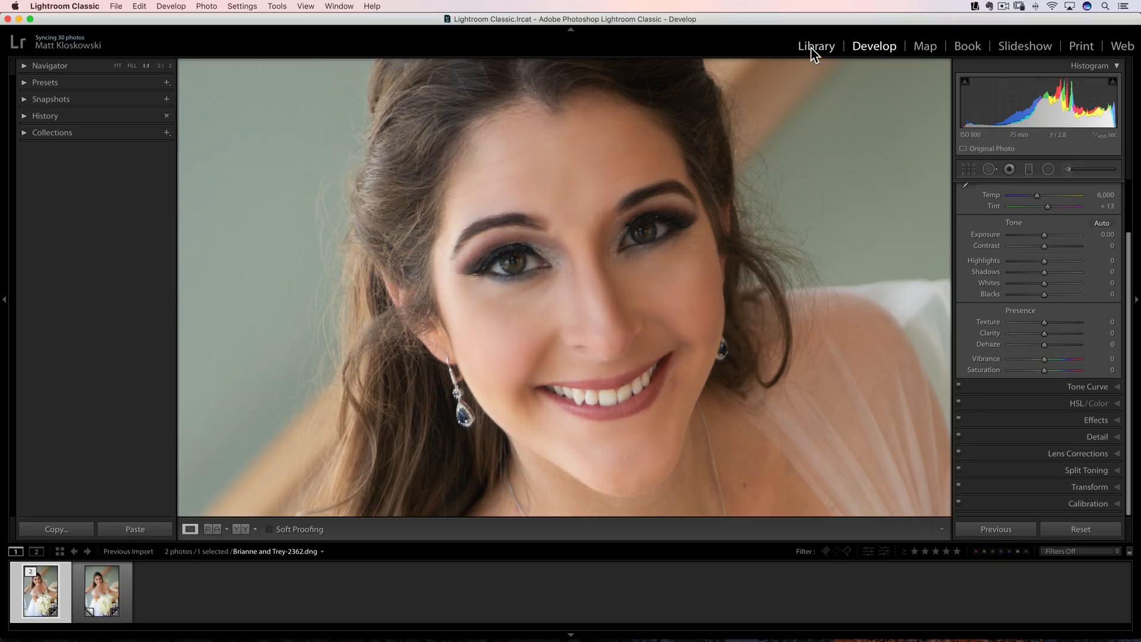
- In Library pick the Elowah Falls waterfall photo, hide the left panel, zoom onto the foreground rock and enter Develop
click(815, 47)
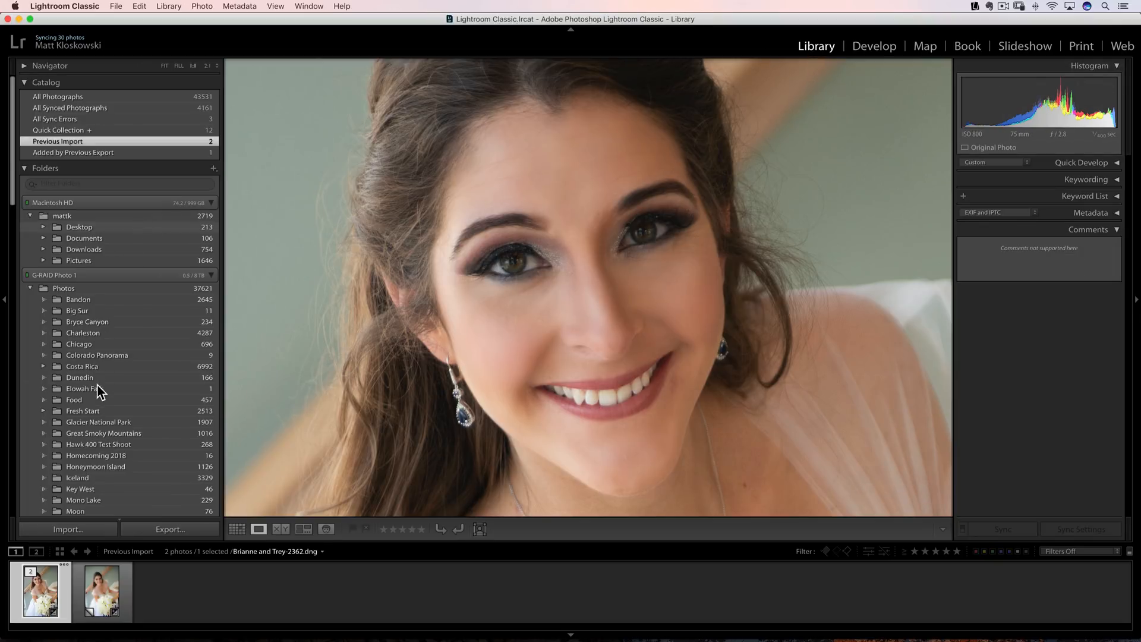
click(85, 388)
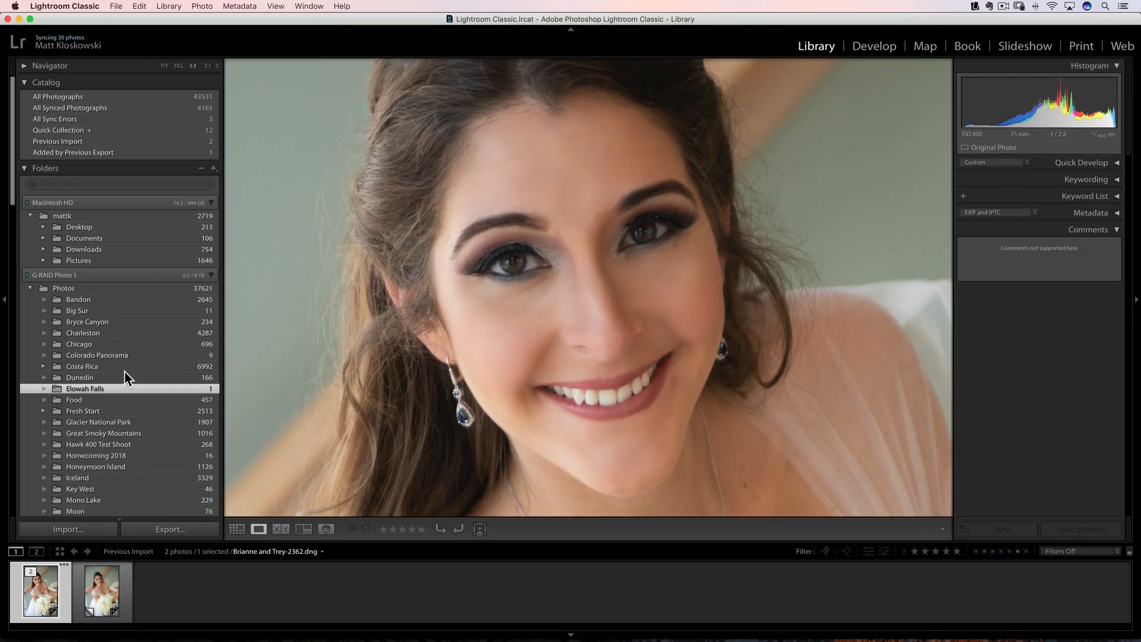
click(85, 387)
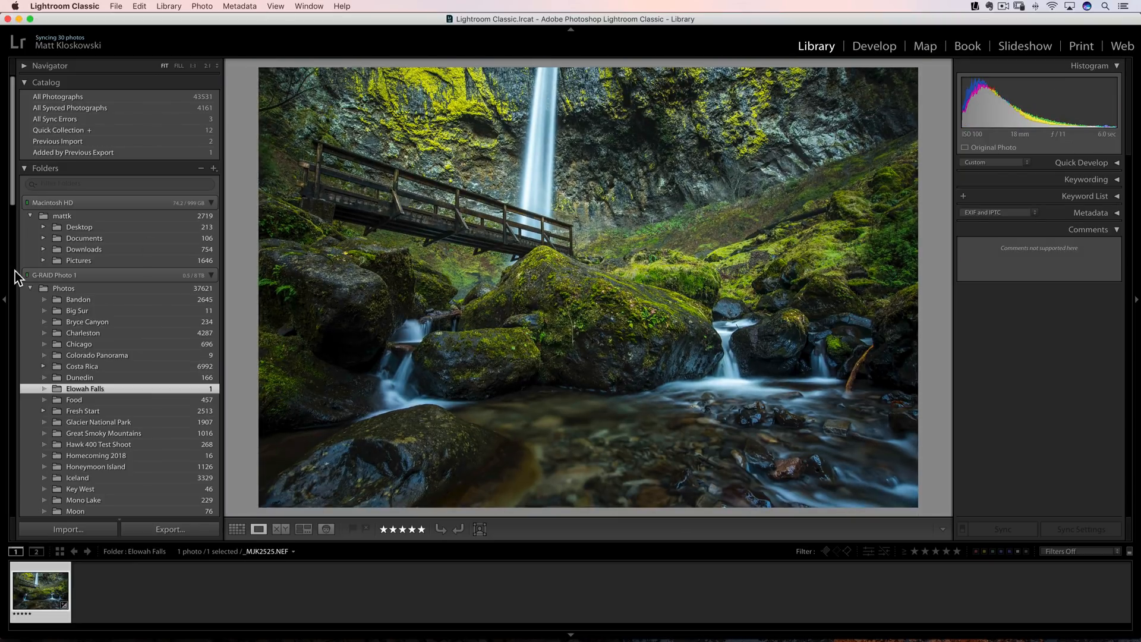
key(Tab)
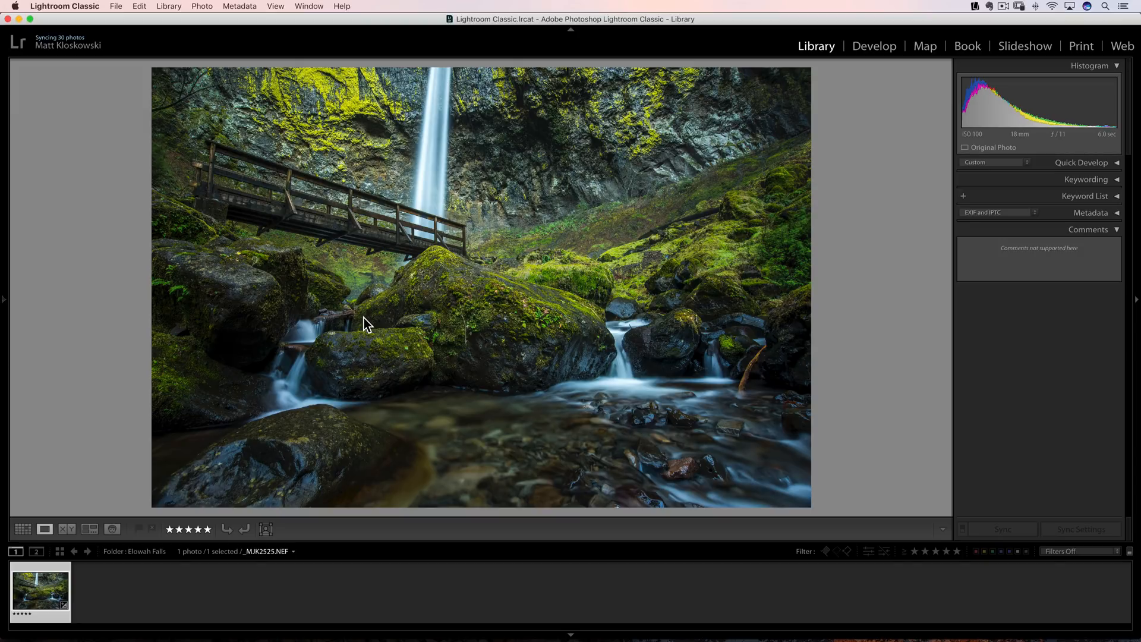
mouse_move(292, 445)
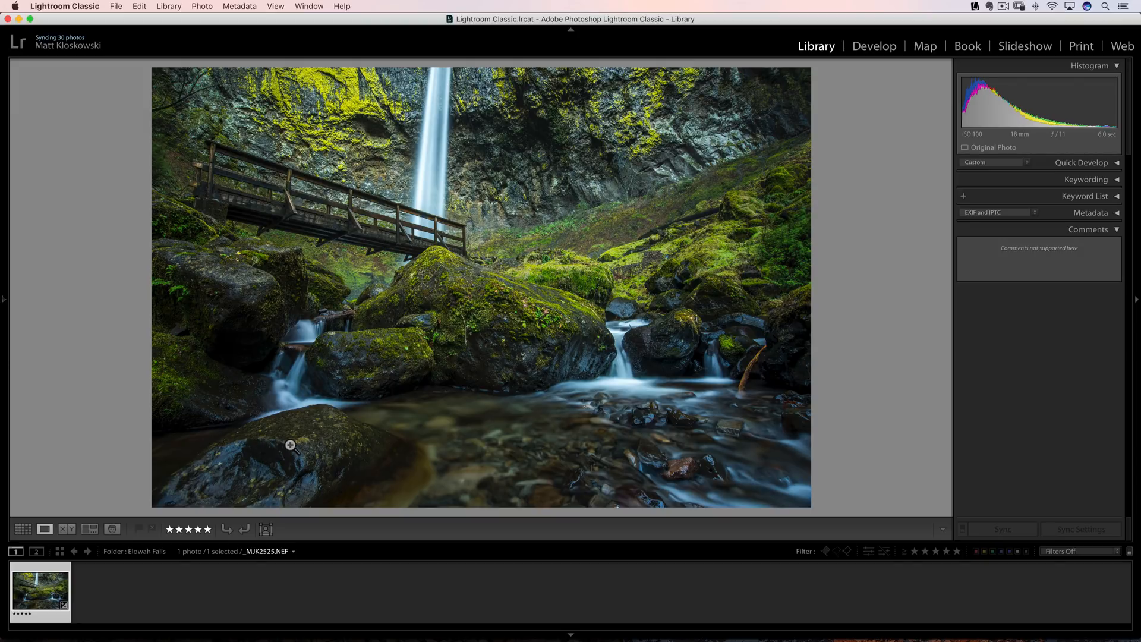
click(290, 444)
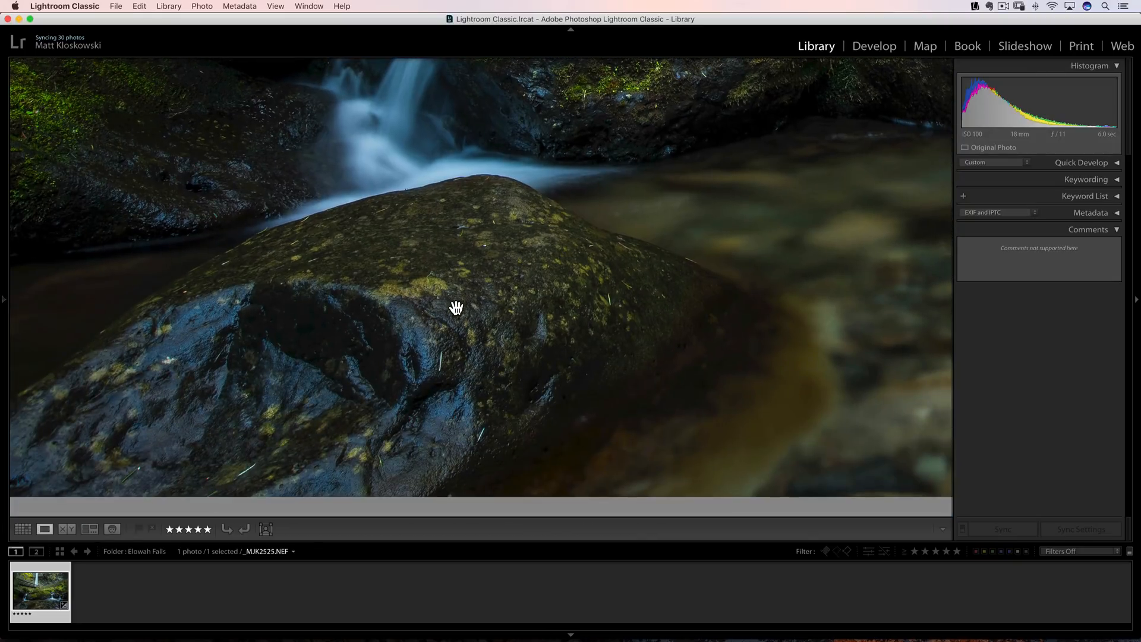
click(873, 46)
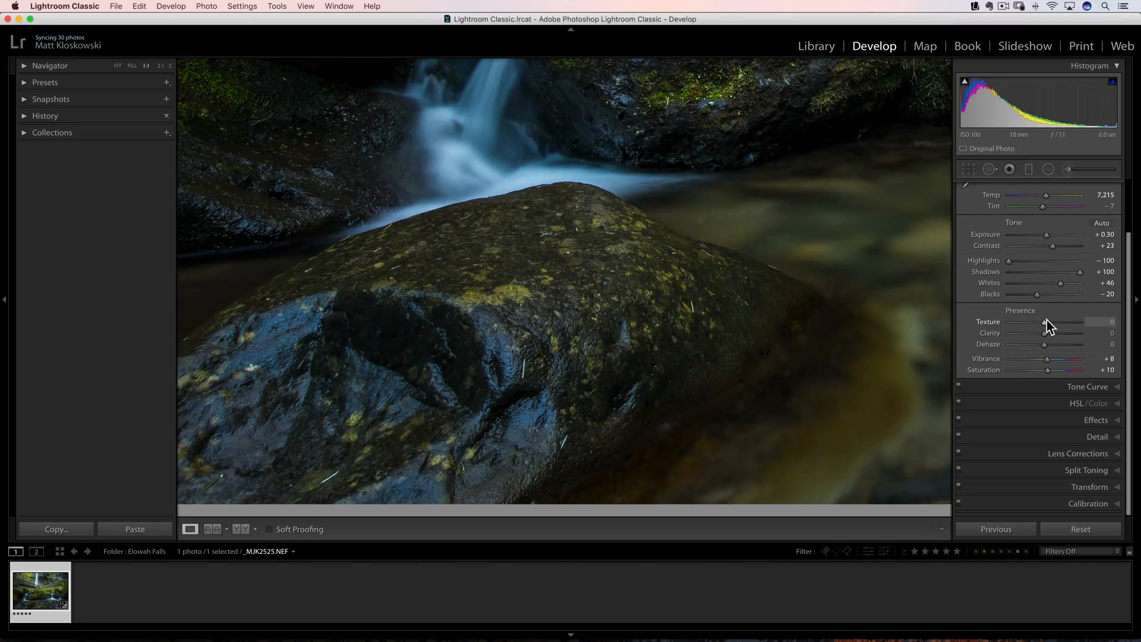
- Try global Texture +100 and Clarity about +26 on the rock, returning Clarity to zero
drag(1056, 322, 1080, 323)
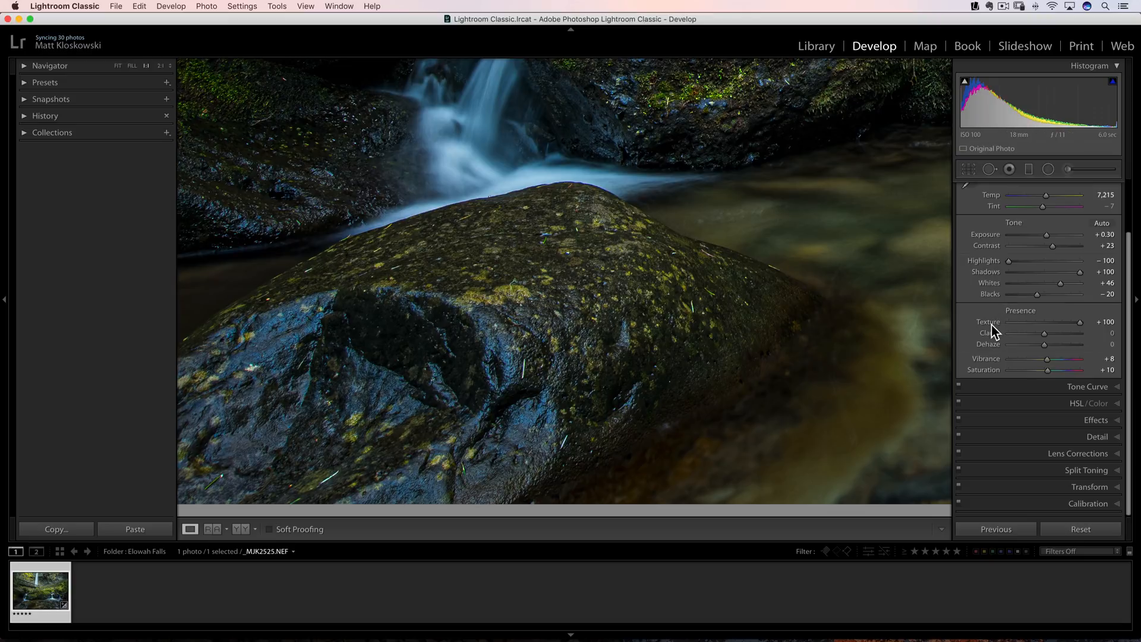
drag(1080, 333, 1055, 333)
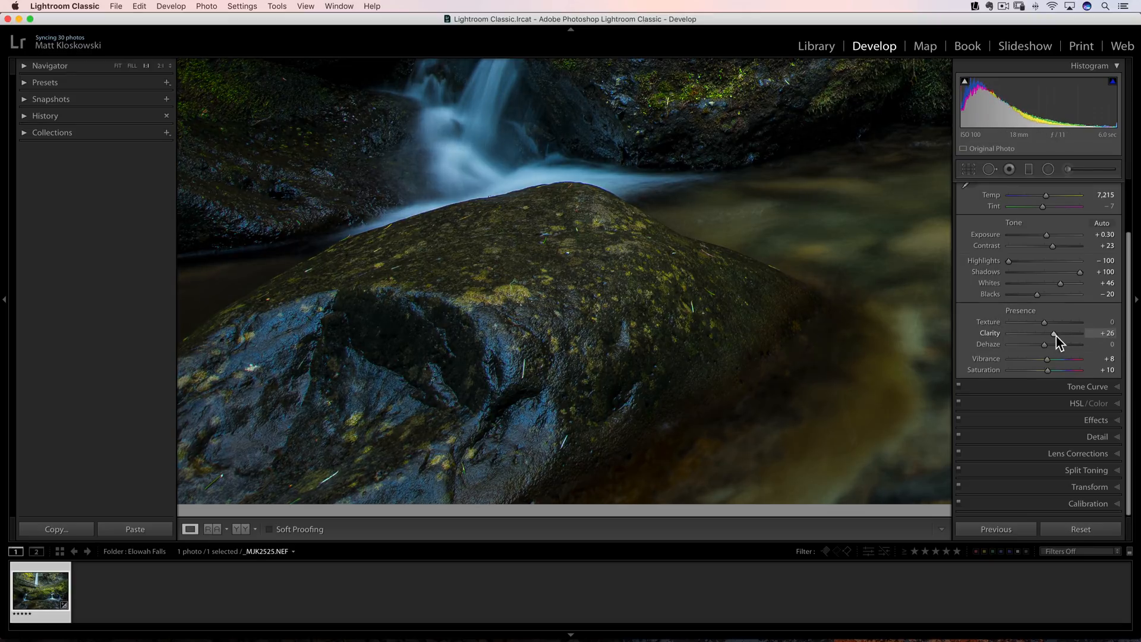
drag(1055, 333, 1081, 333)
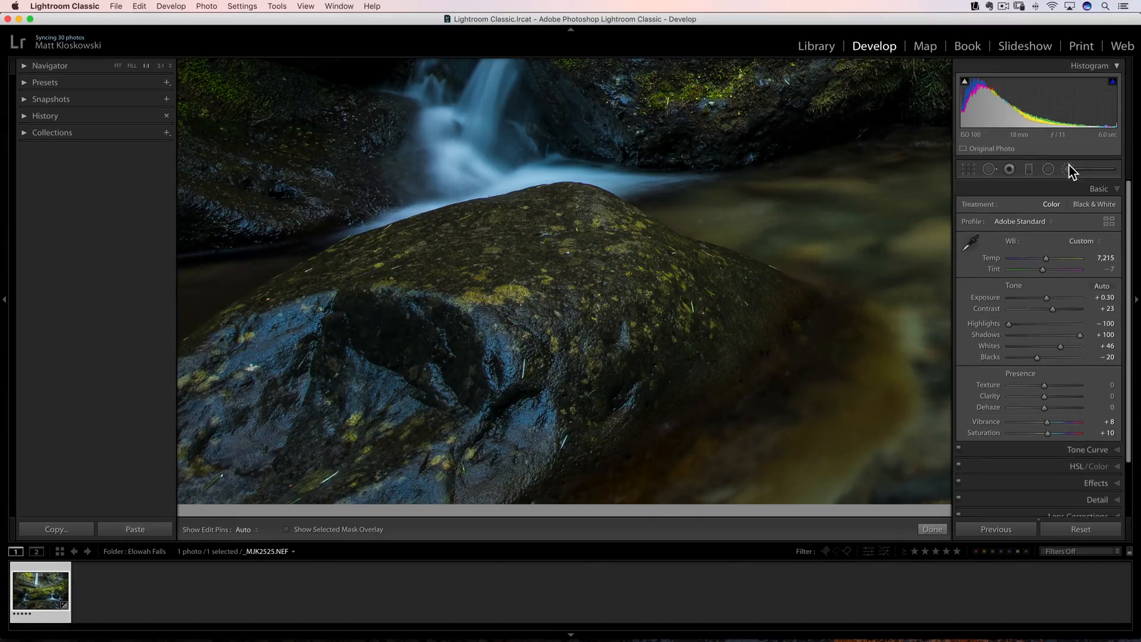
- Paint a Texture +100 brush over the foreground rock and set its Sharpness to 11 after trying 77
click(1048, 169)
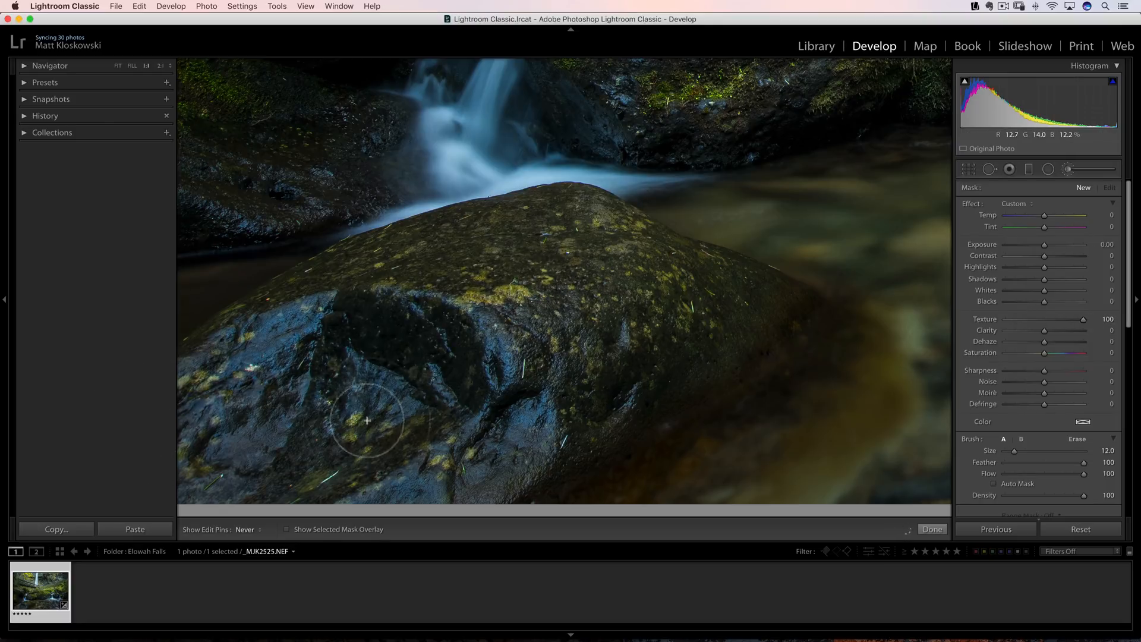
drag(367, 420, 393, 355)
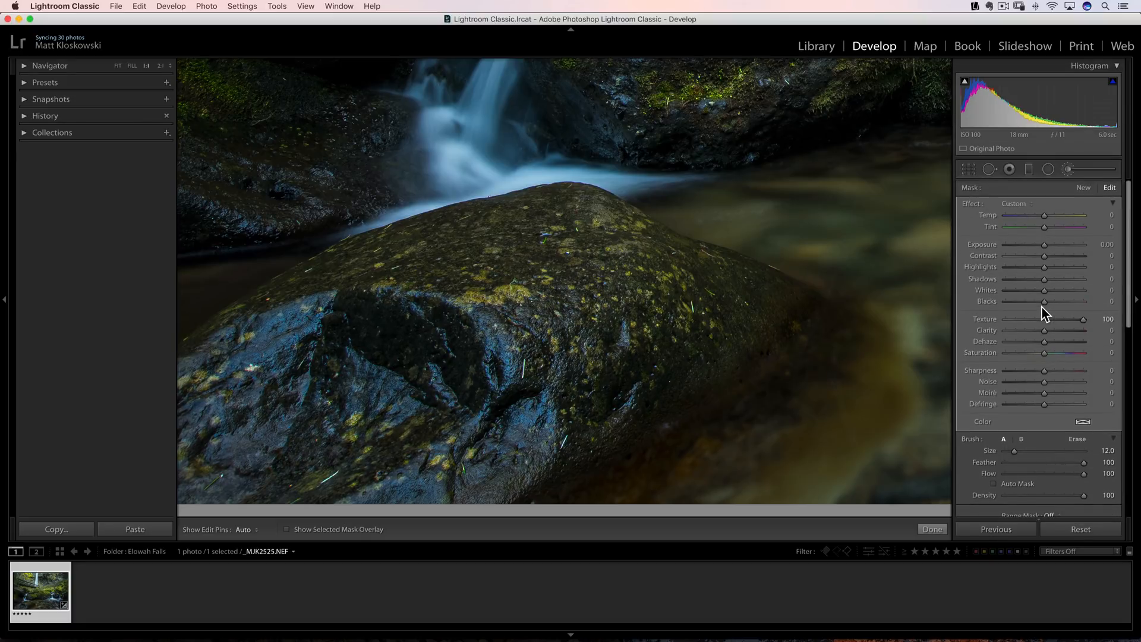
drag(1046, 370, 1076, 371)
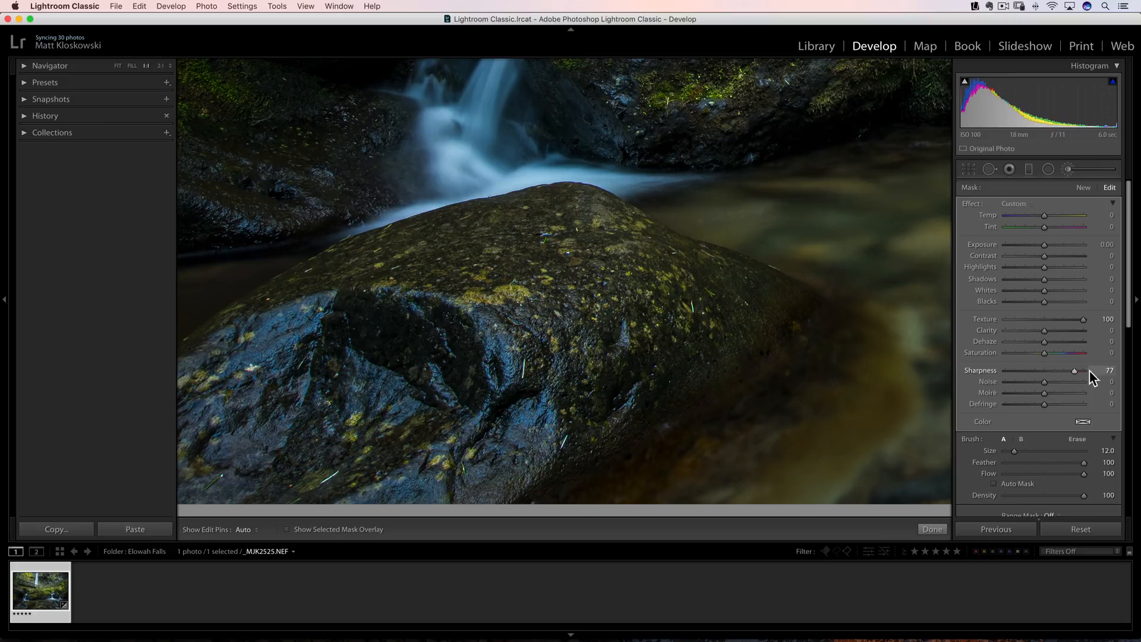
drag(1074, 371, 1050, 371)
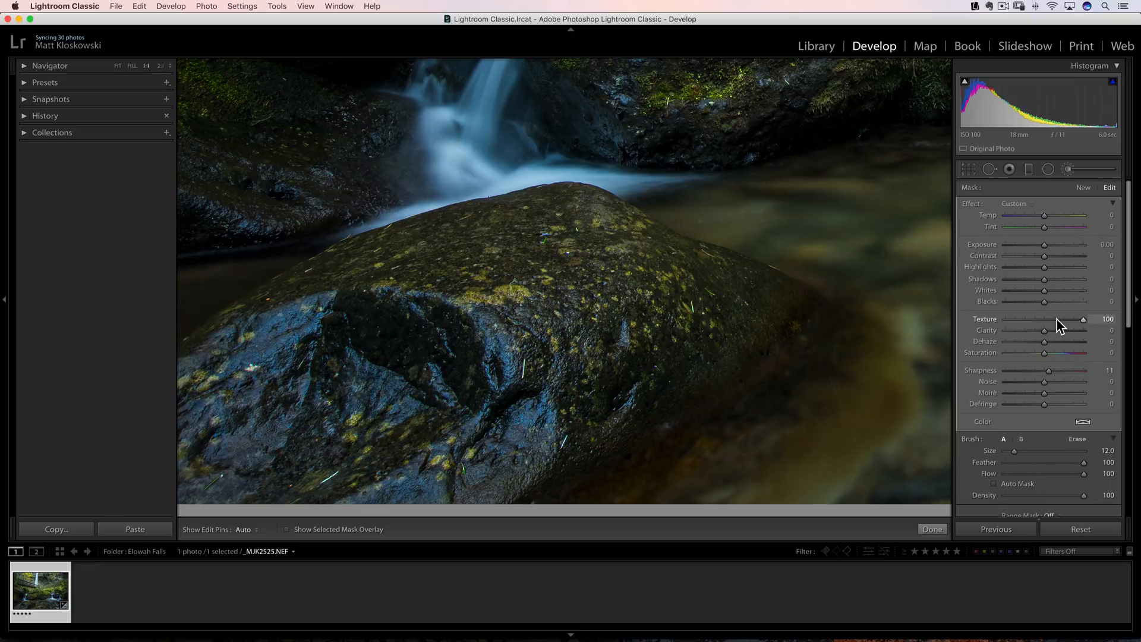
mouse_move(1059, 383)
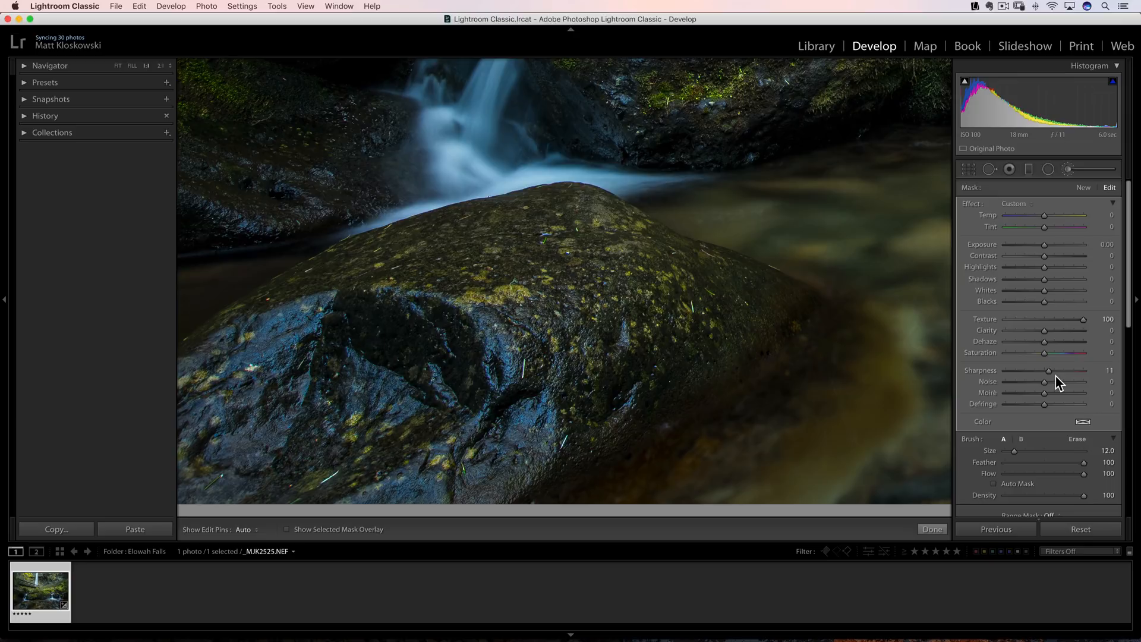
mouse_move(1062, 378)
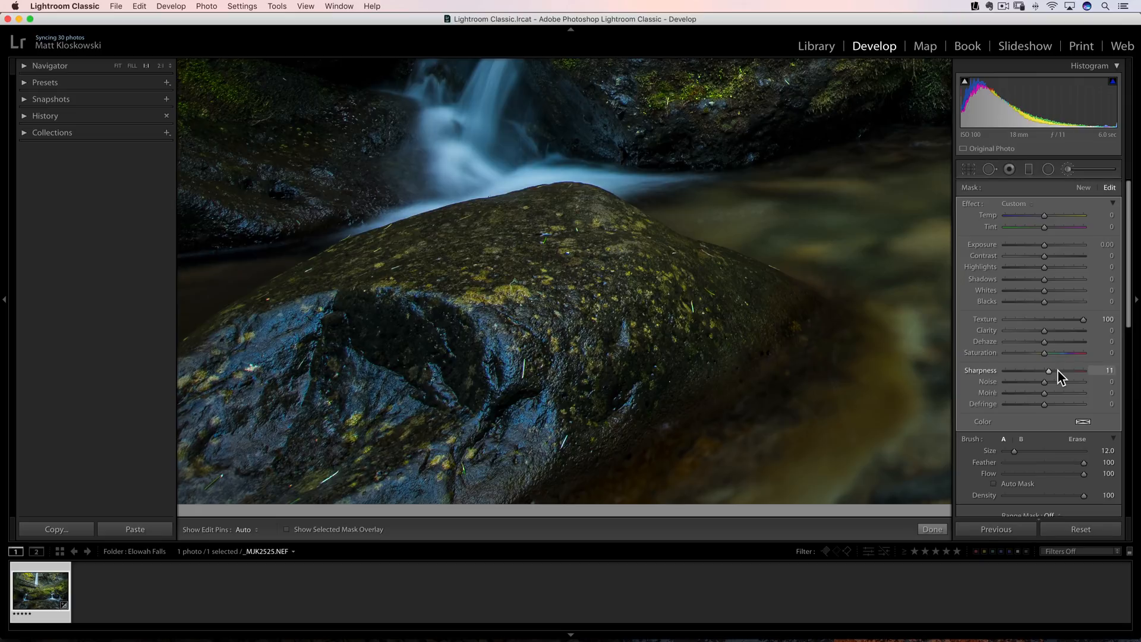
mouse_move(1042, 393)
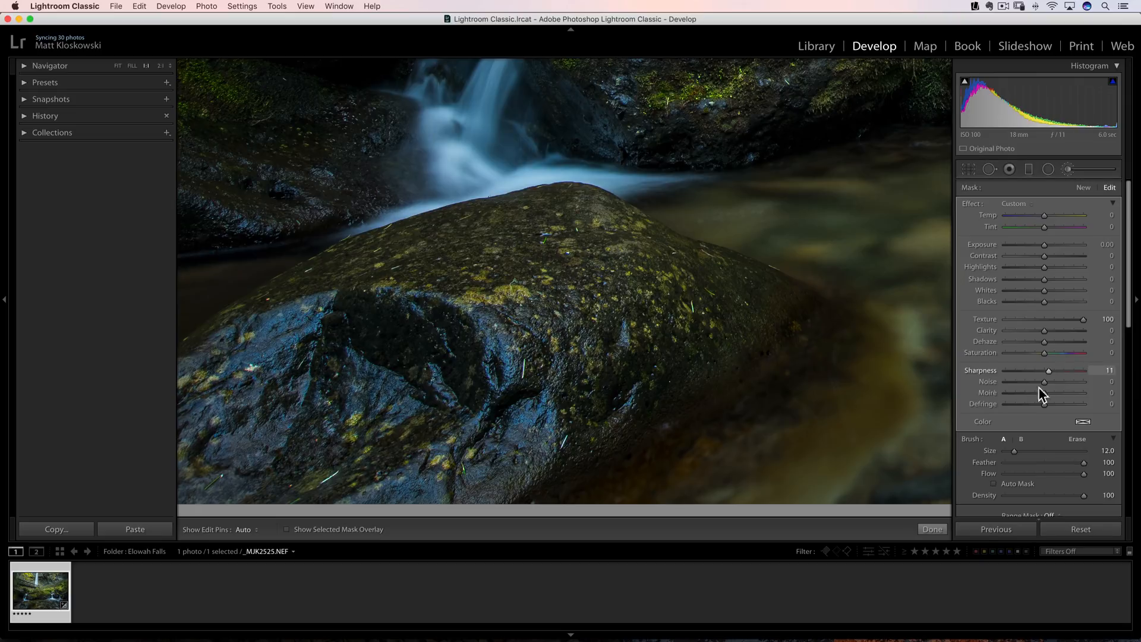
- Finish the rock brush, view the photo in Loupe, and switch to Safari's What's New page
click(931, 529)
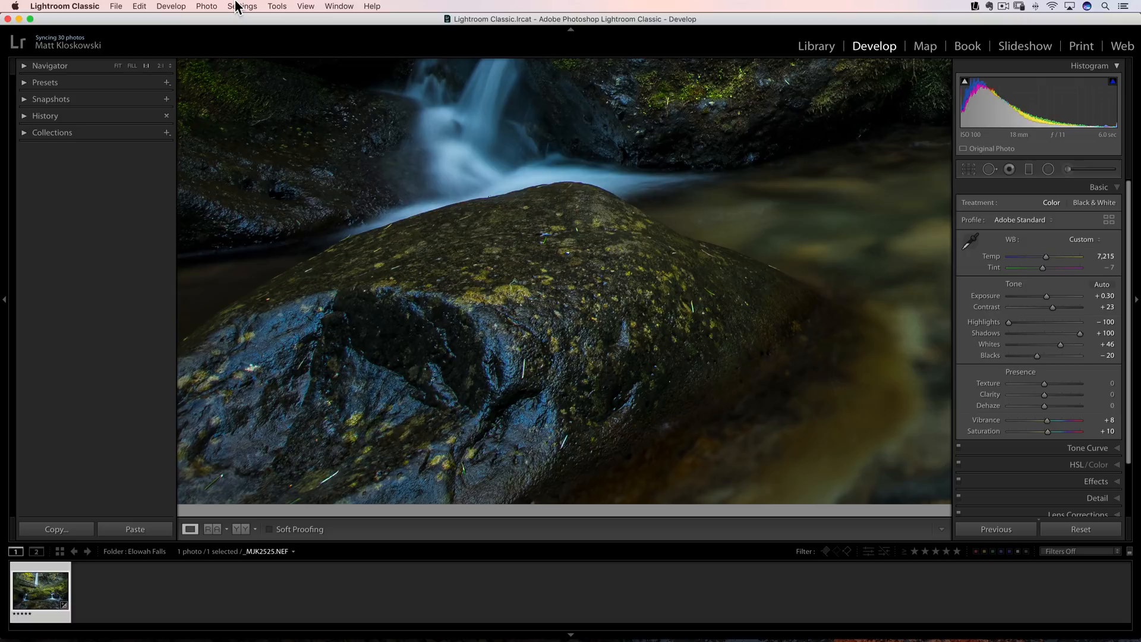
click(815, 46)
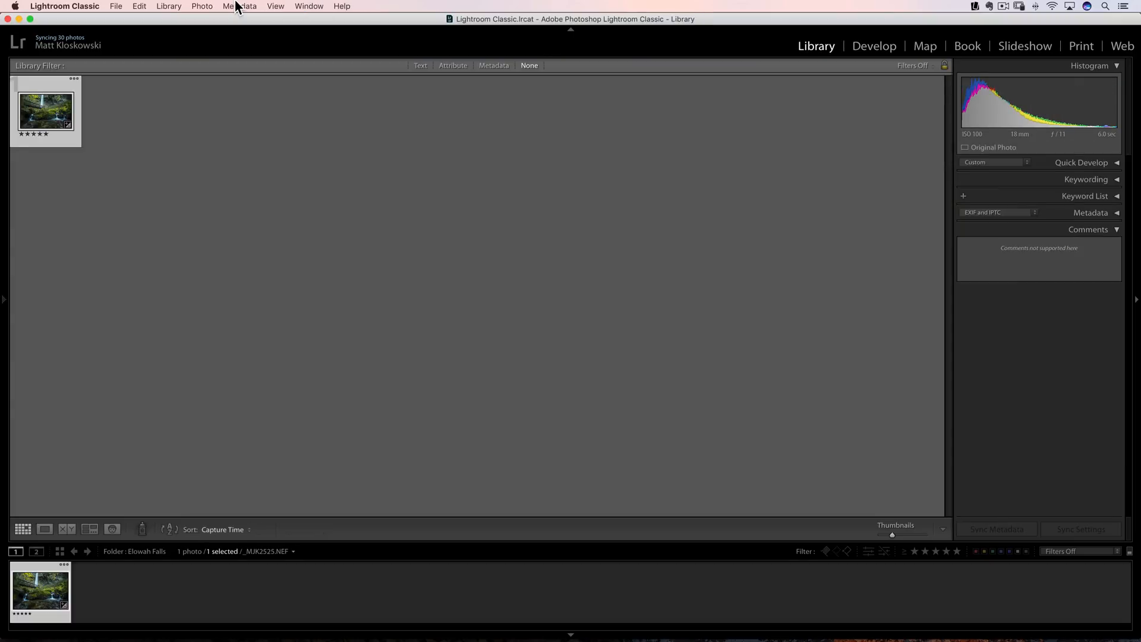
click(43, 529)
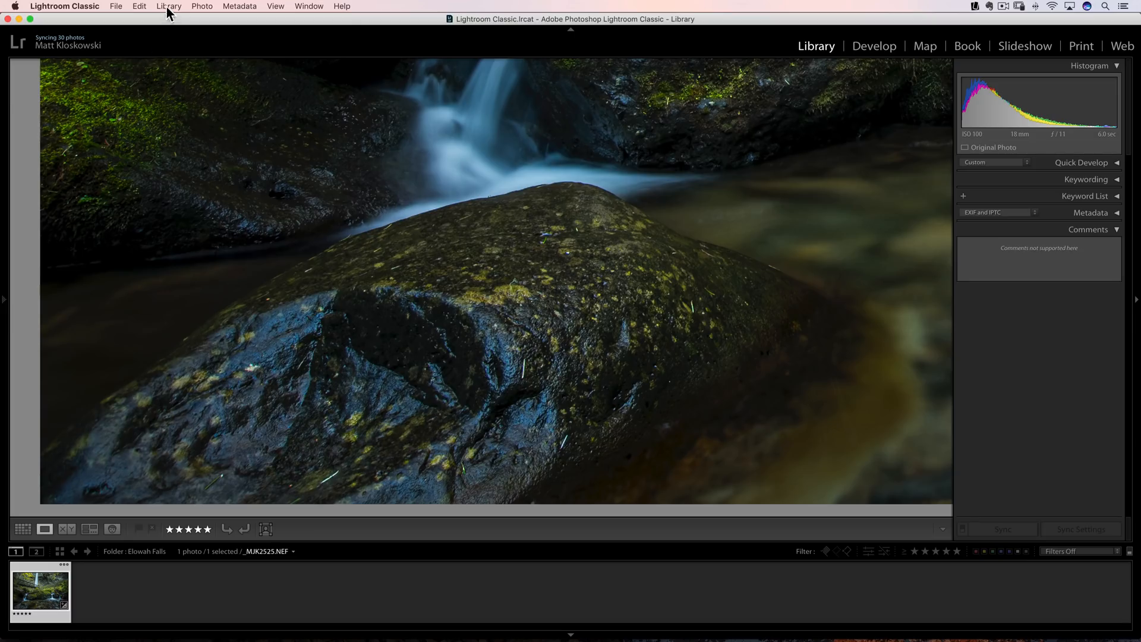
click(169, 6)
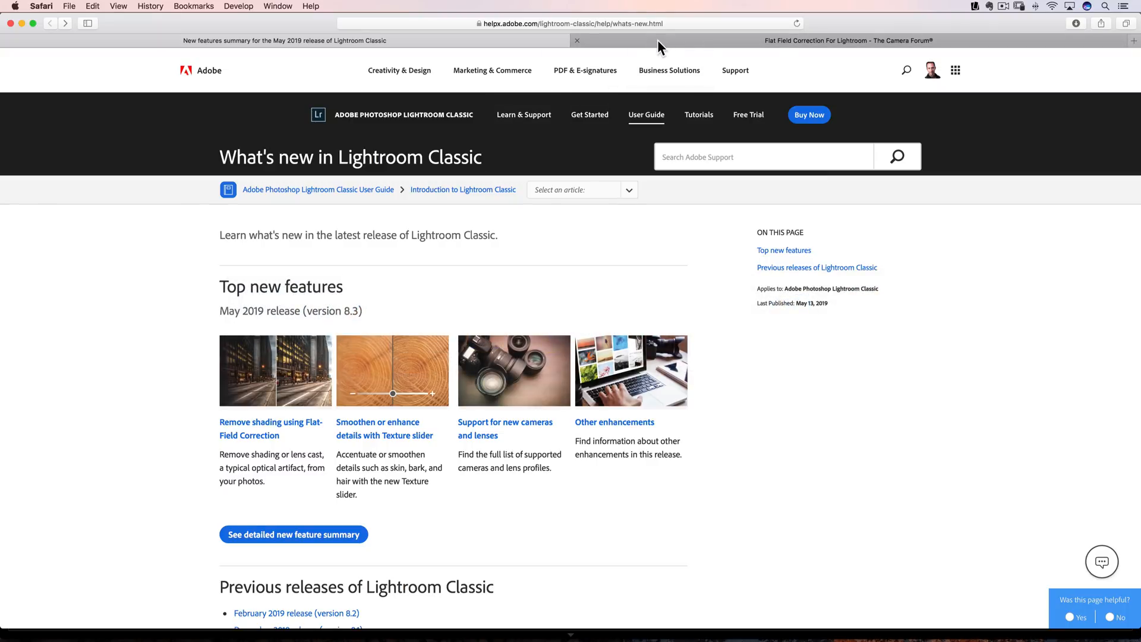
- Show The Camera Forum's Flat Field Correction article and scroll down through its lens-shading explanation
click(847, 40)
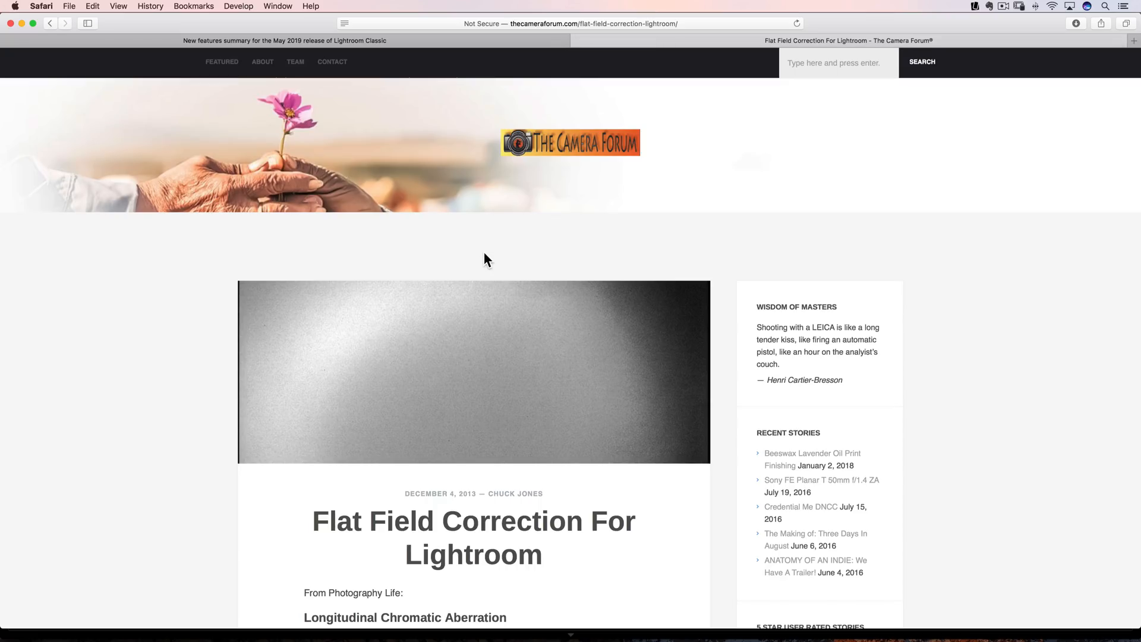
scroll(down, 3)
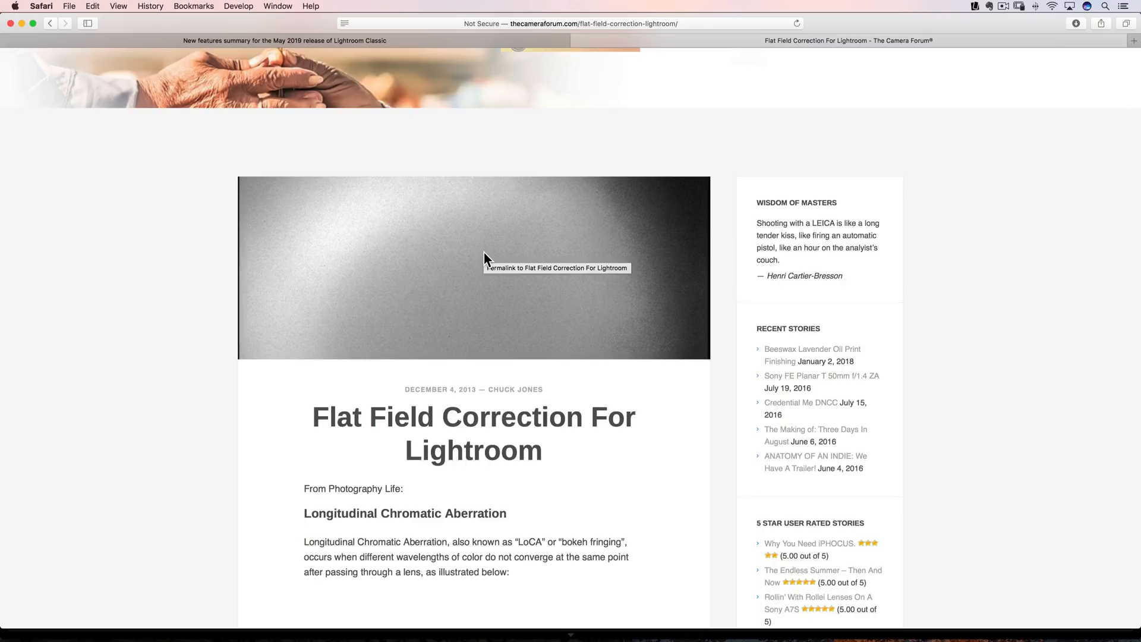
scroll(down, 3)
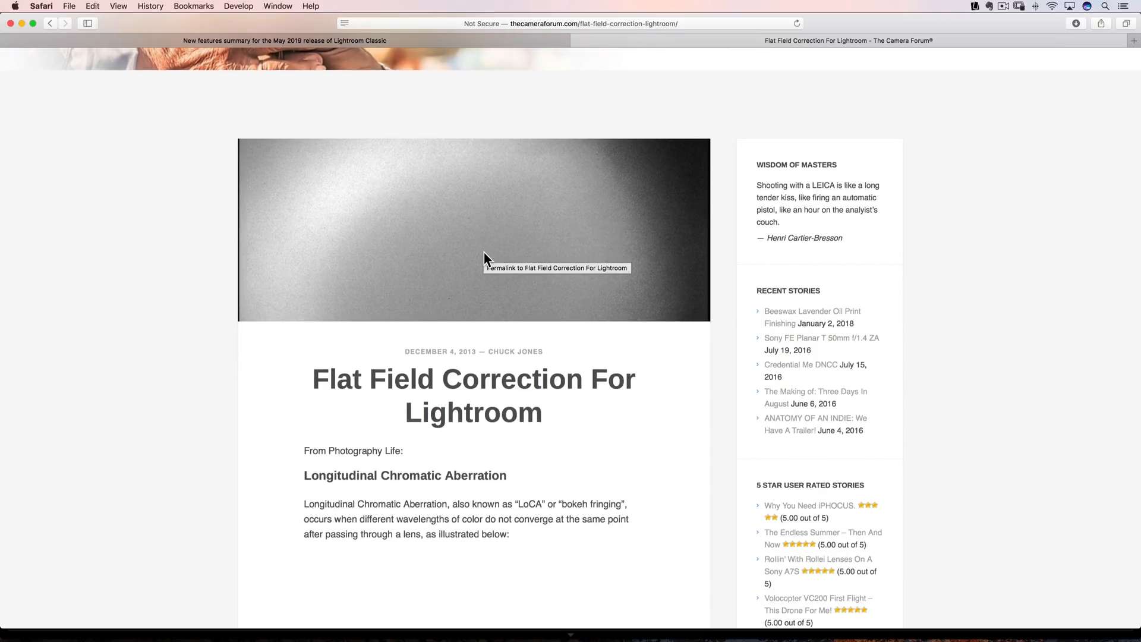
scroll(down, 3)
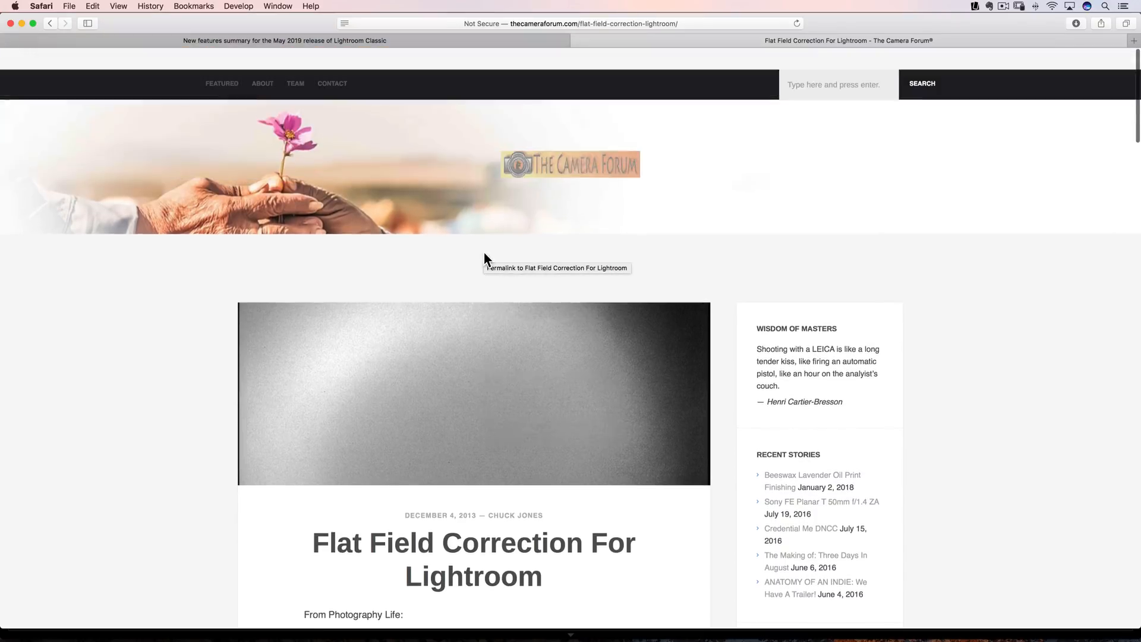
scroll(down, 3)
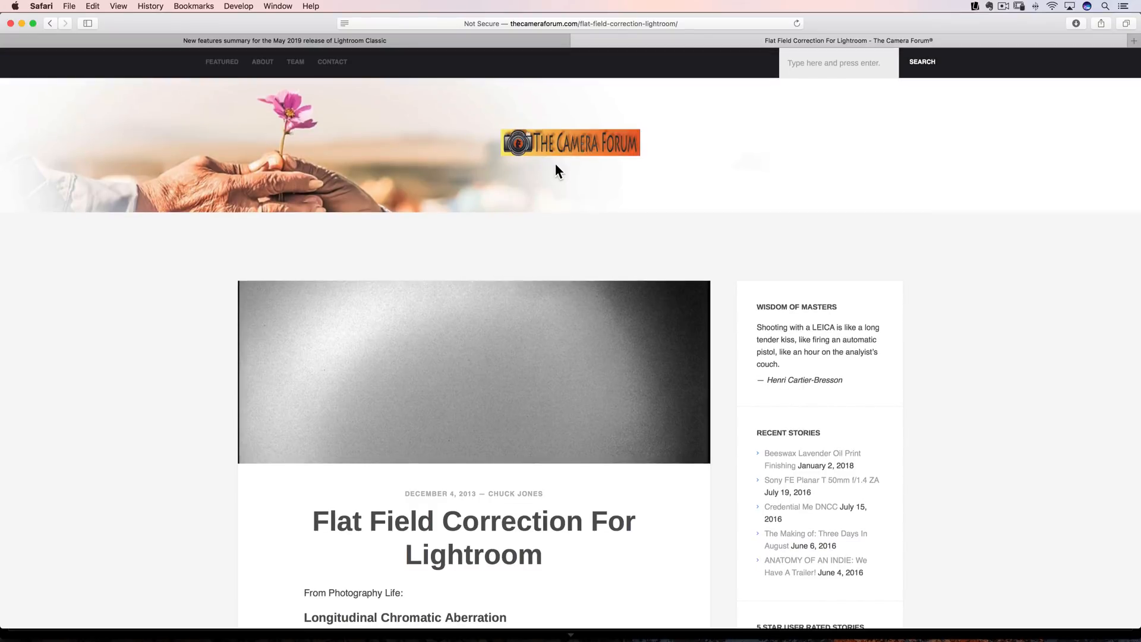
scroll(down, 3)
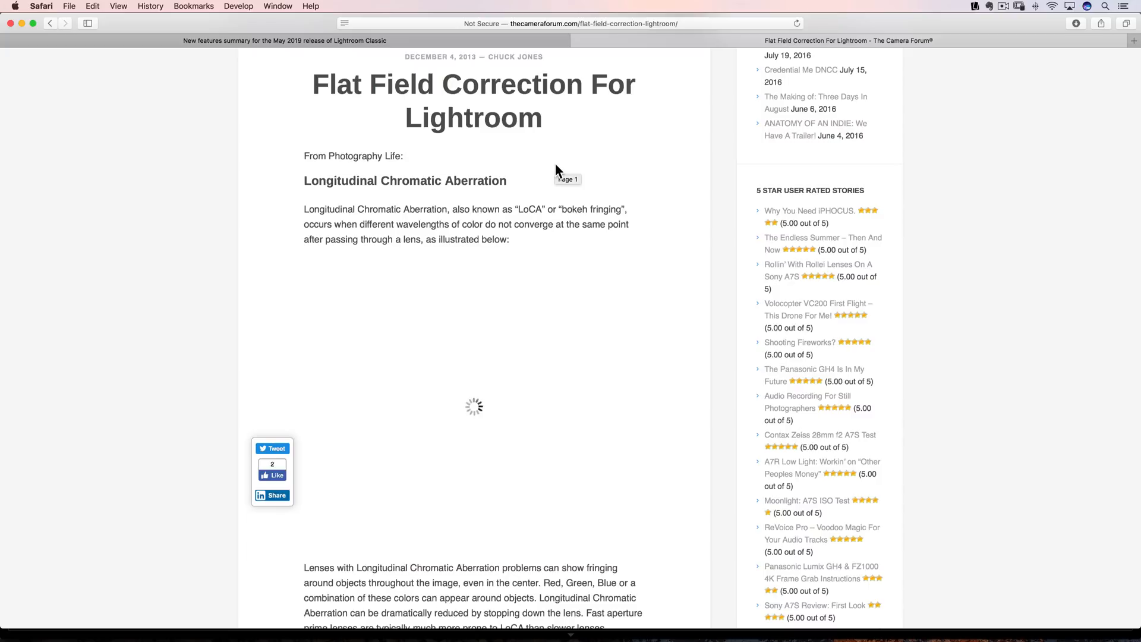
scroll(down, 3)
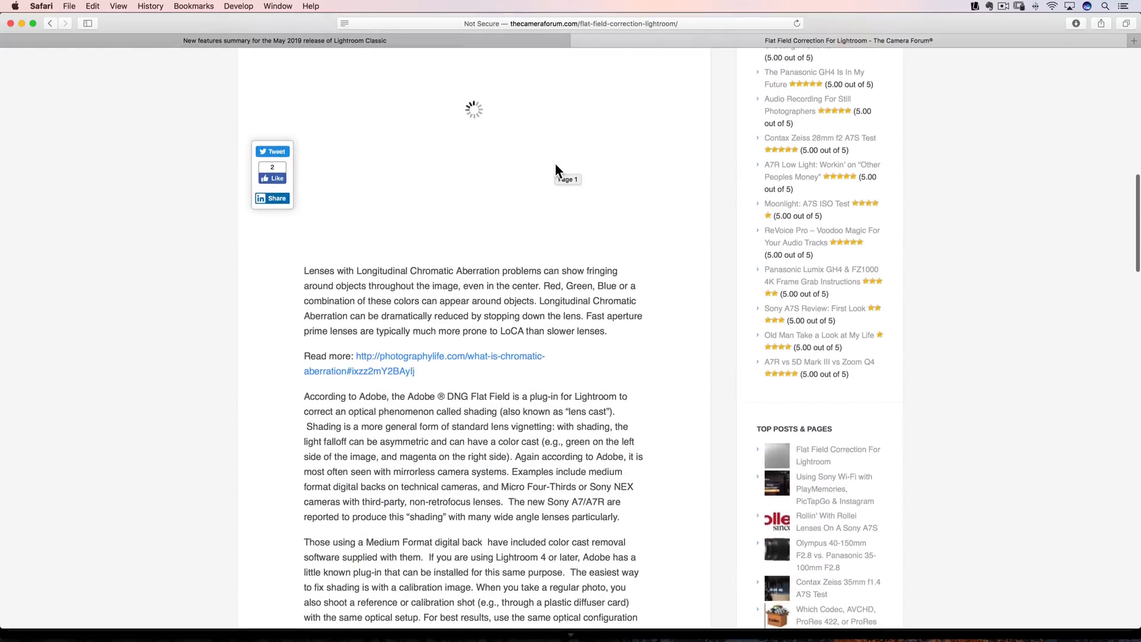
scroll(down, 3)
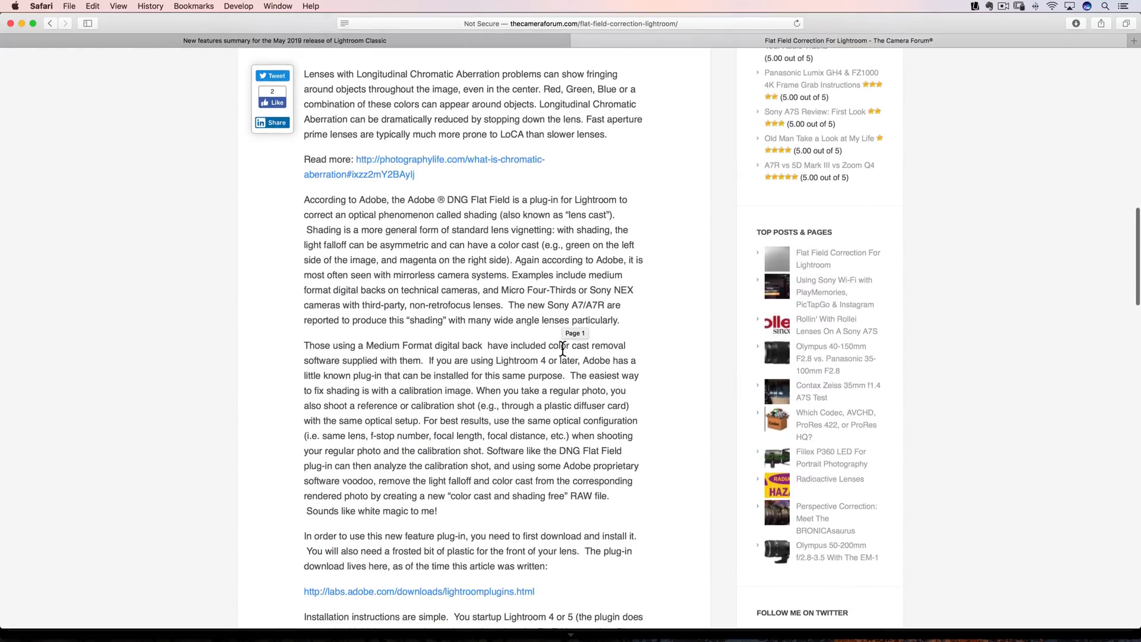
mouse_move(494, 466)
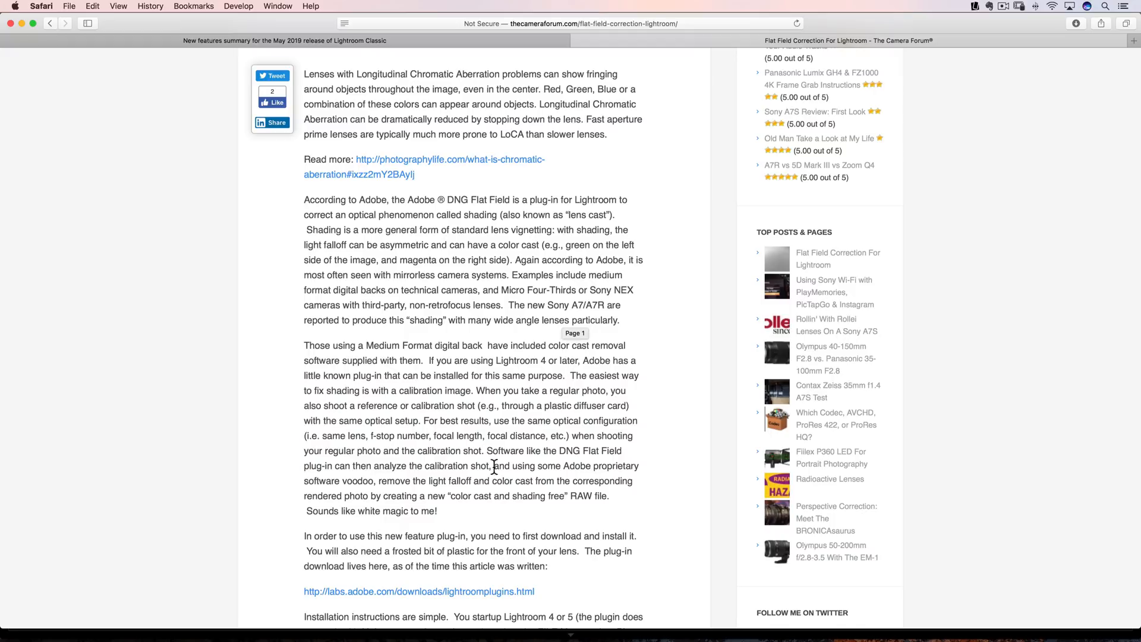
mouse_move(474, 393)
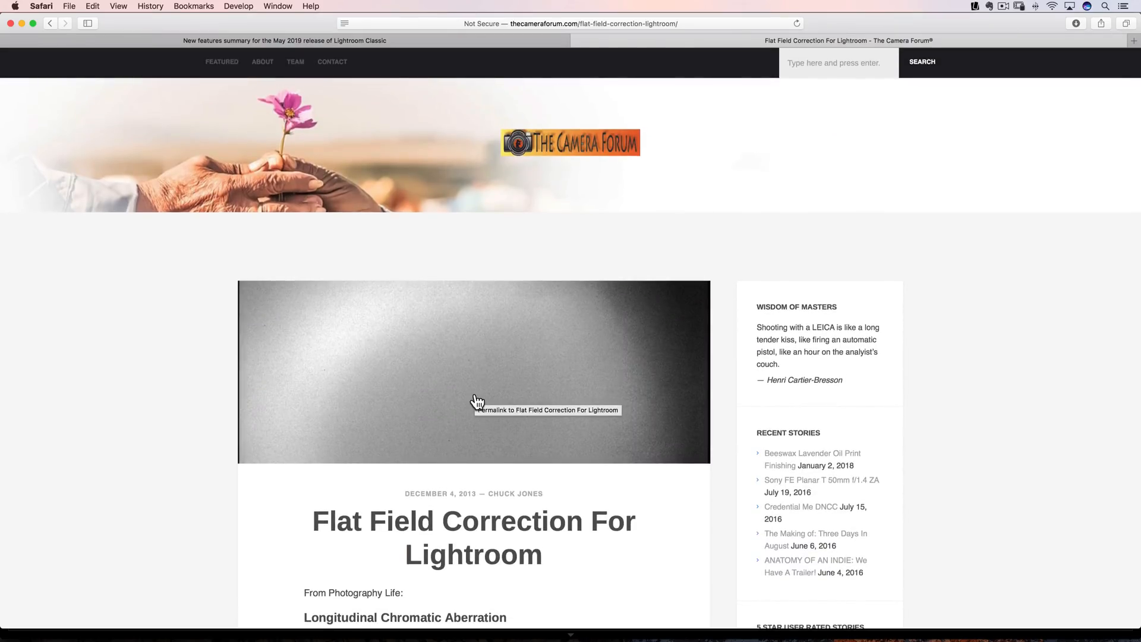
mouse_move(477, 401)
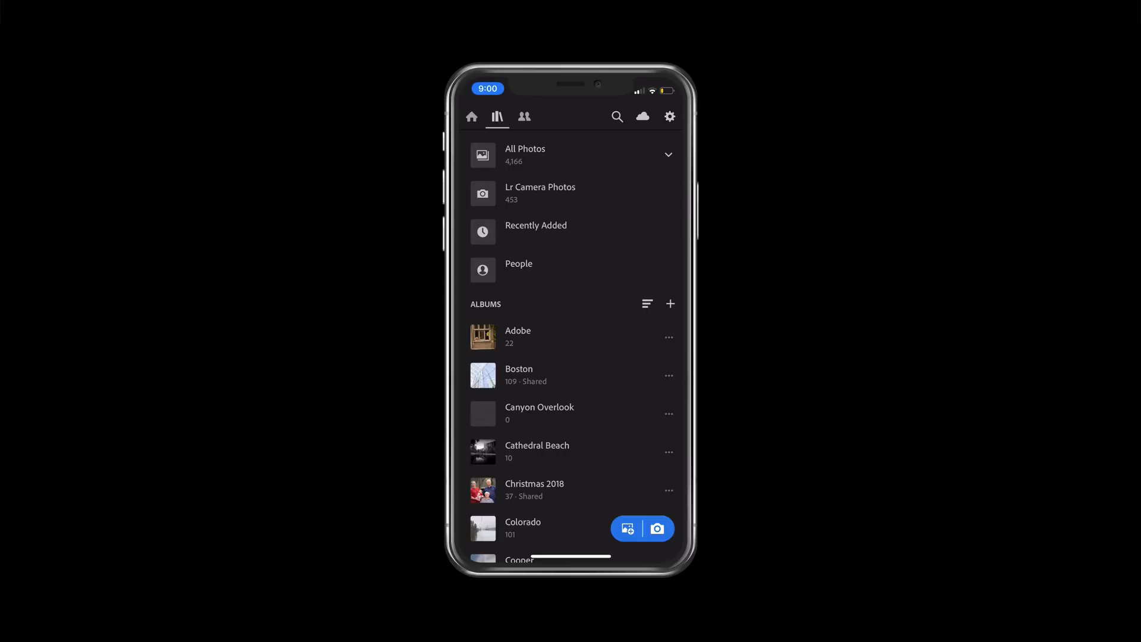
- From Lightroom mobile Home, browse all Learn tutorials and start the landscape brightening-dark-areas tutorial
click(470, 116)
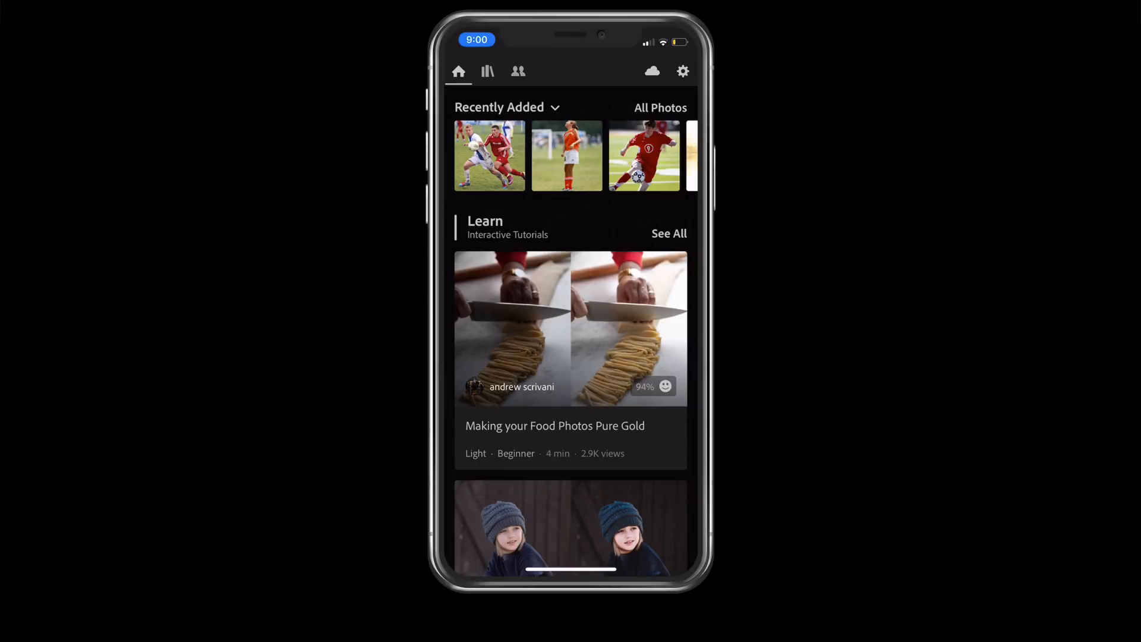
click(667, 233)
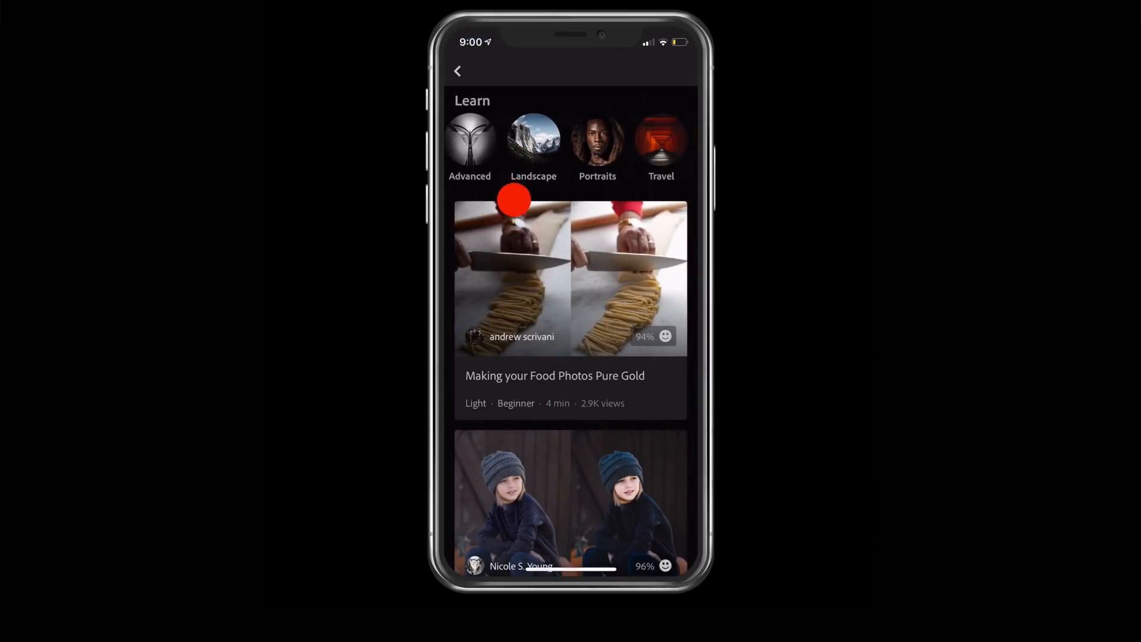
click(532, 145)
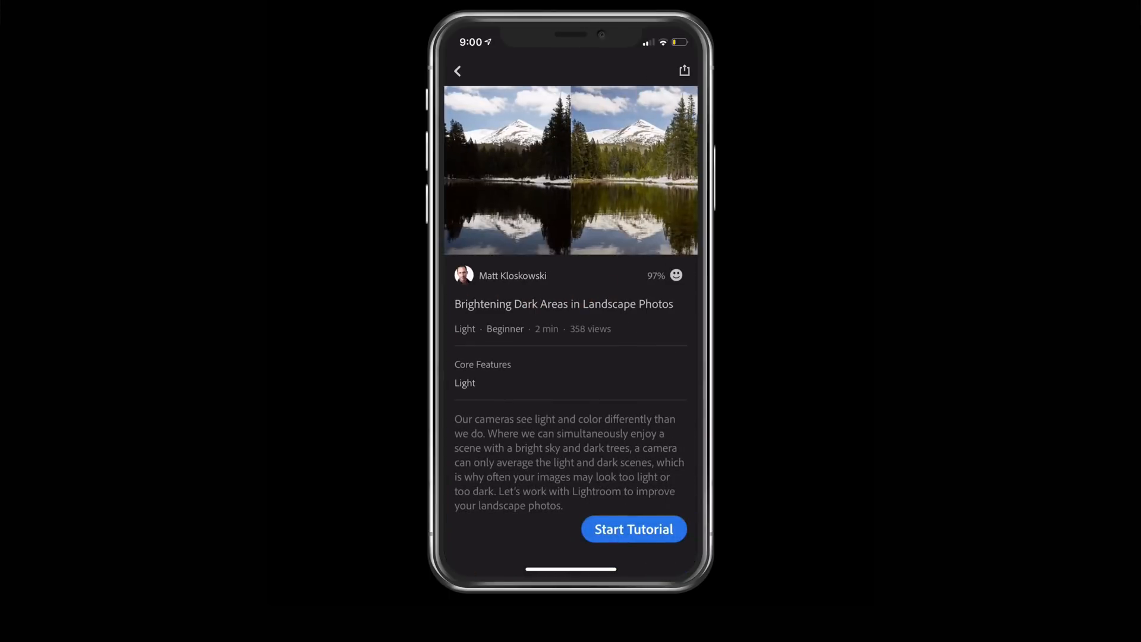
click(633, 529)
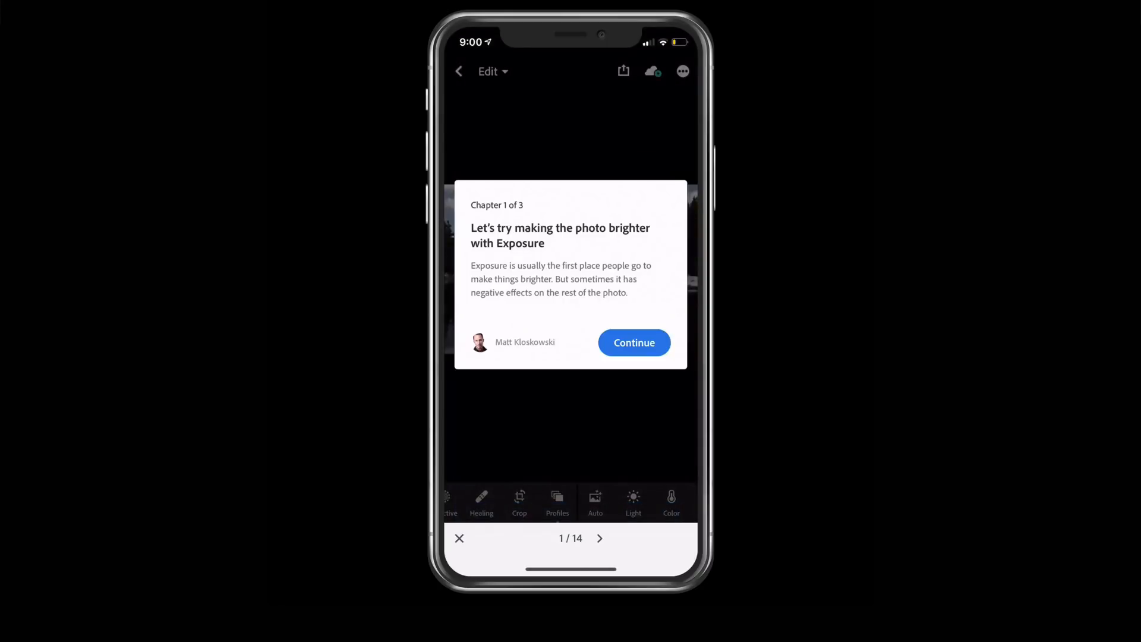
- Continue past the introduction and reach the Light panel's exposure step on the lake photo
click(634, 343)
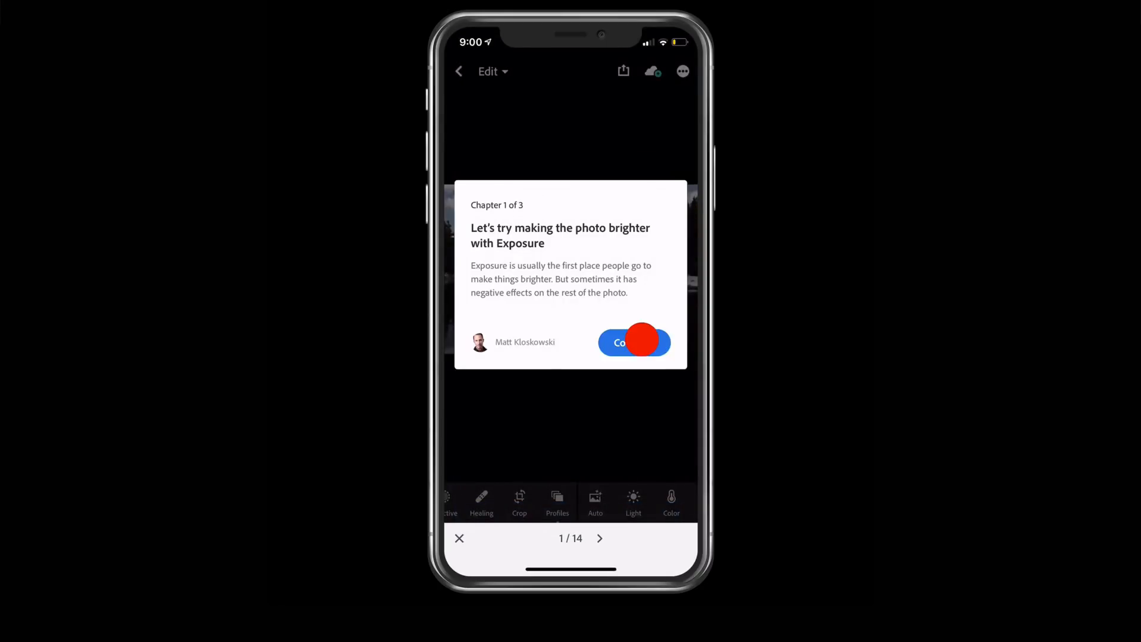
click(634, 342)
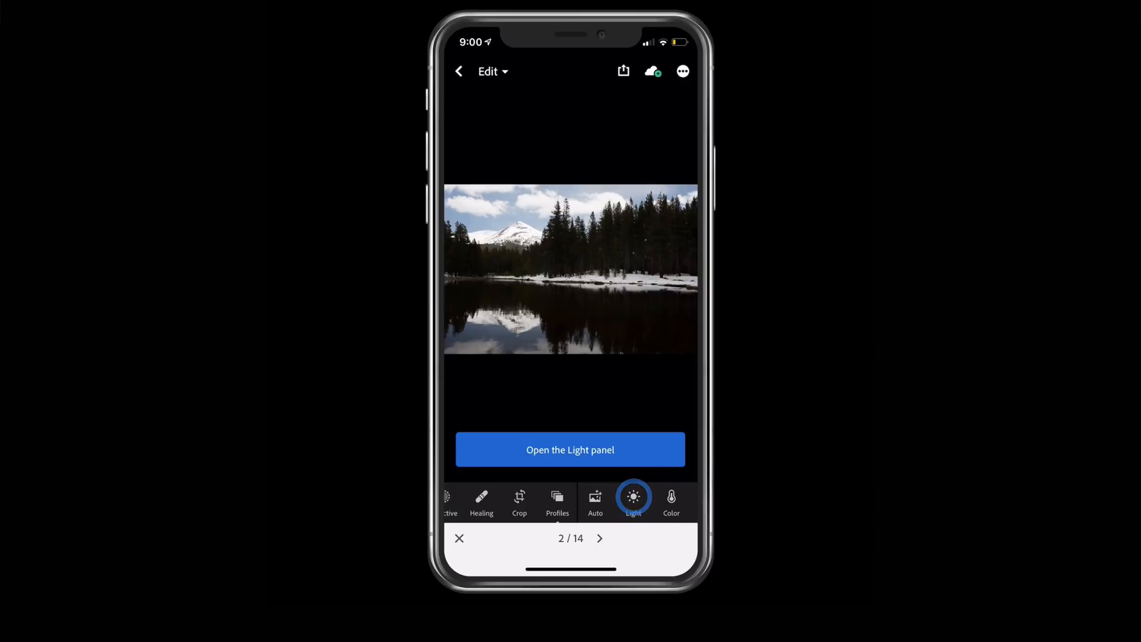
click(570, 449)
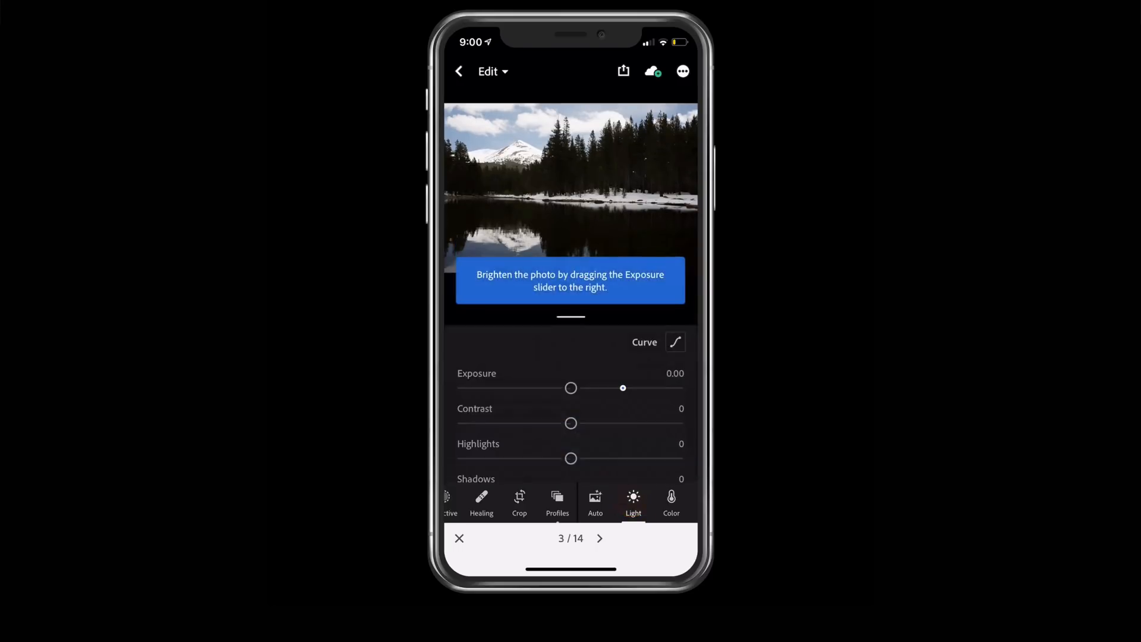
click(571, 387)
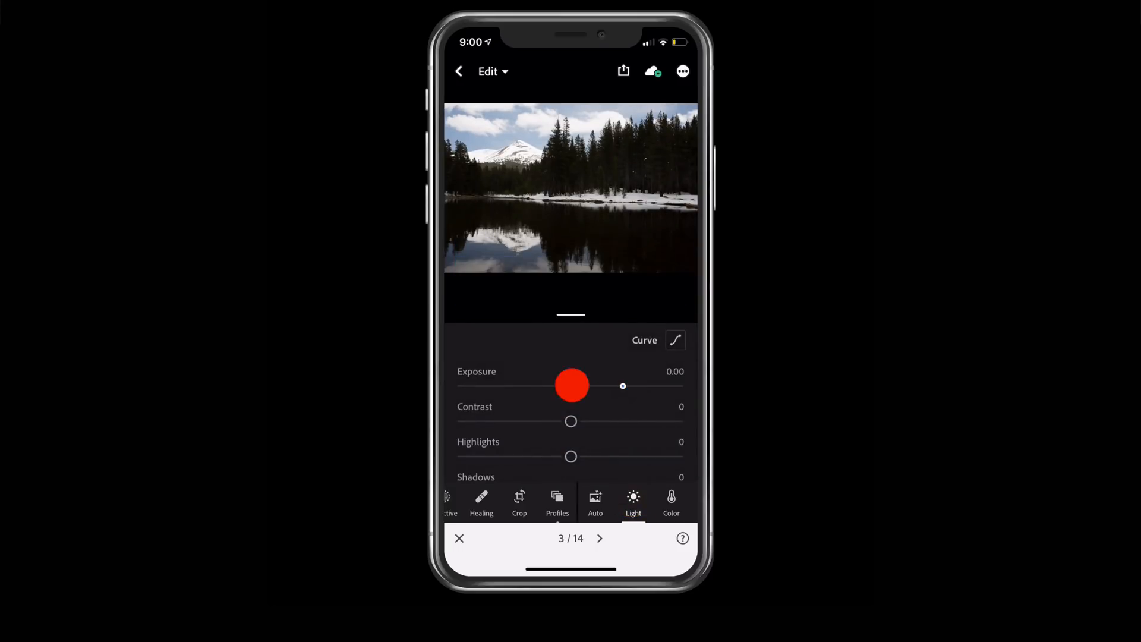